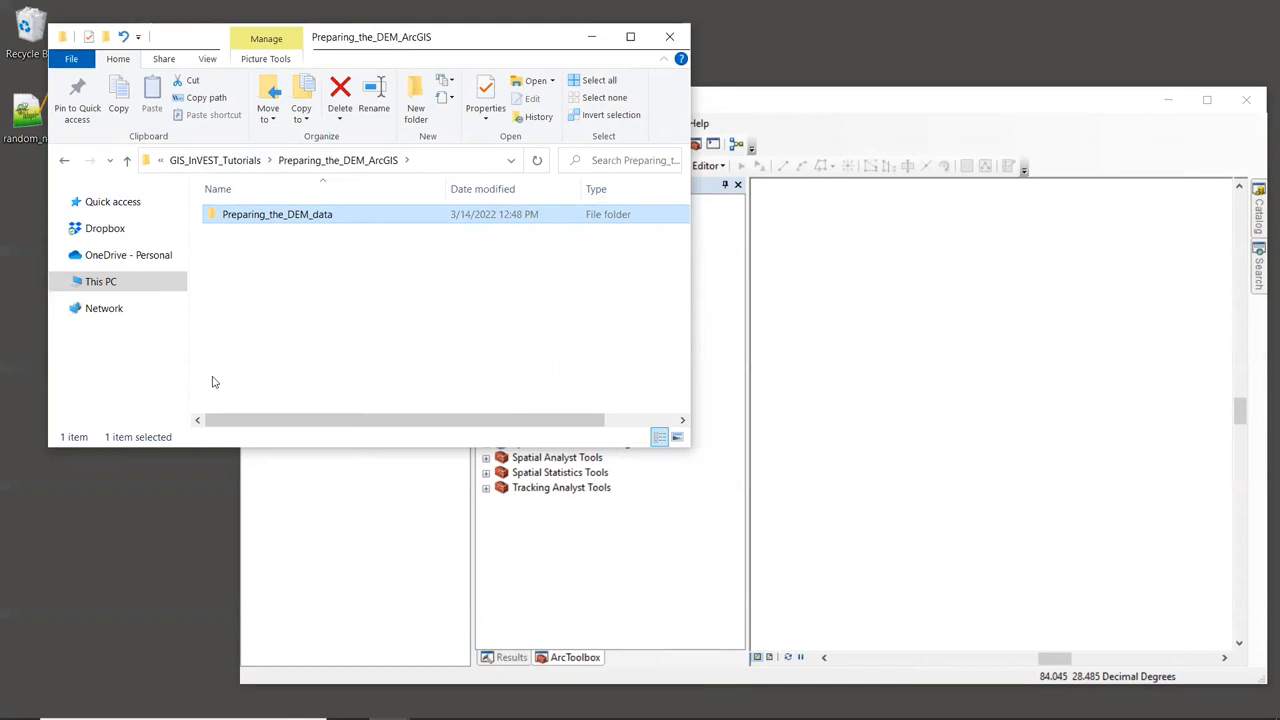
pyautogui.moveTo(332, 168)
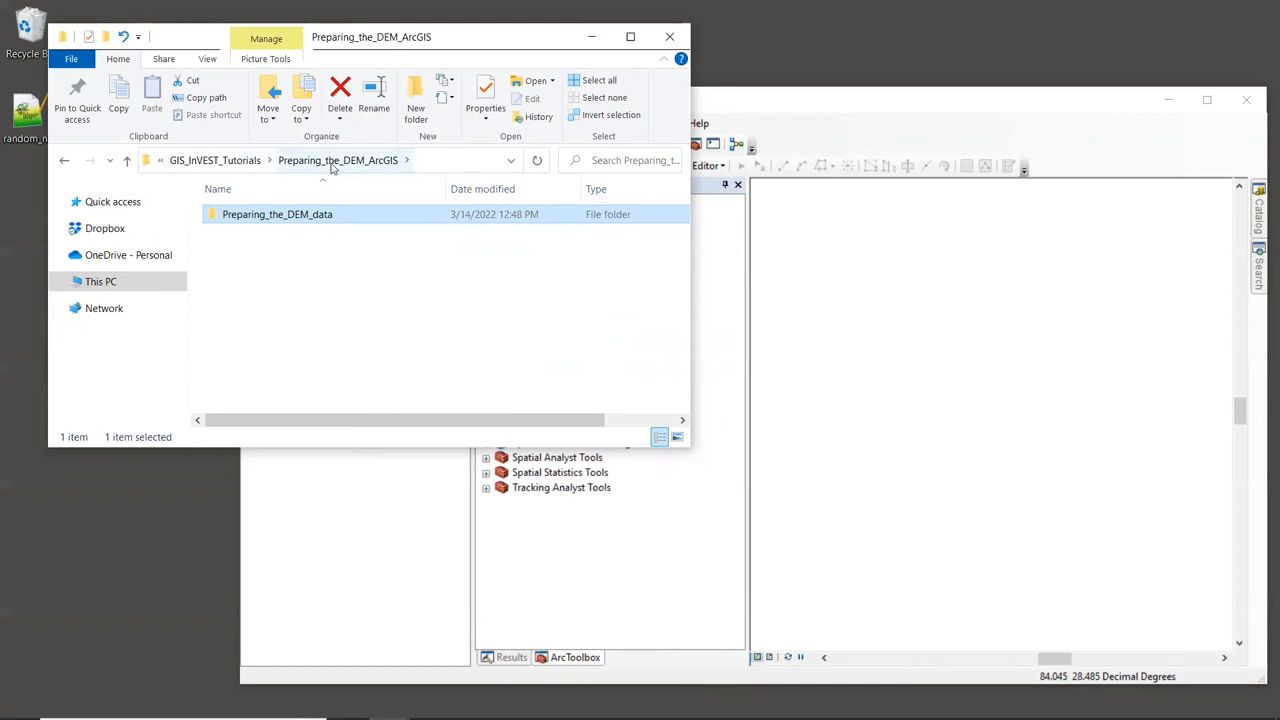
# Open the Preparing_the_DEM_data folder containing the five DEM TIF tiles.
pyautogui.click(334, 316)
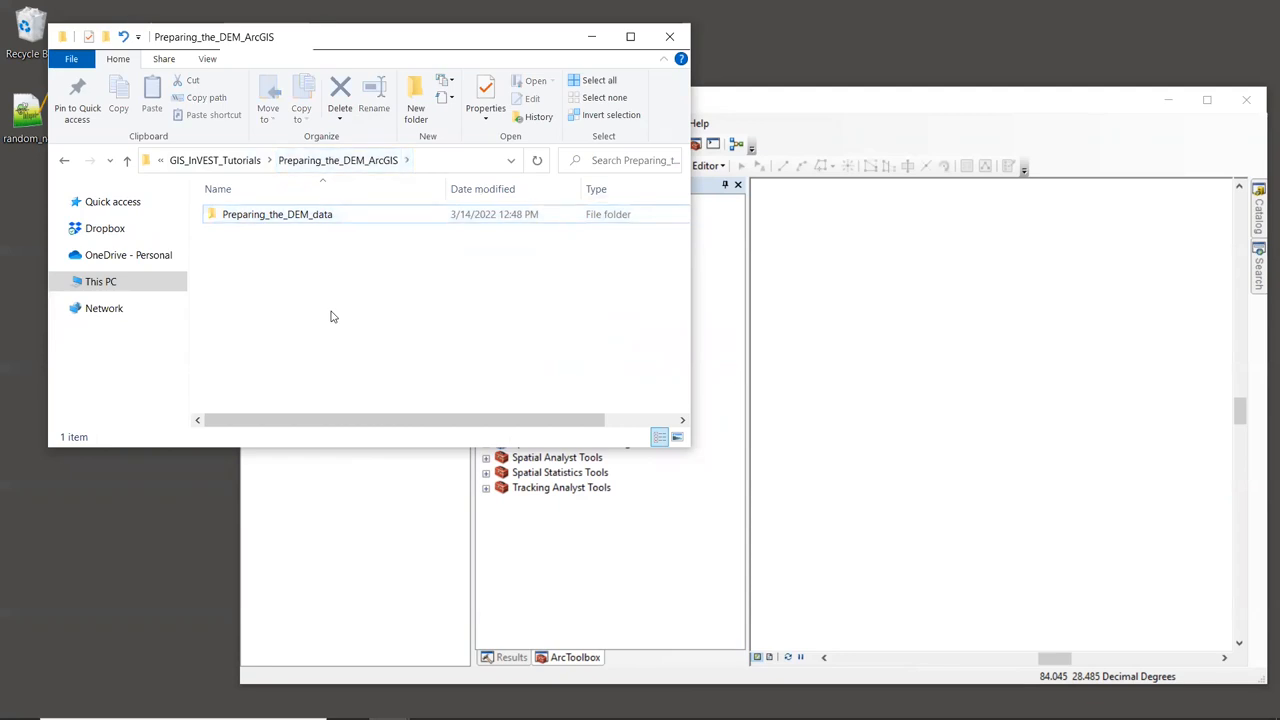
pyautogui.moveTo(300, 240)
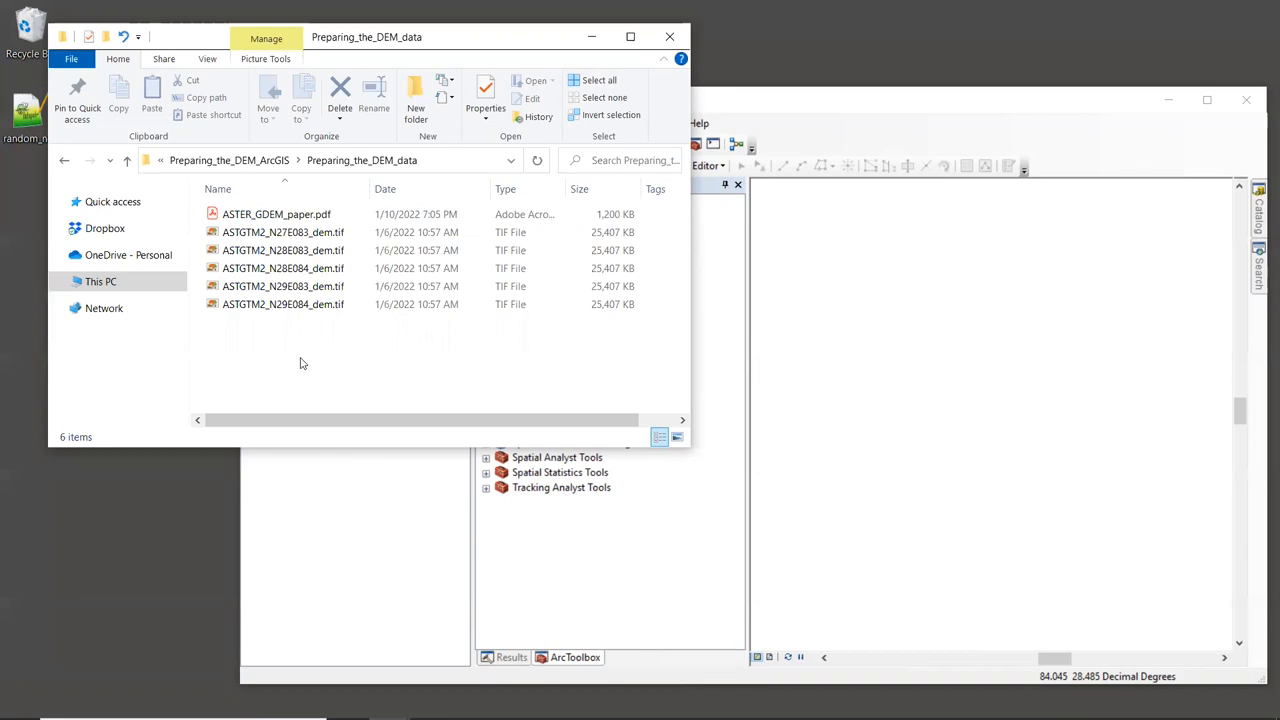
# Select the five ASTGTM2 DEM tiles for loading into ArcMap as layers.
pyautogui.click(284, 250)
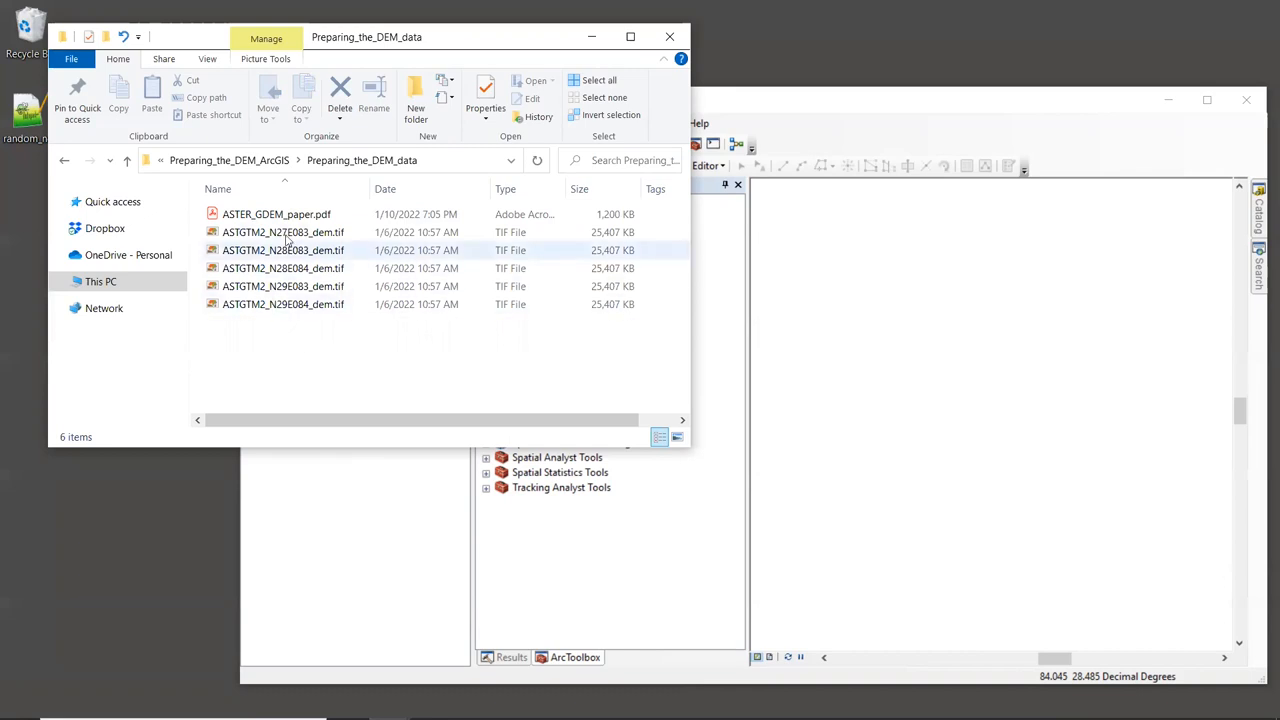
pyautogui.click(284, 304)
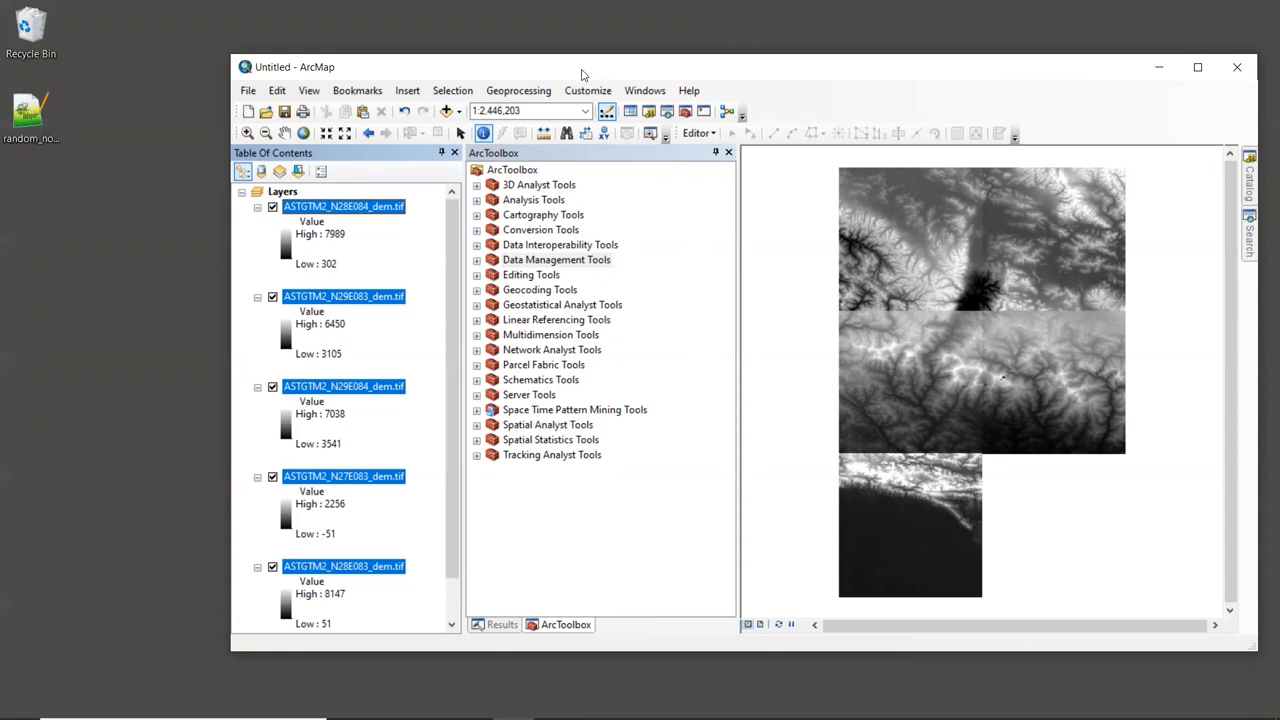
pyautogui.moveTo(714, 68)
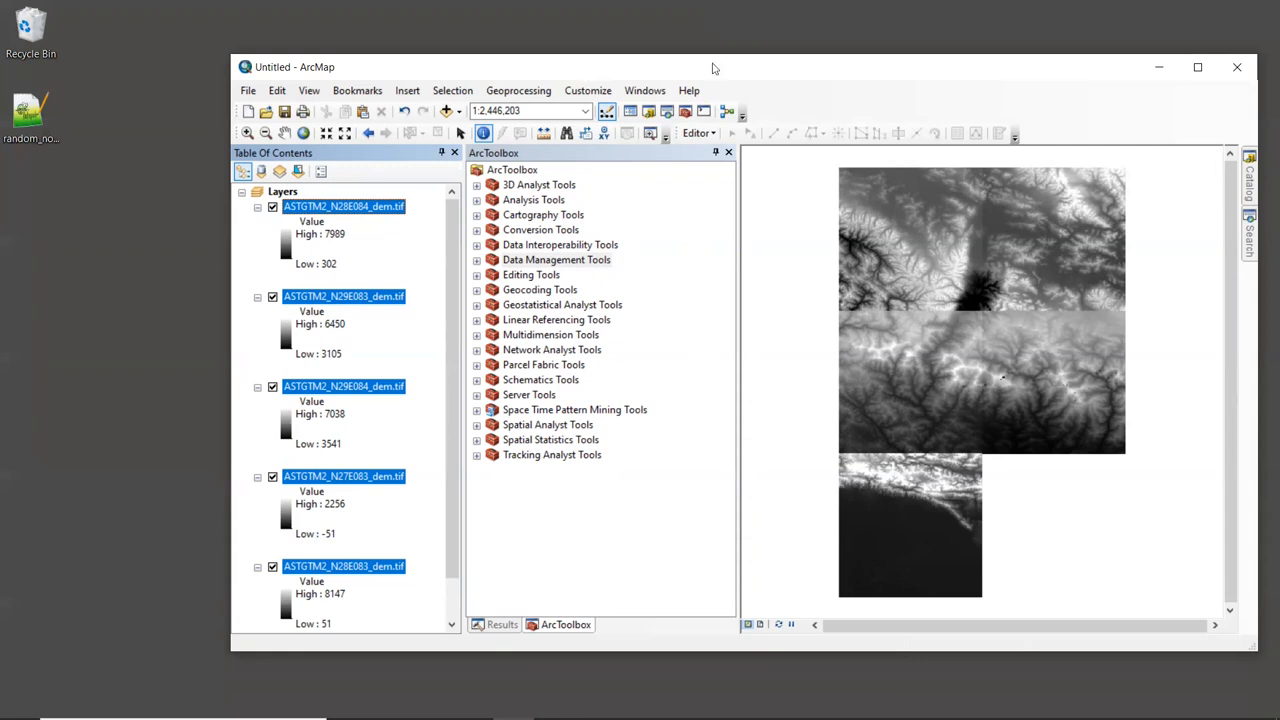
# Expand Data Management Tools > Raster > Raster Dataset and select Mosaic To New Raster.
pyautogui.click(476, 260)
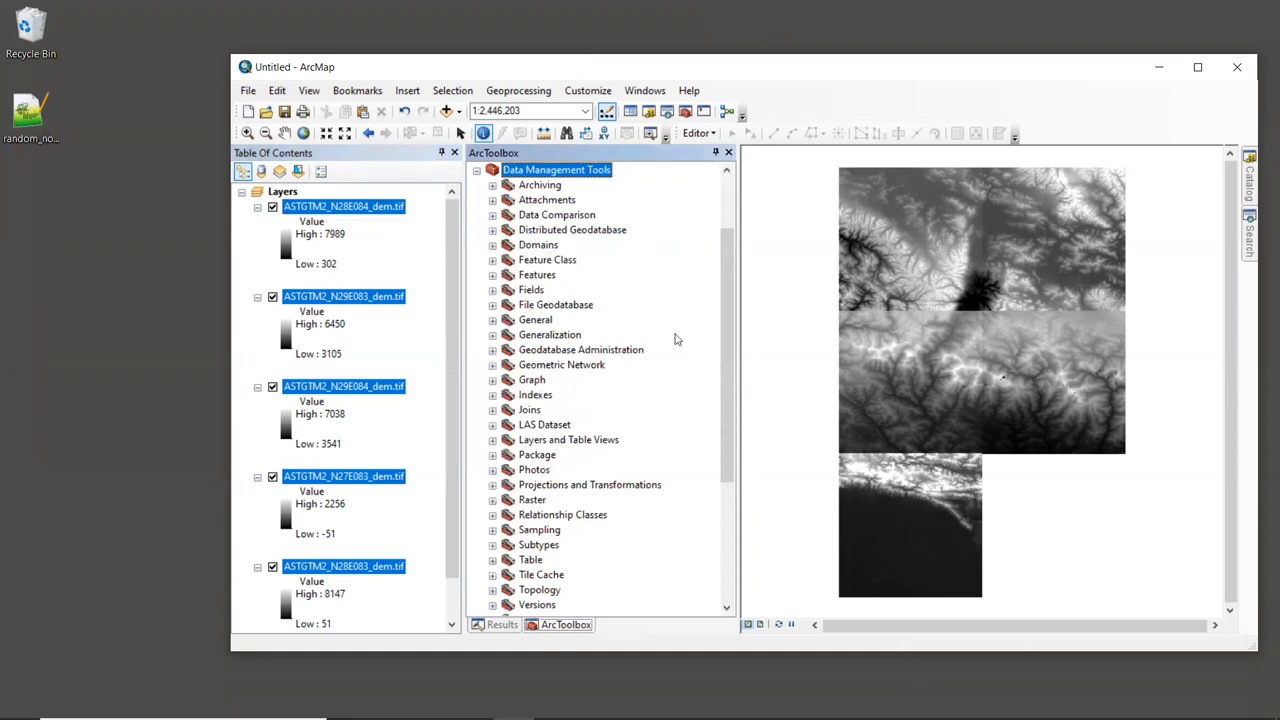
pyautogui.moveTo(504, 512)
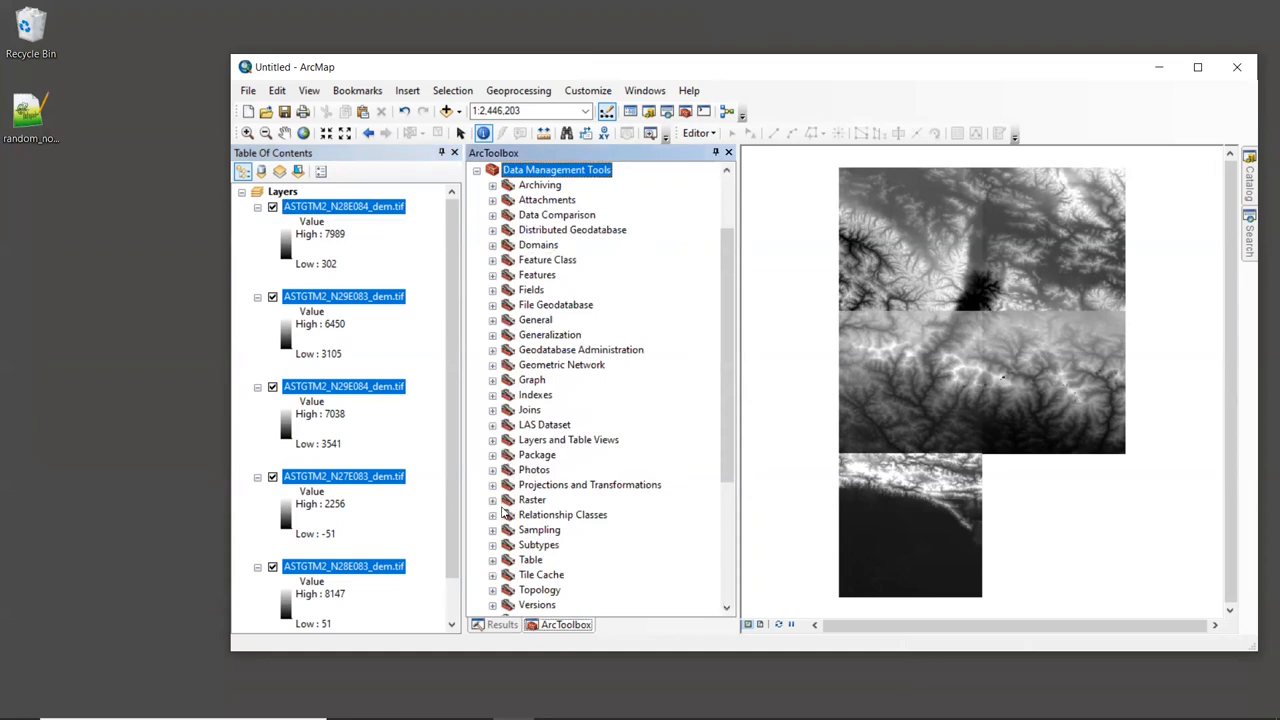
pyautogui.click(492, 500)
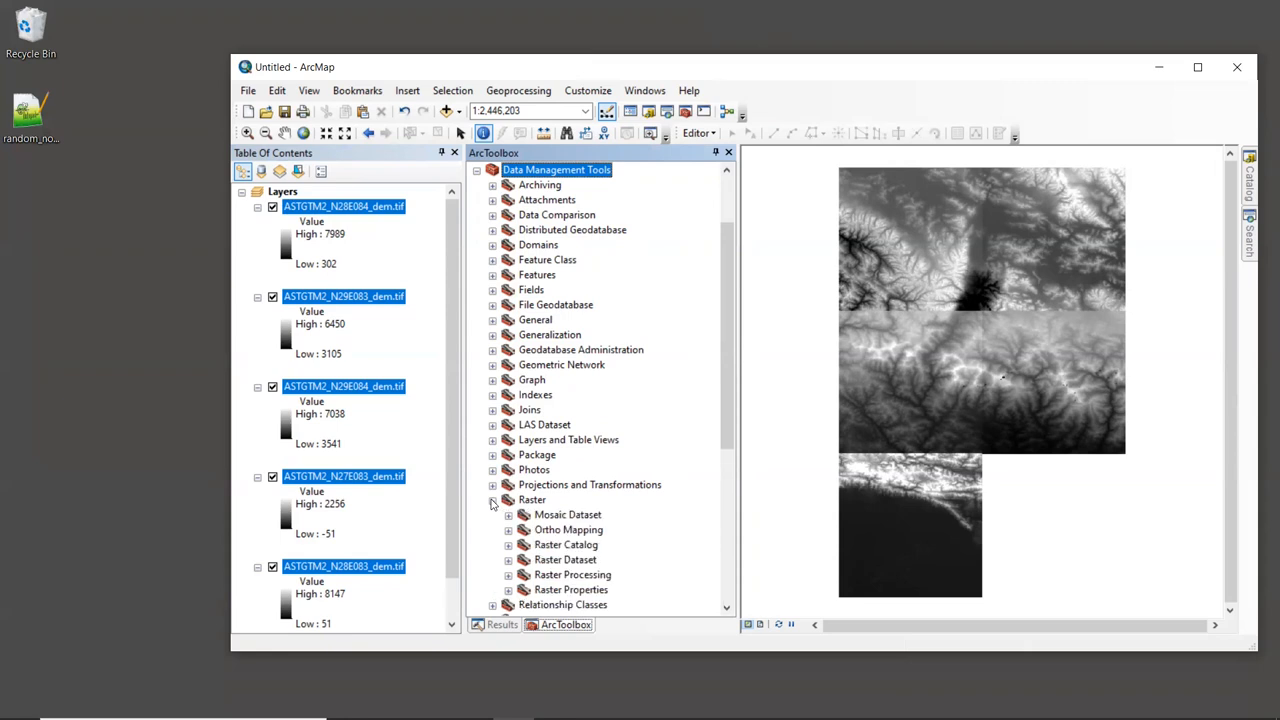
pyautogui.scroll(-3)
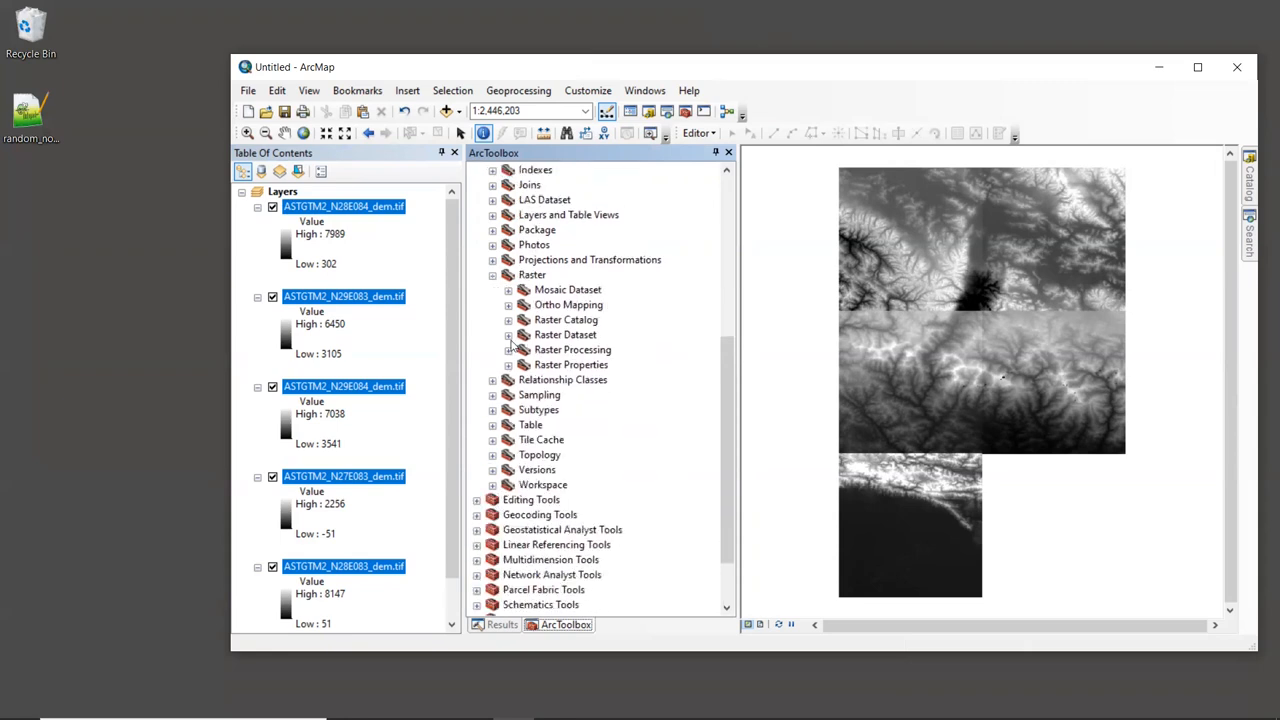
pyautogui.click(508, 334)
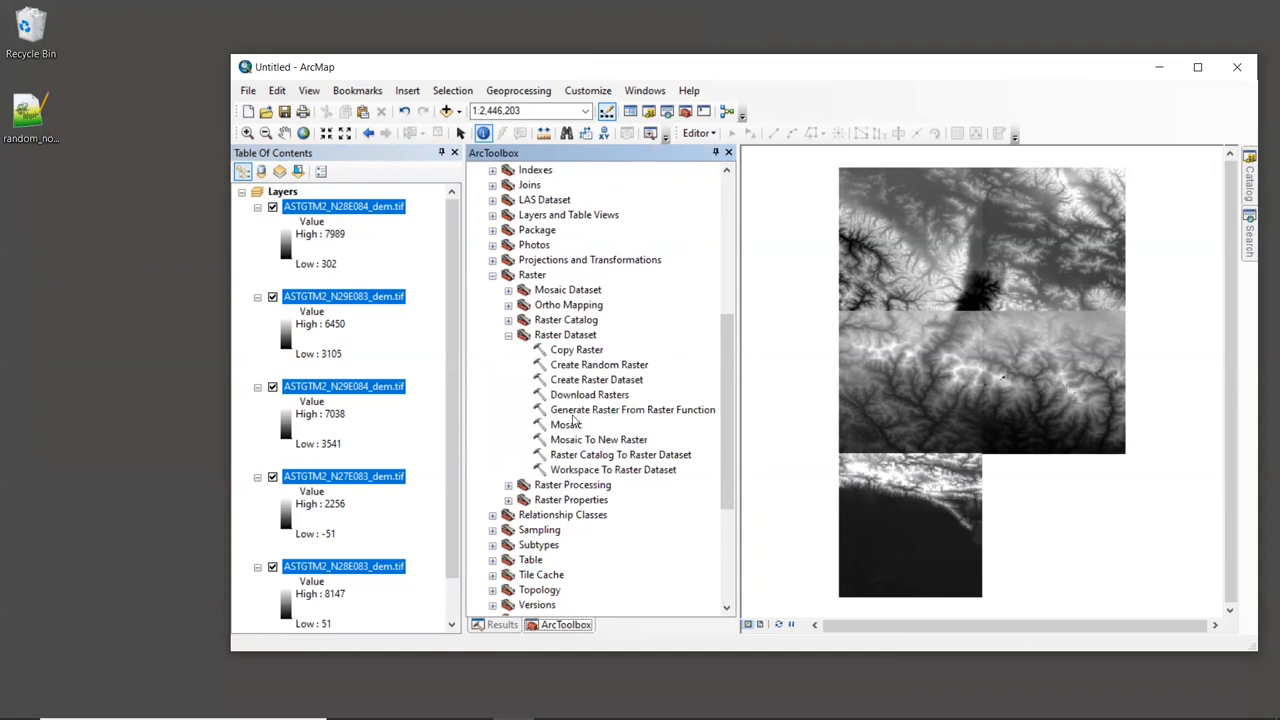
pyautogui.click(598, 440)
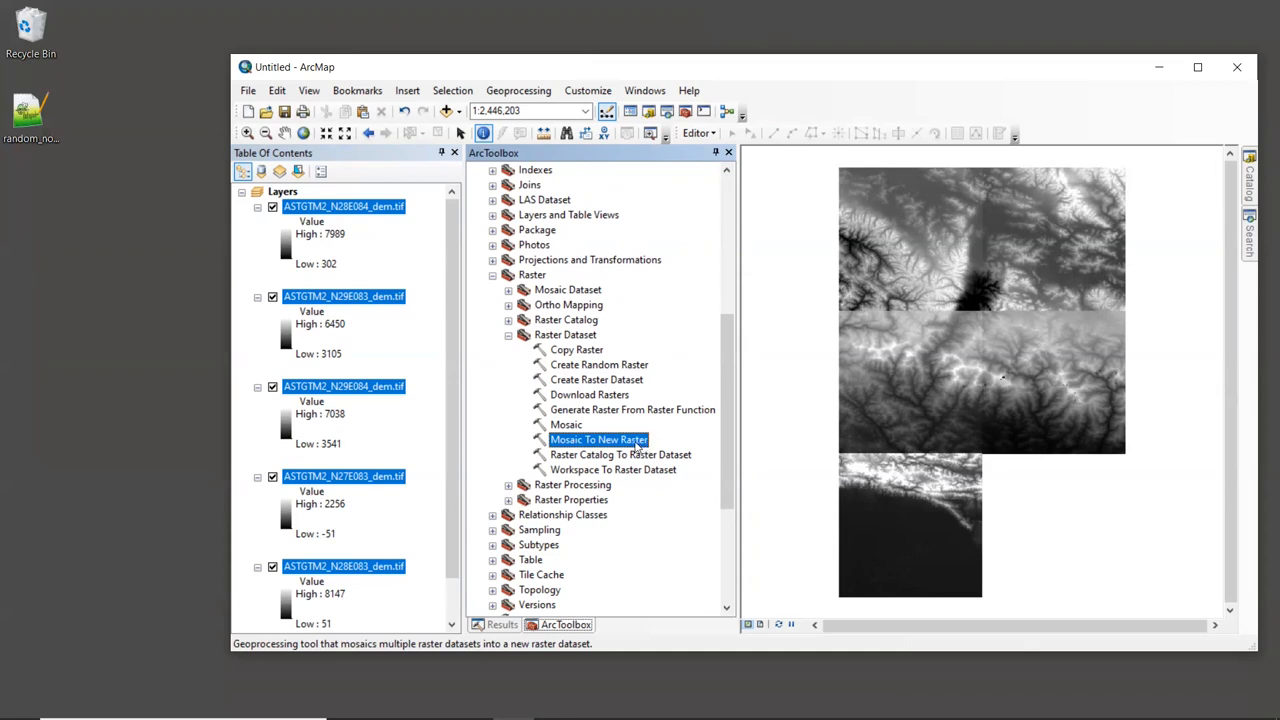
# Launch Mosaic To New Raster with the five tiles as inputs and browse for the output location.
pyautogui.doubleClick(598, 440)
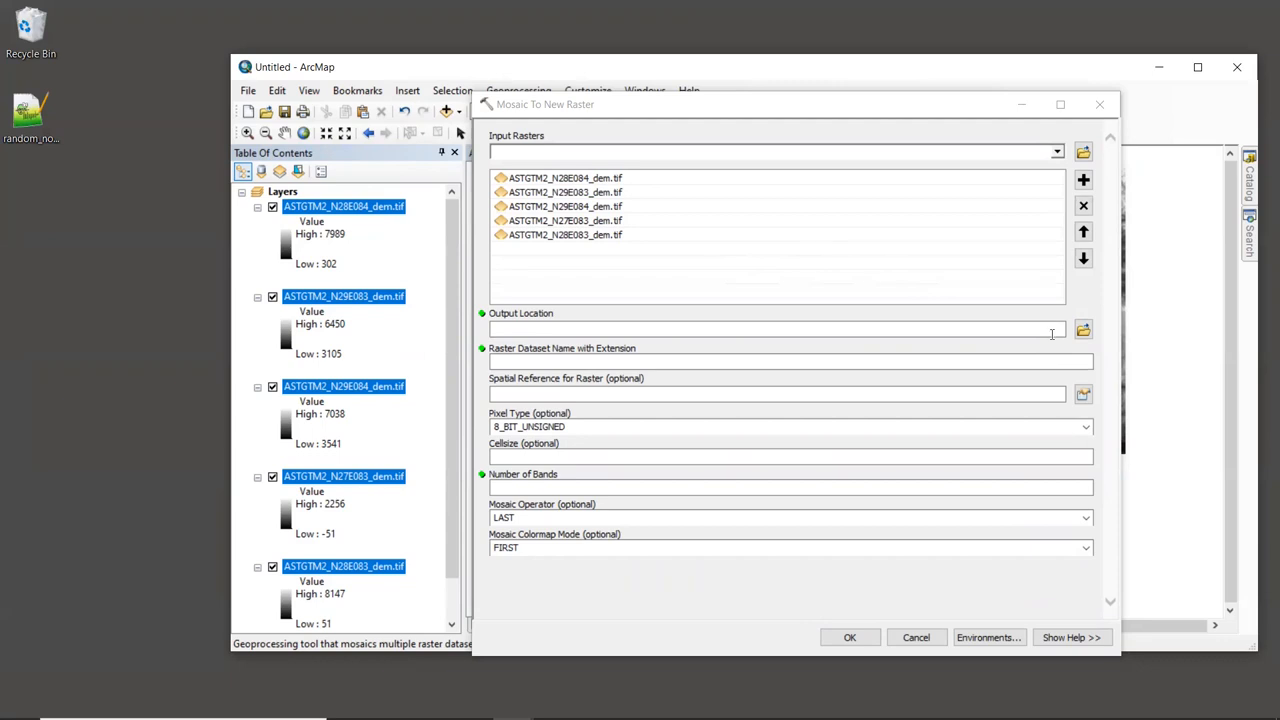
pyautogui.click(1084, 330)
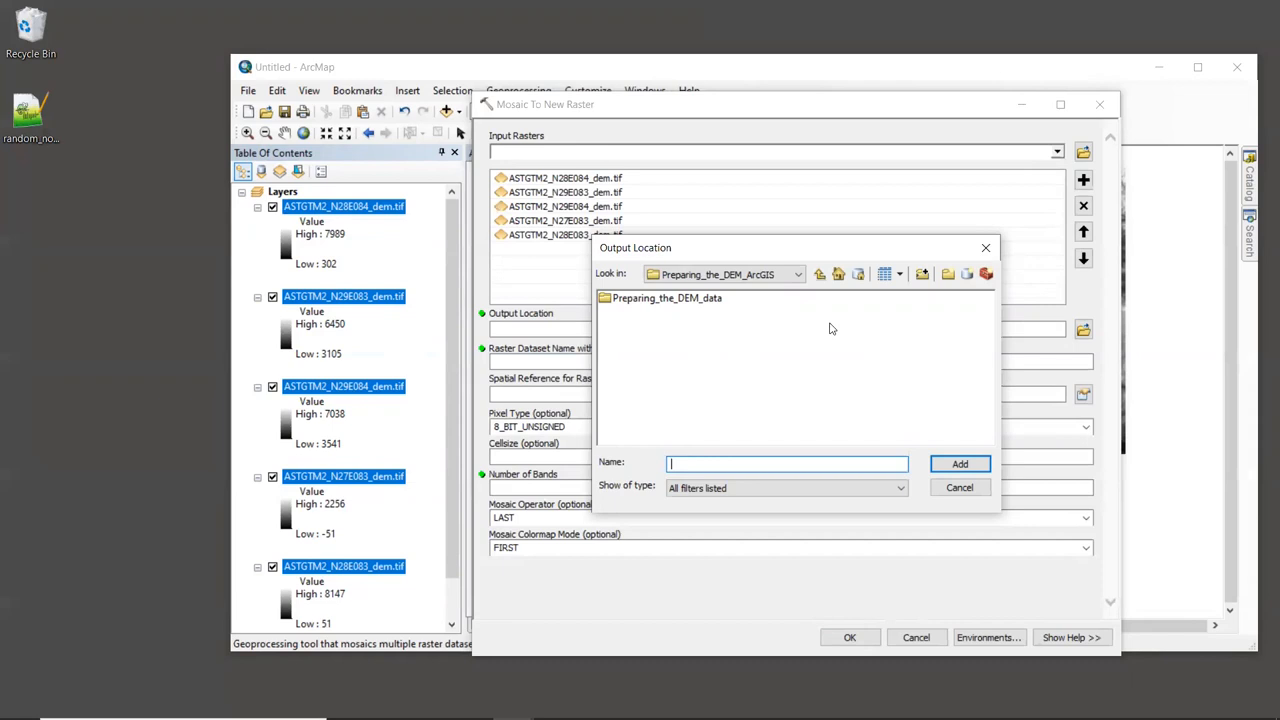
pyautogui.moveTo(944, 294)
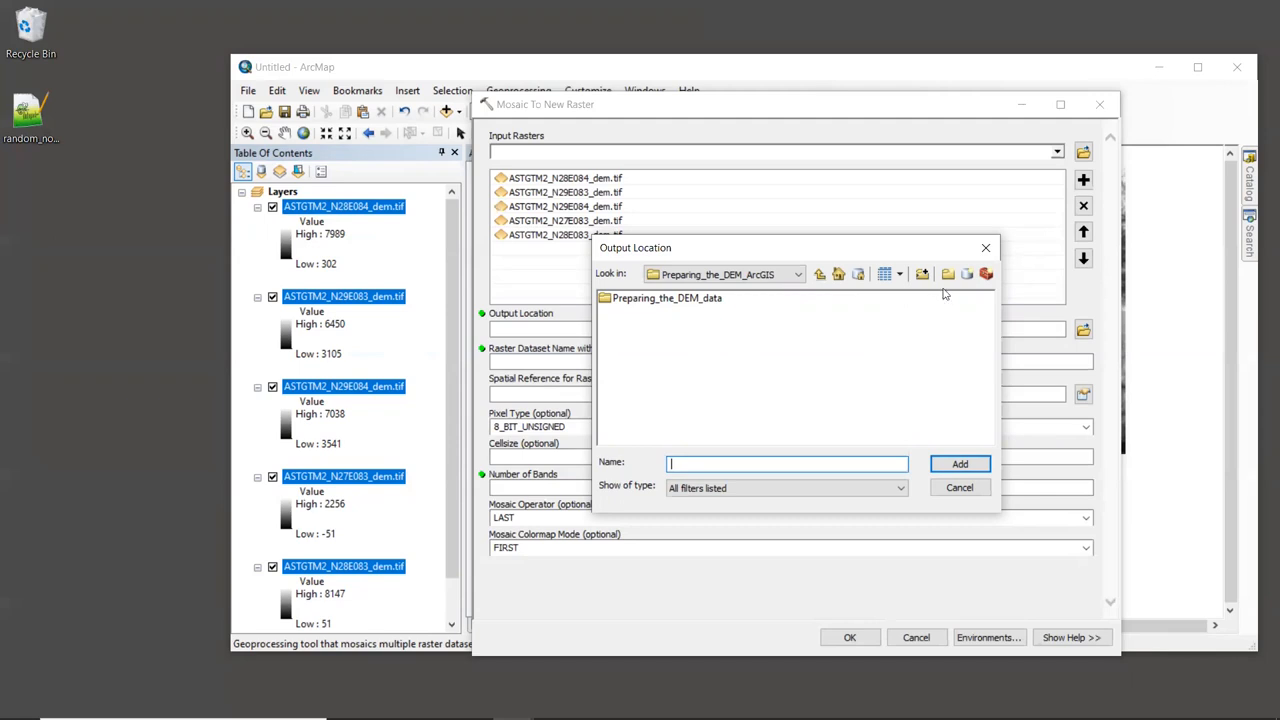
# Create a DEM_output folder and set it as the mosaic output location.
pyautogui.click(922, 272)
pyautogui.write('DEM_output')
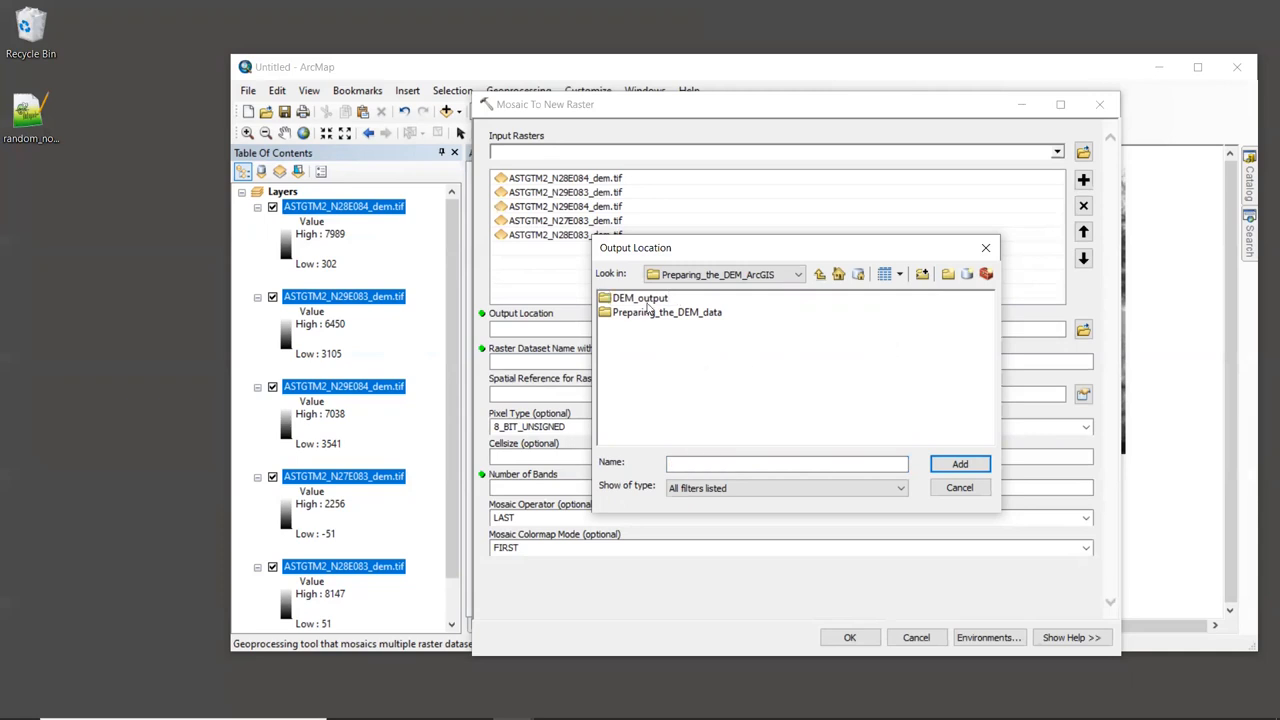
pyautogui.click(640, 296)
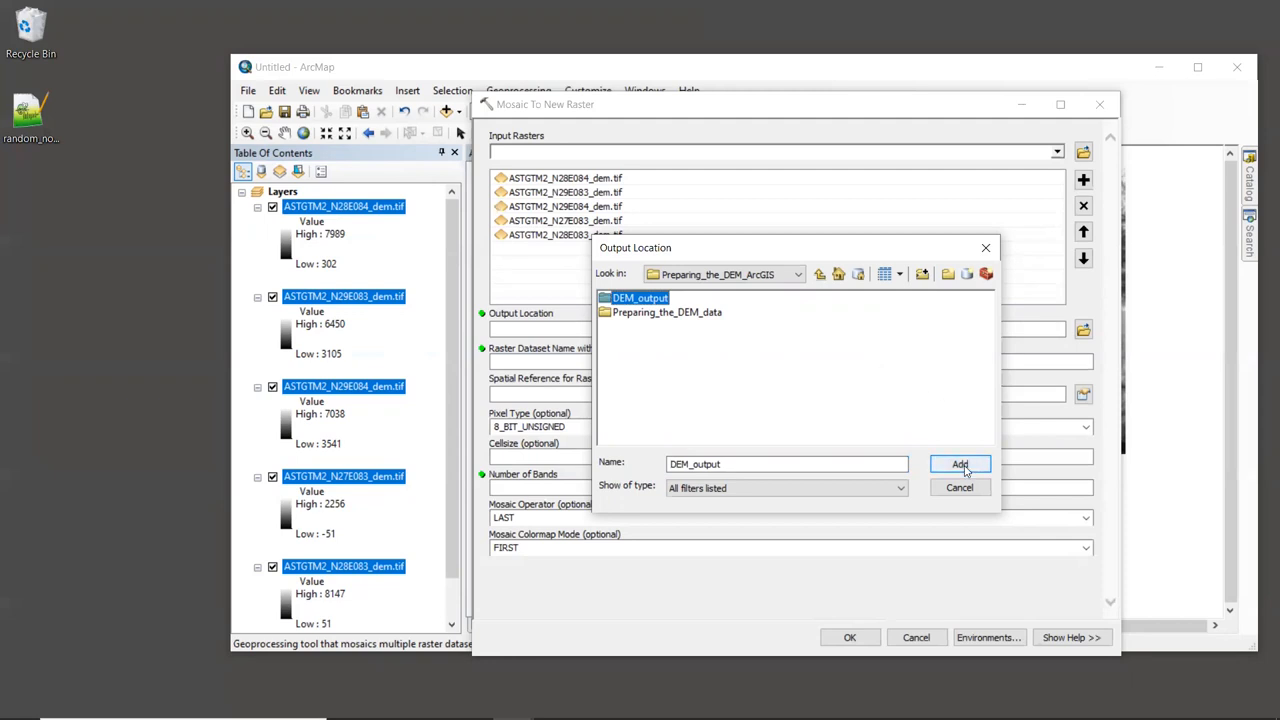
pyautogui.click(960, 464)
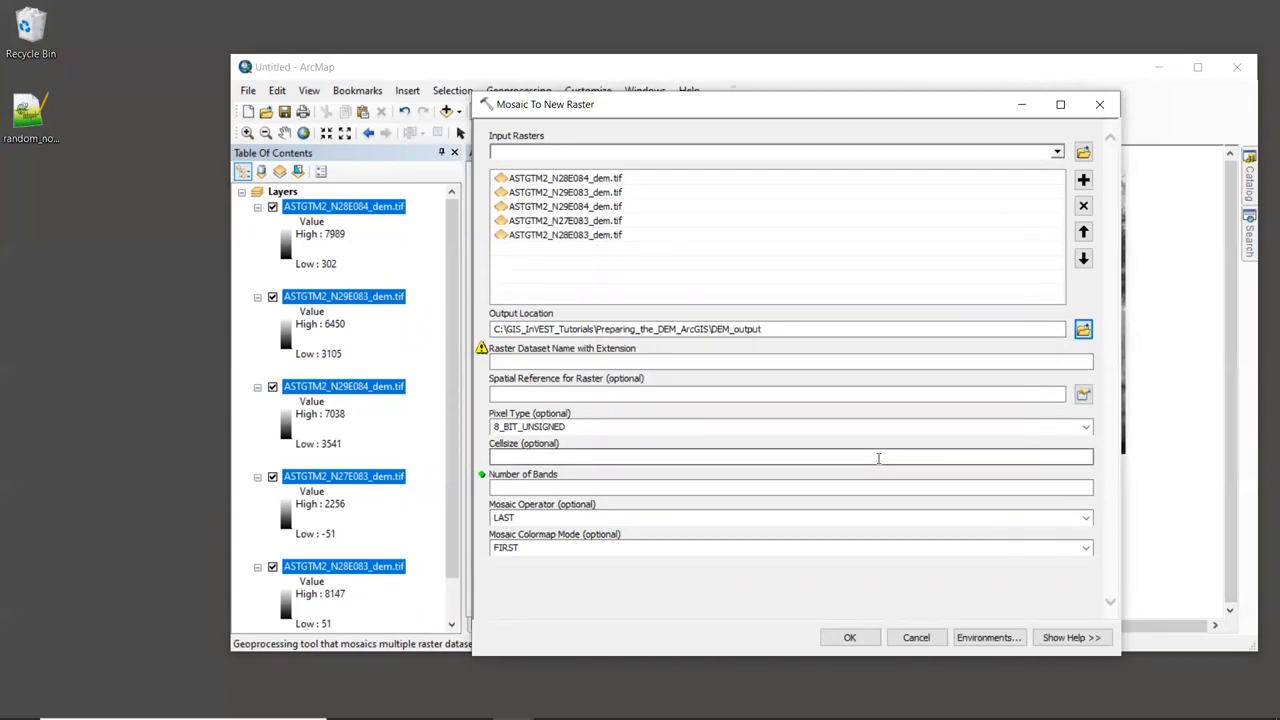
# Name the output raster DEM_mosaic.tif.
pyautogui.click(790, 360)
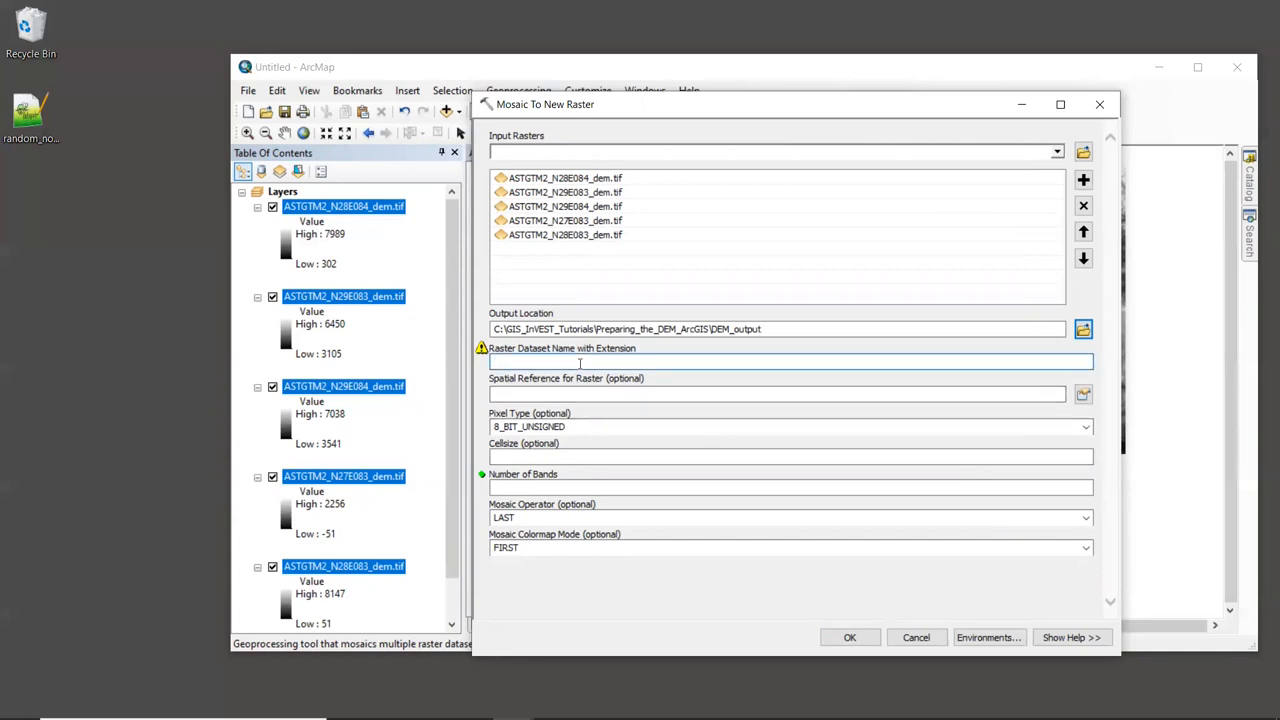
pyautogui.click(790, 360)
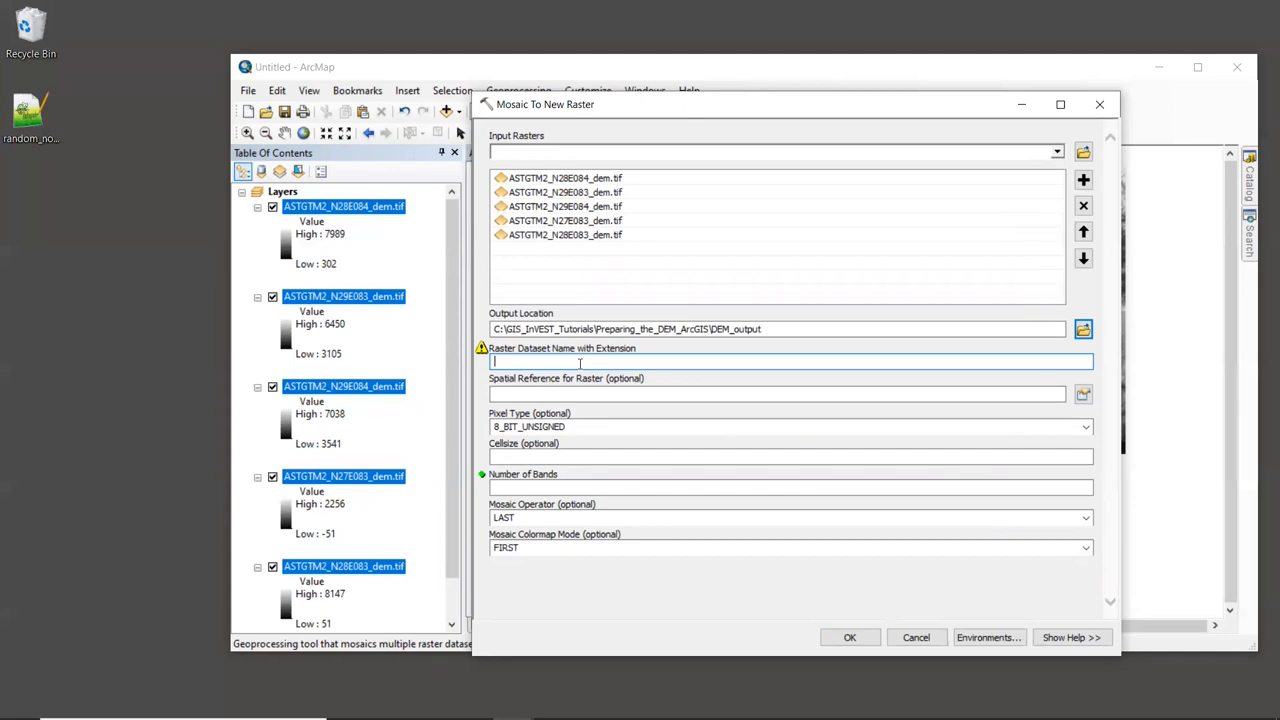
pyautogui.write('D')
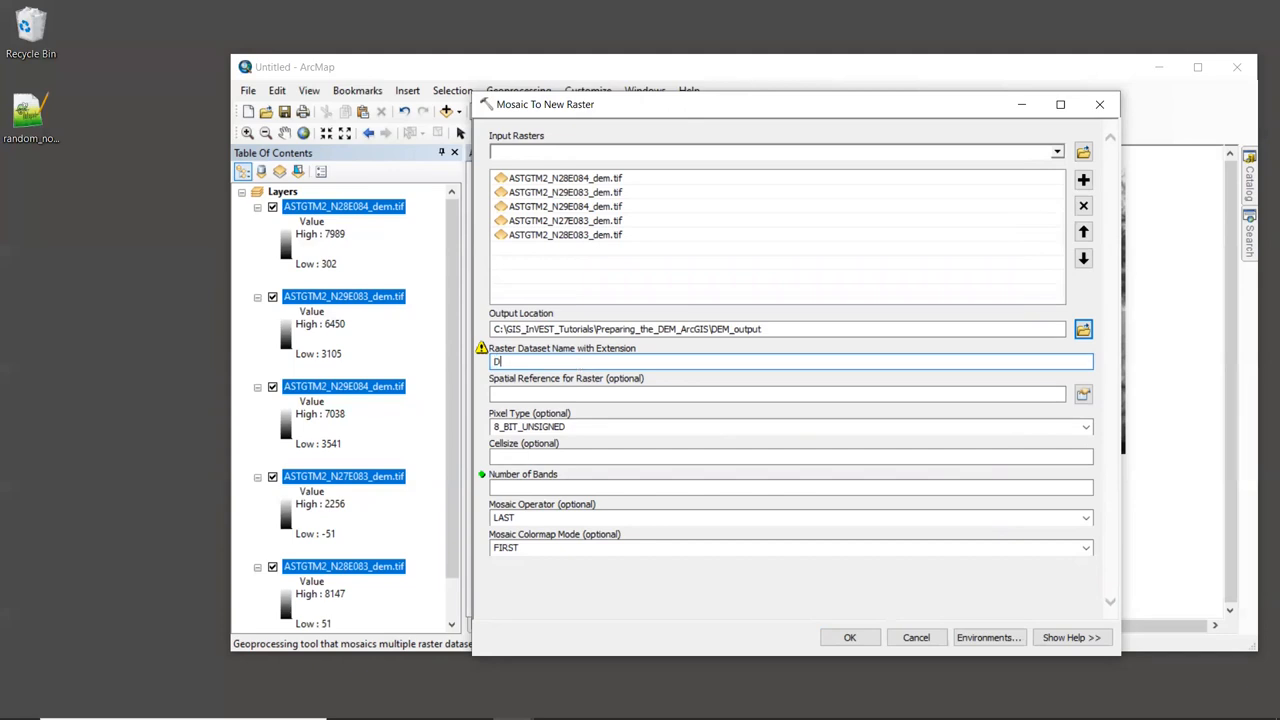
pyautogui.write('EM_')
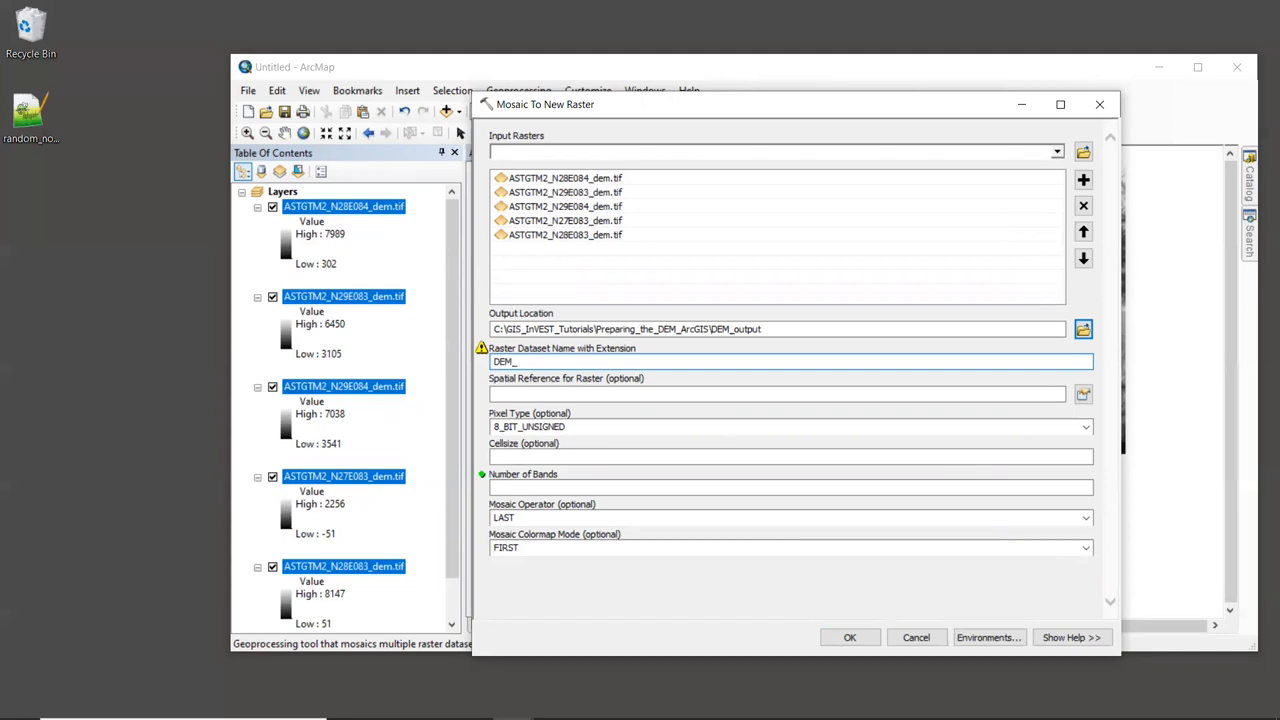
pyautogui.write('mosaic.tif')
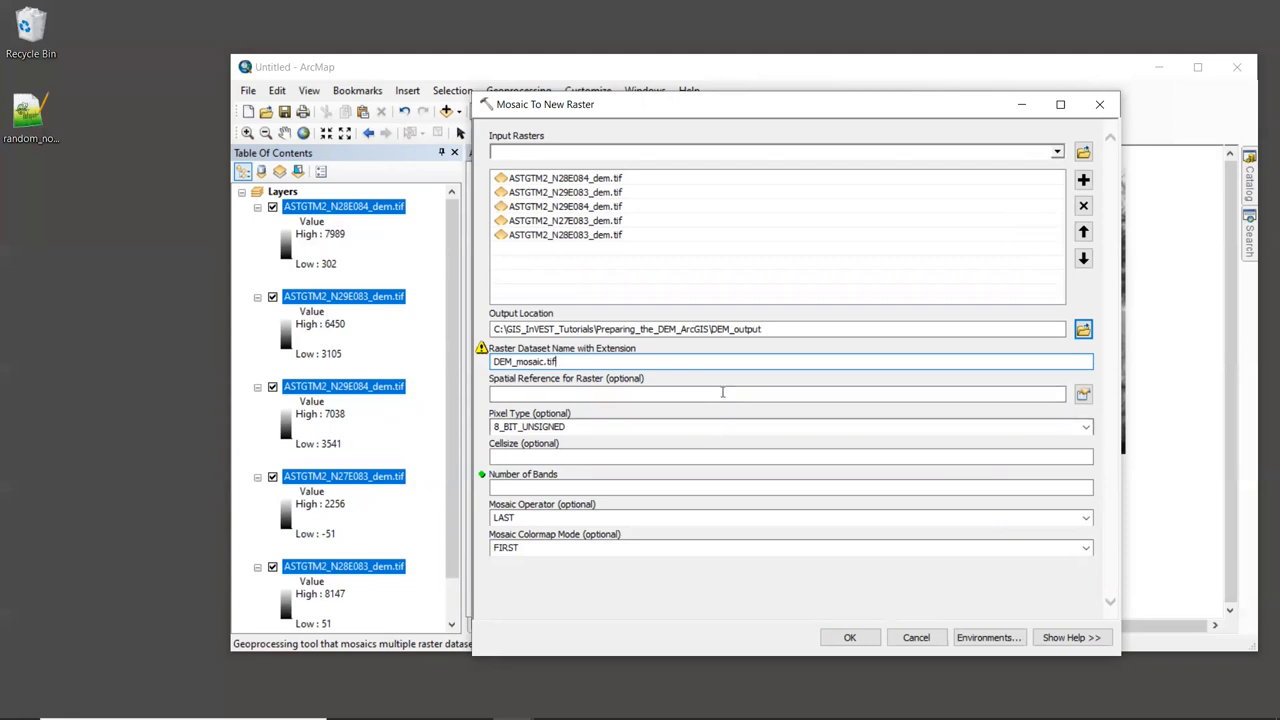
pyautogui.click(722, 392)
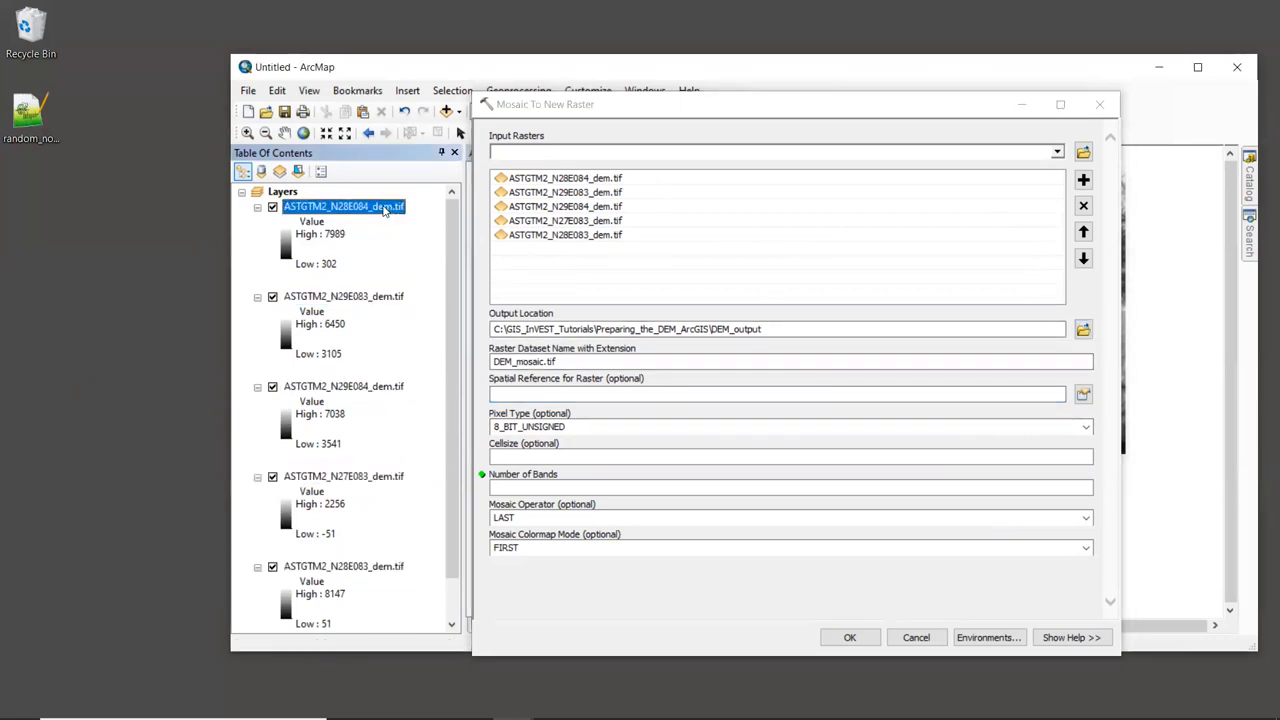
pyautogui.rightClick(344, 206)
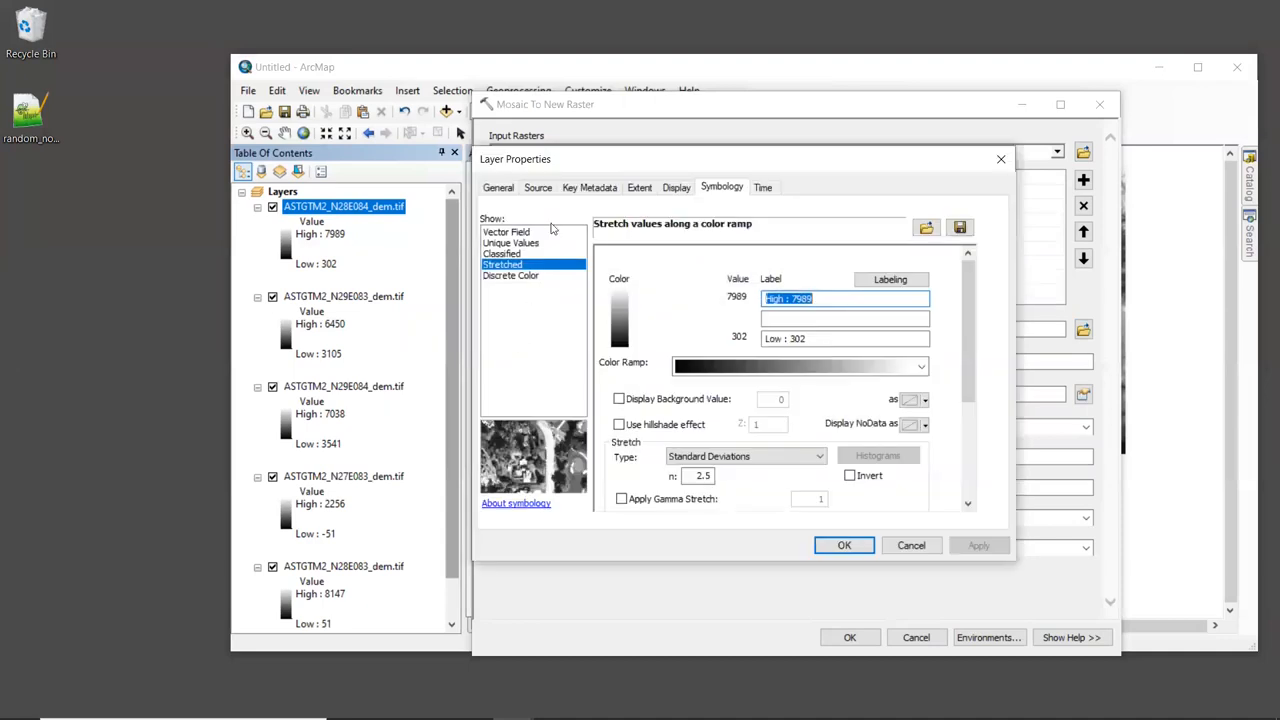
pyautogui.click(538, 188)
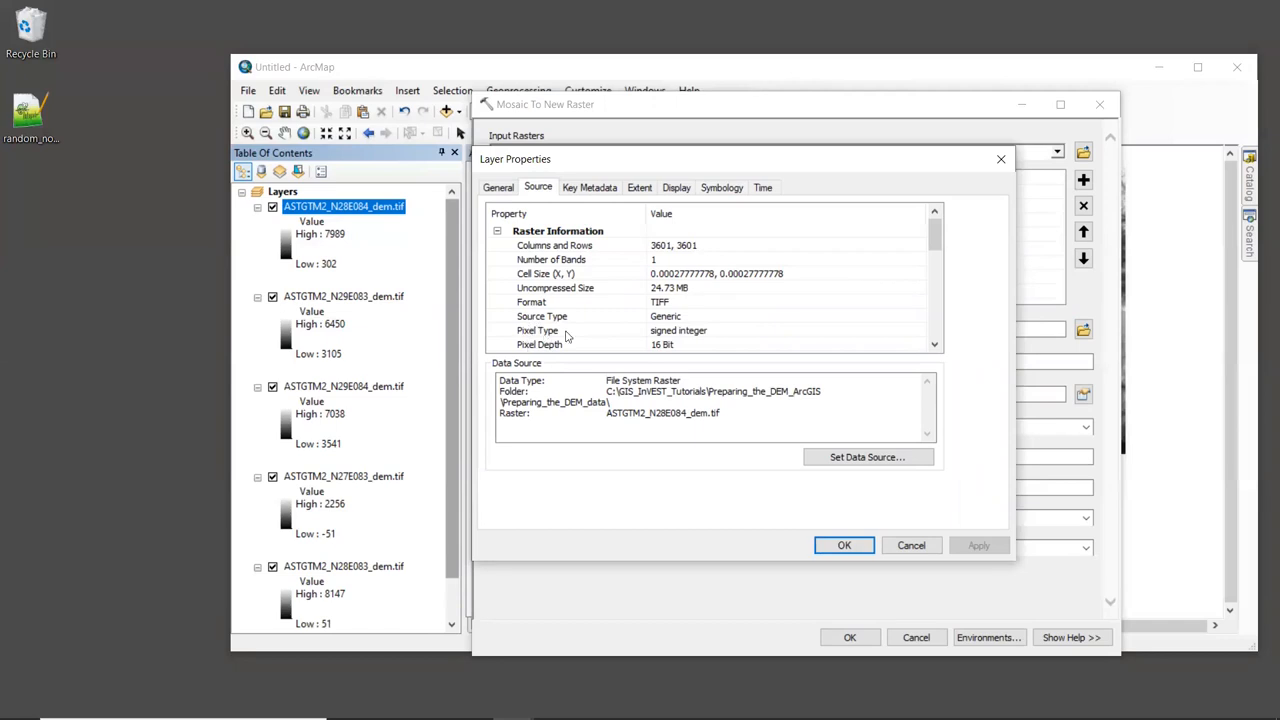
pyautogui.moveTo(688, 338)
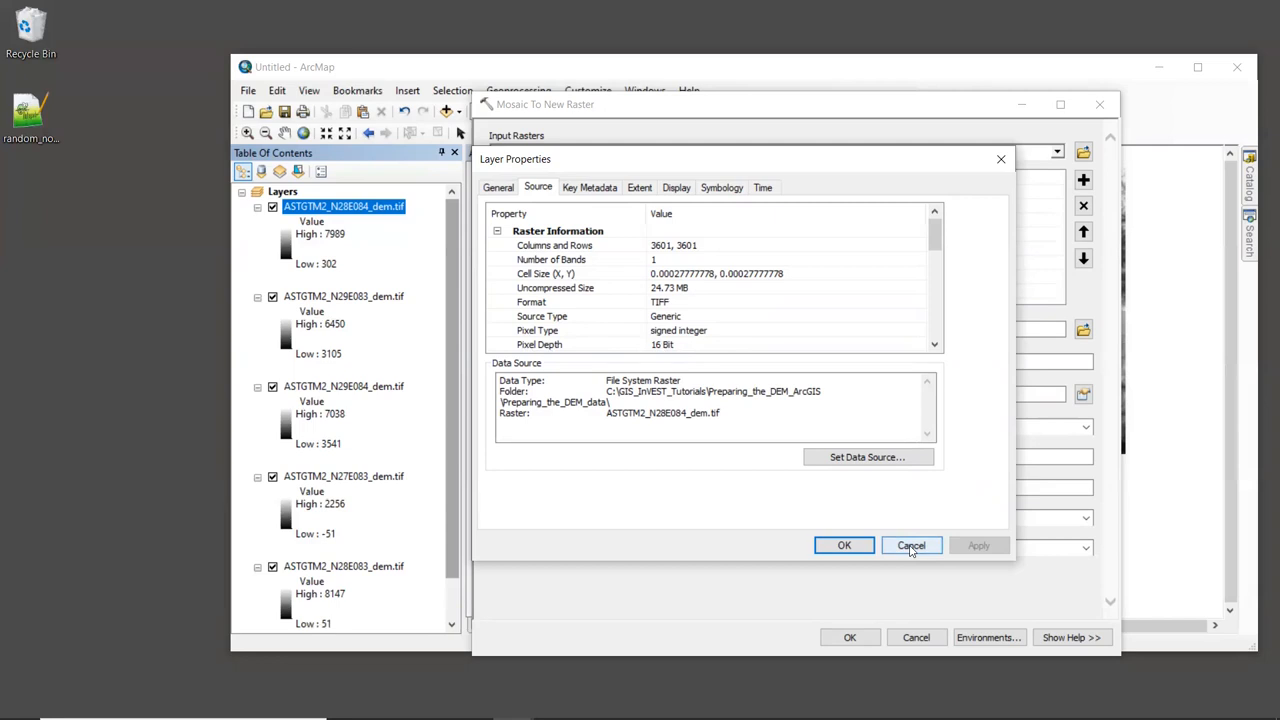
pyautogui.click(910, 544)
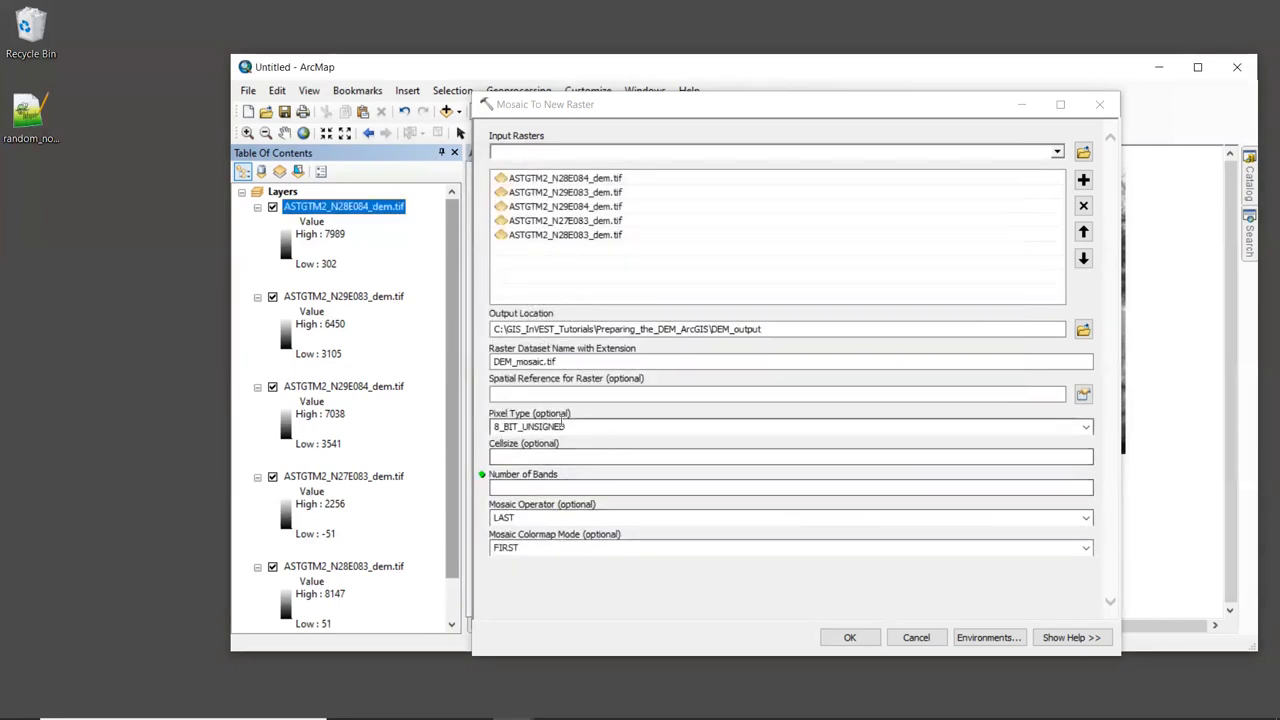
# Set the mosaic pixel type to 16_BIT_SIGNED and the number of bands to 1.
pyautogui.click(1086, 428)
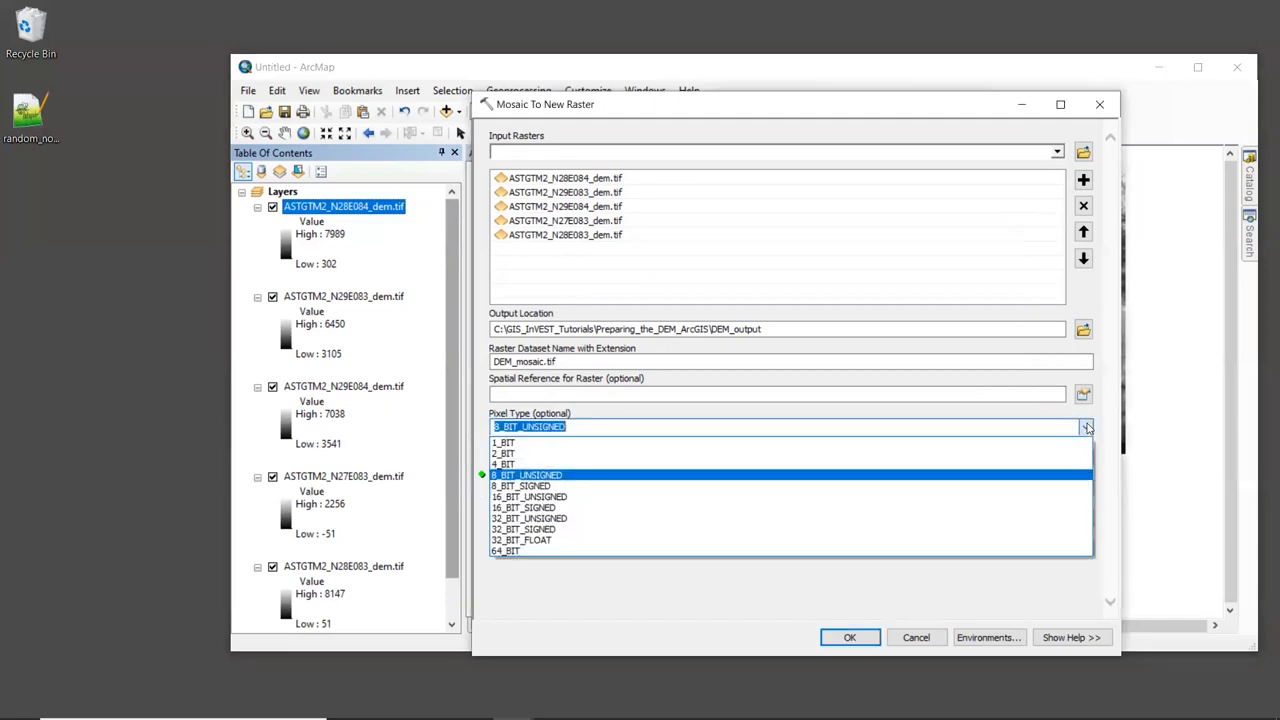
pyautogui.moveTo(604, 510)
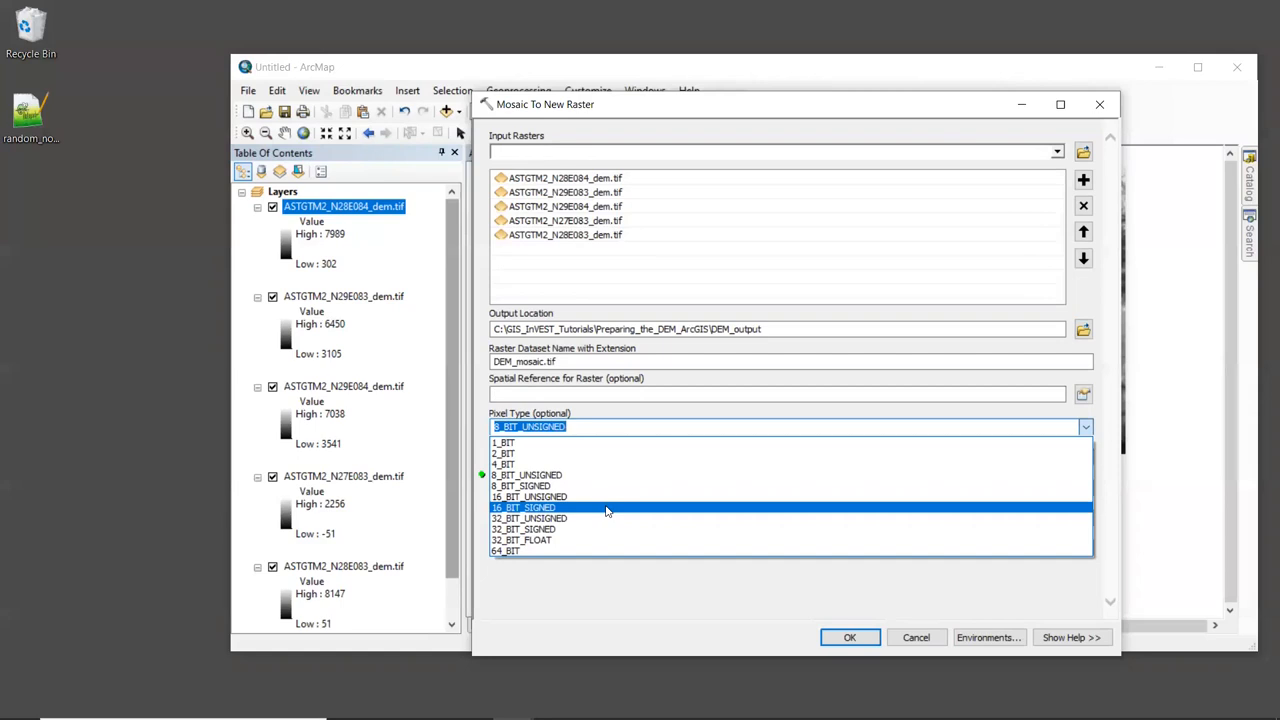
pyautogui.click(524, 508)
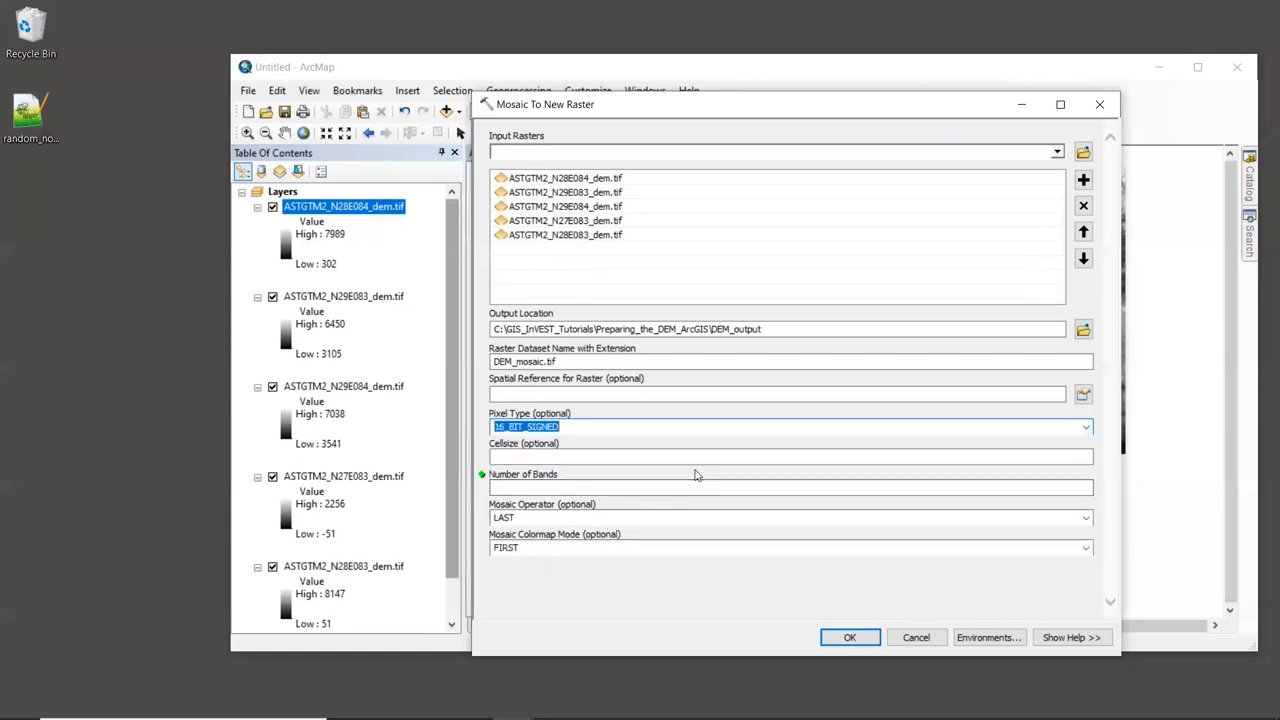
pyautogui.moveTo(688, 476)
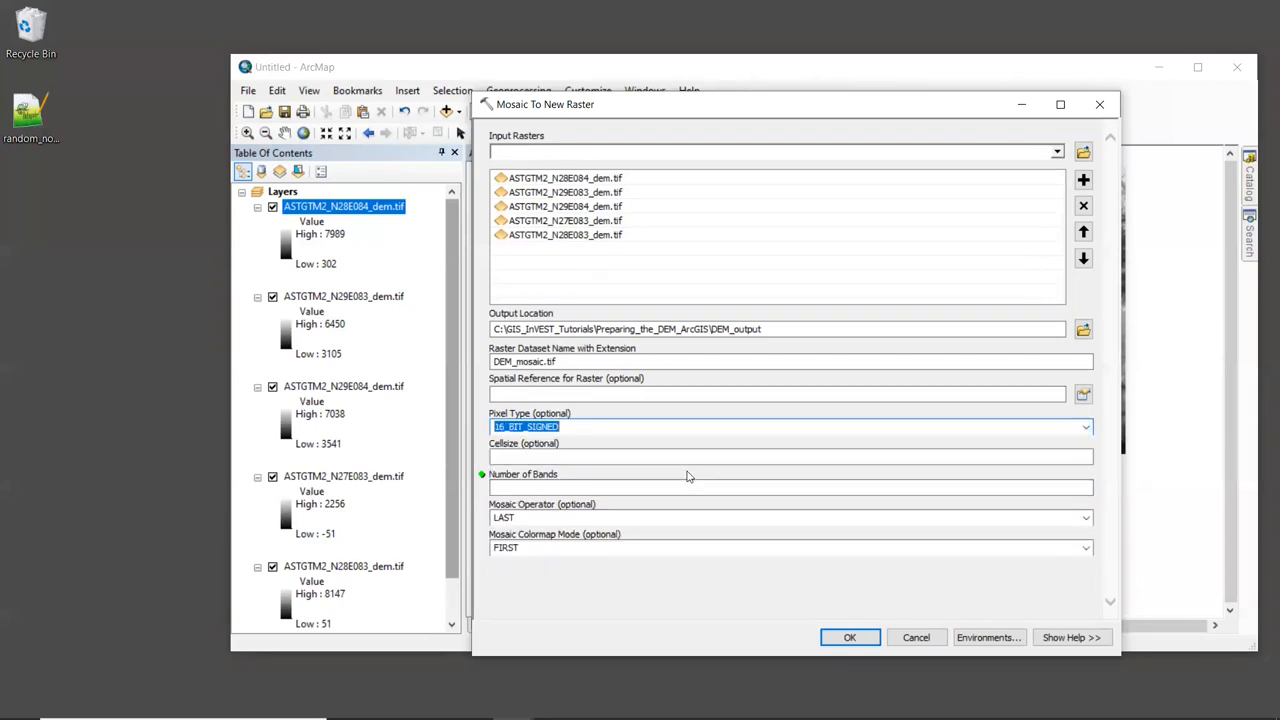
pyautogui.click(628, 456)
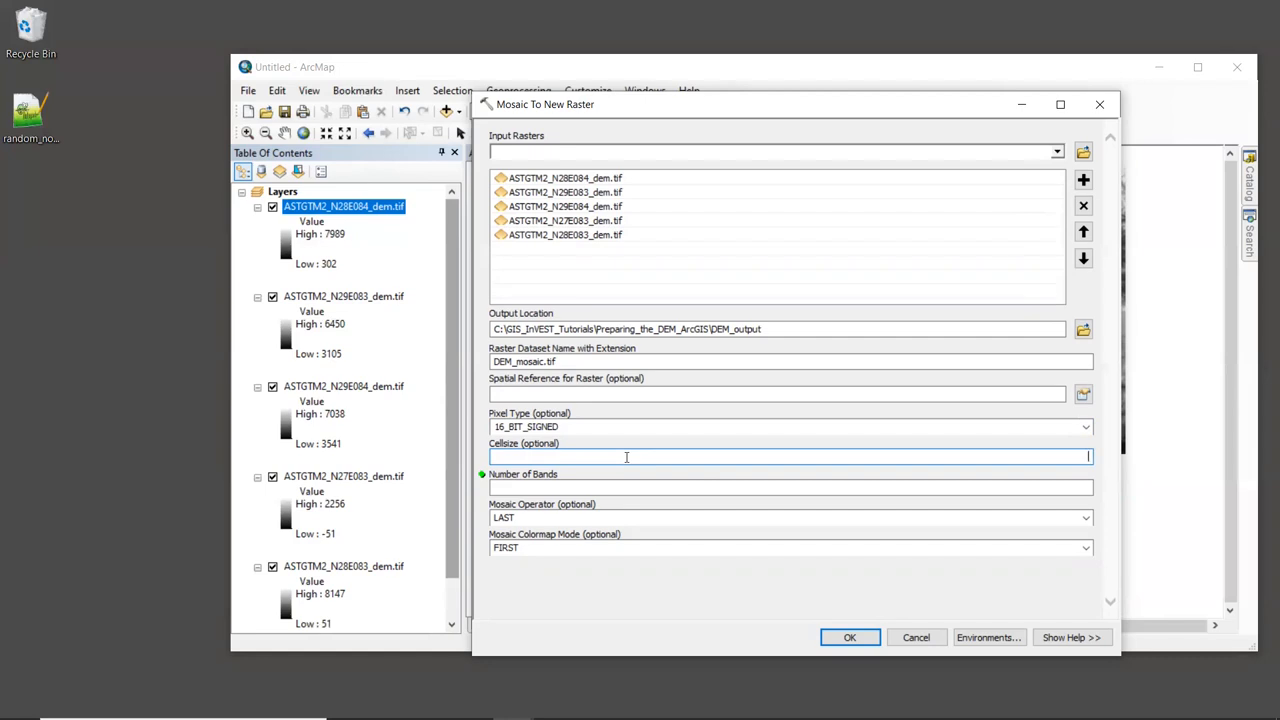
pyautogui.click(612, 488)
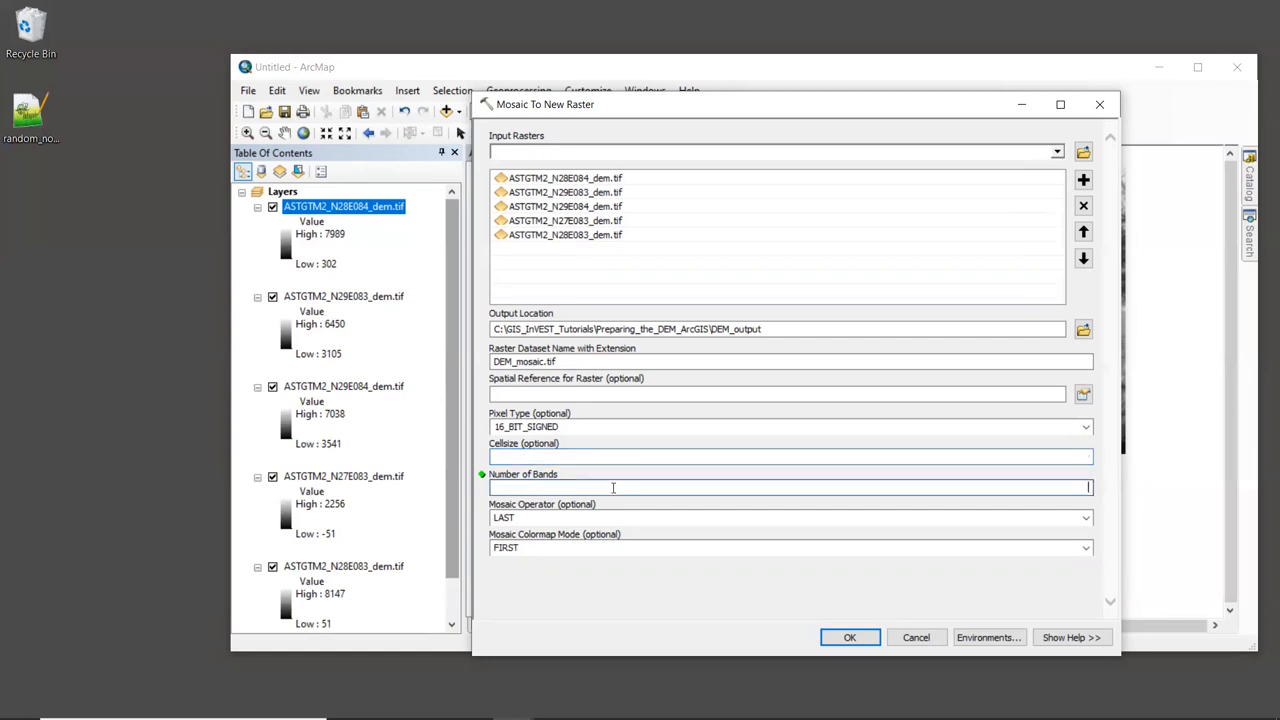
pyautogui.write('1')
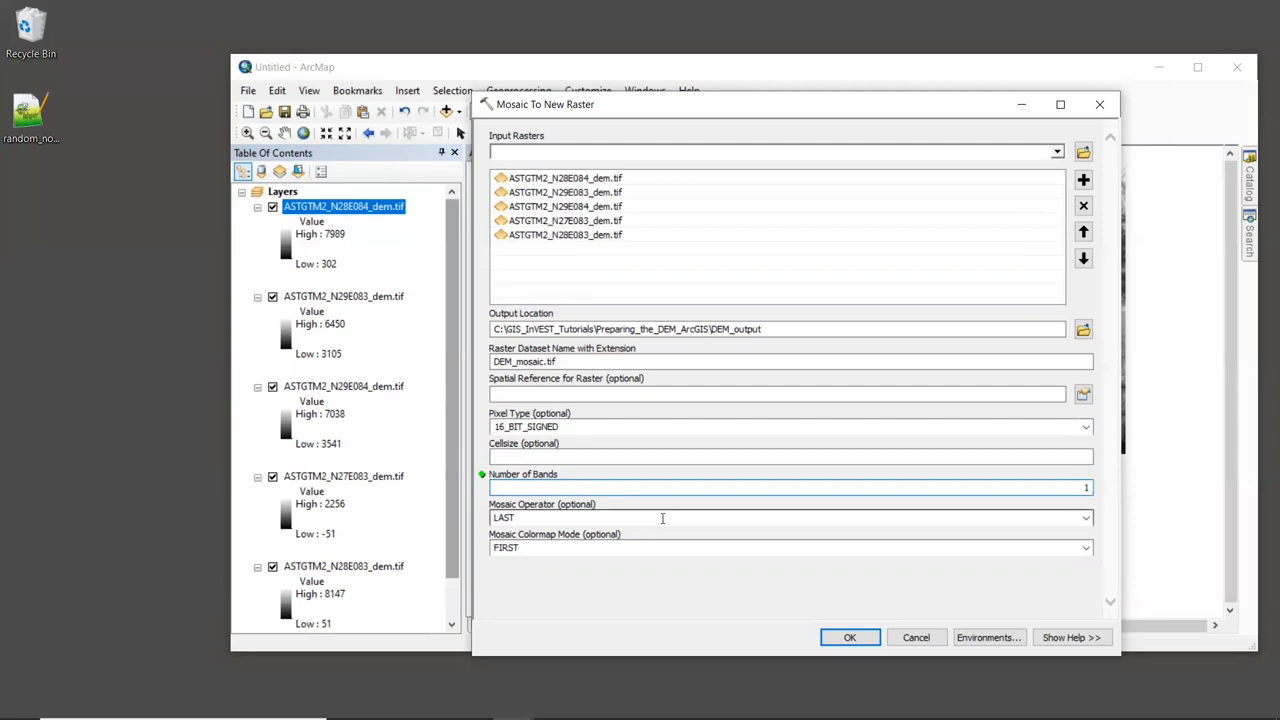
pyautogui.moveTo(676, 570)
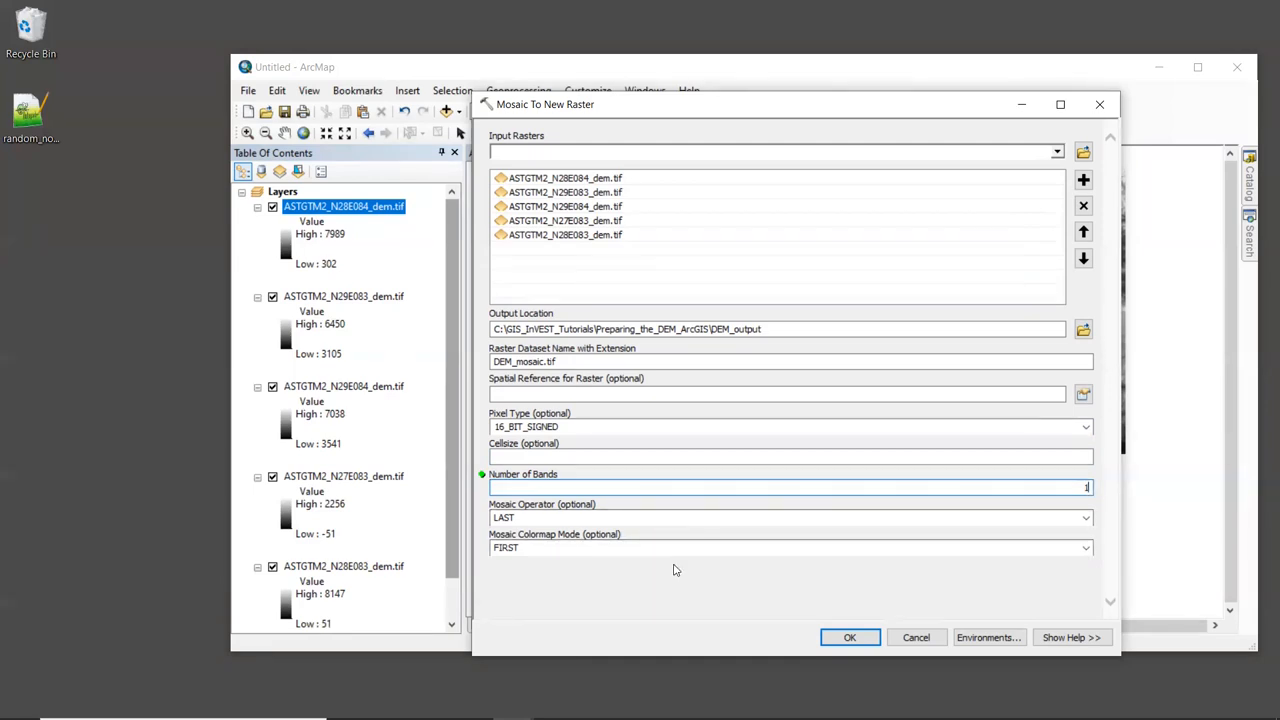
pyautogui.moveTo(664, 516)
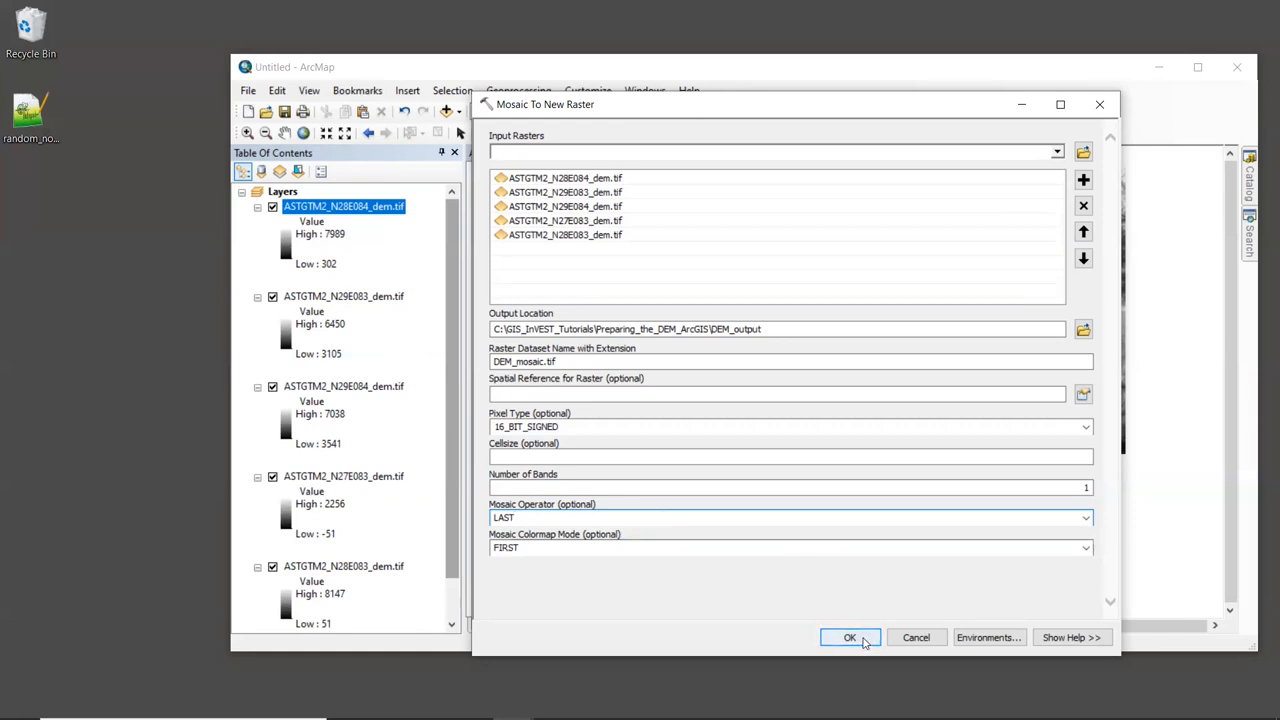
# Run the mosaic of the five tiles into DEM_mosaic.tif and dismiss the completion report.
pyautogui.click(848, 636)
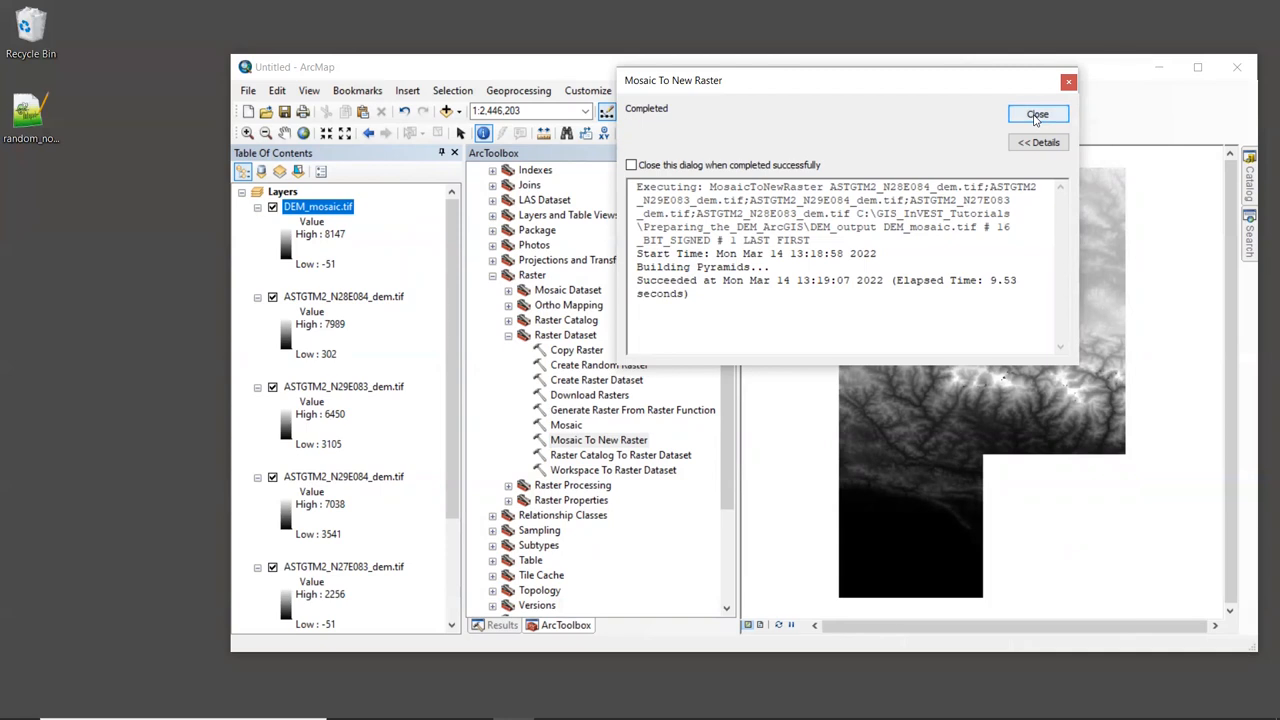
pyautogui.click(1036, 114)
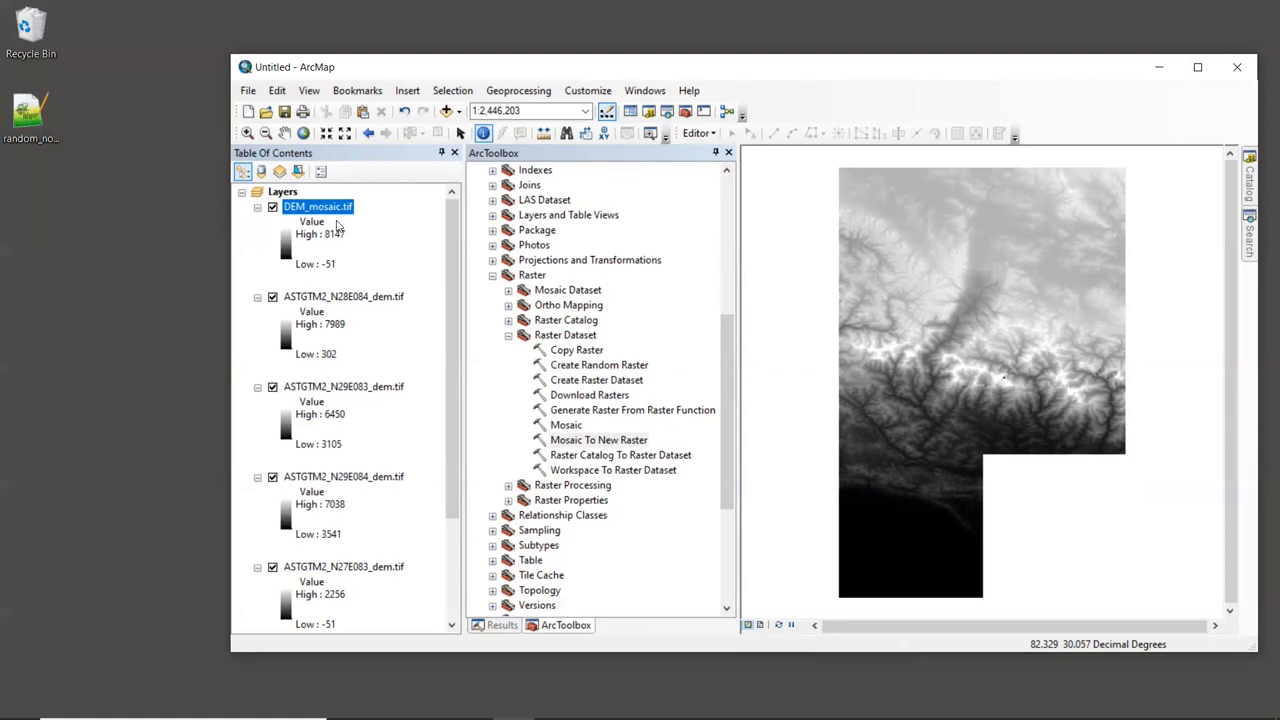
# Display the NoData cells of DEM_mosaic.tif in magenta via the layer's Symbology properties.
pyautogui.rightClick(316, 206)
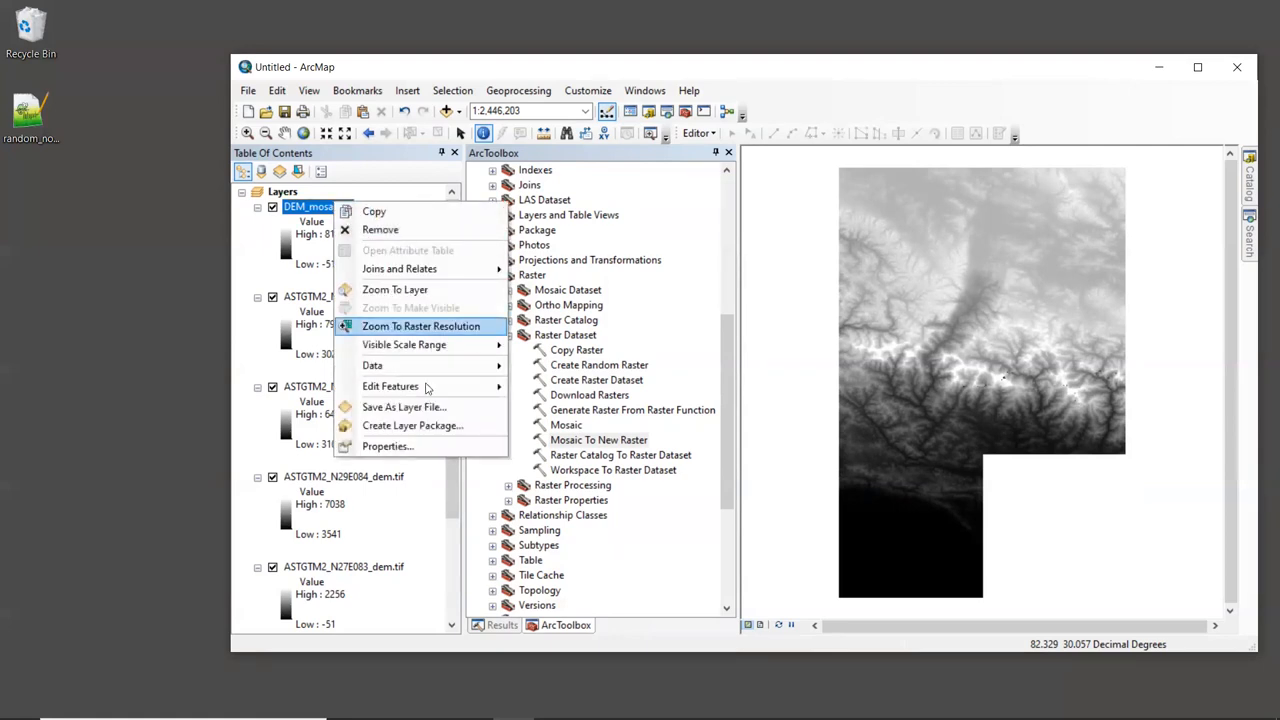
pyautogui.click(388, 446)
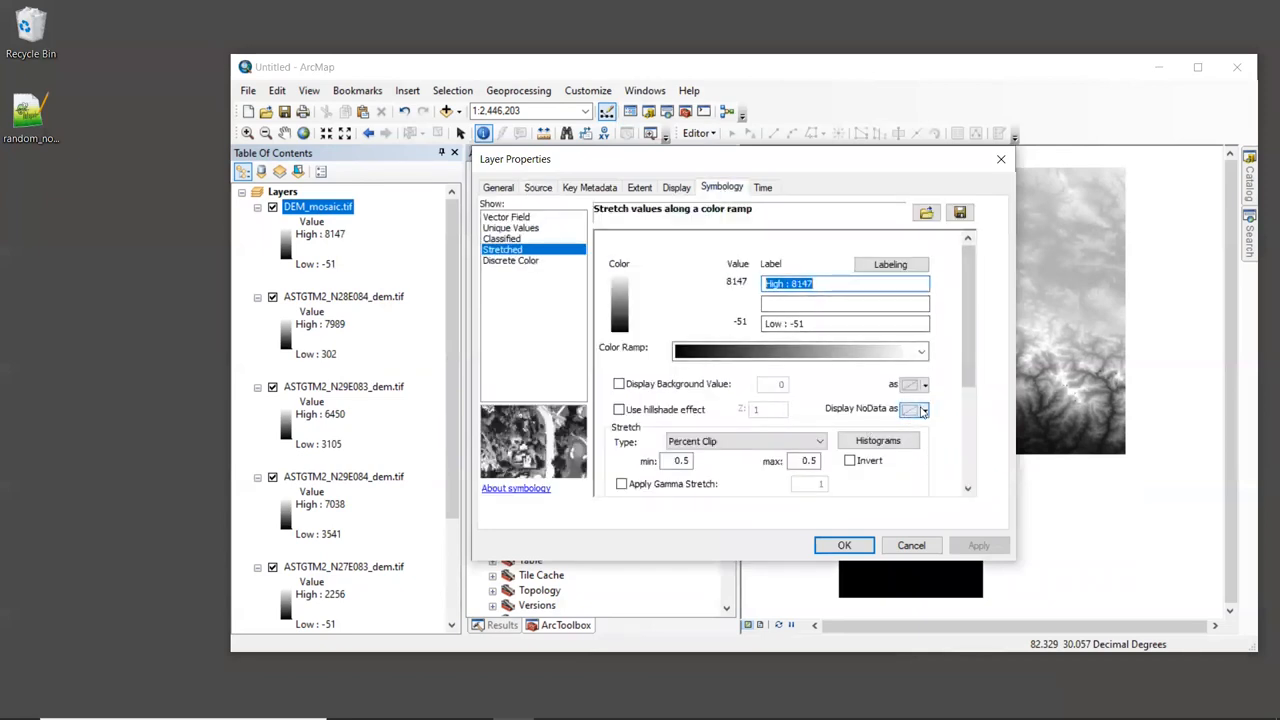
pyautogui.click(924, 410)
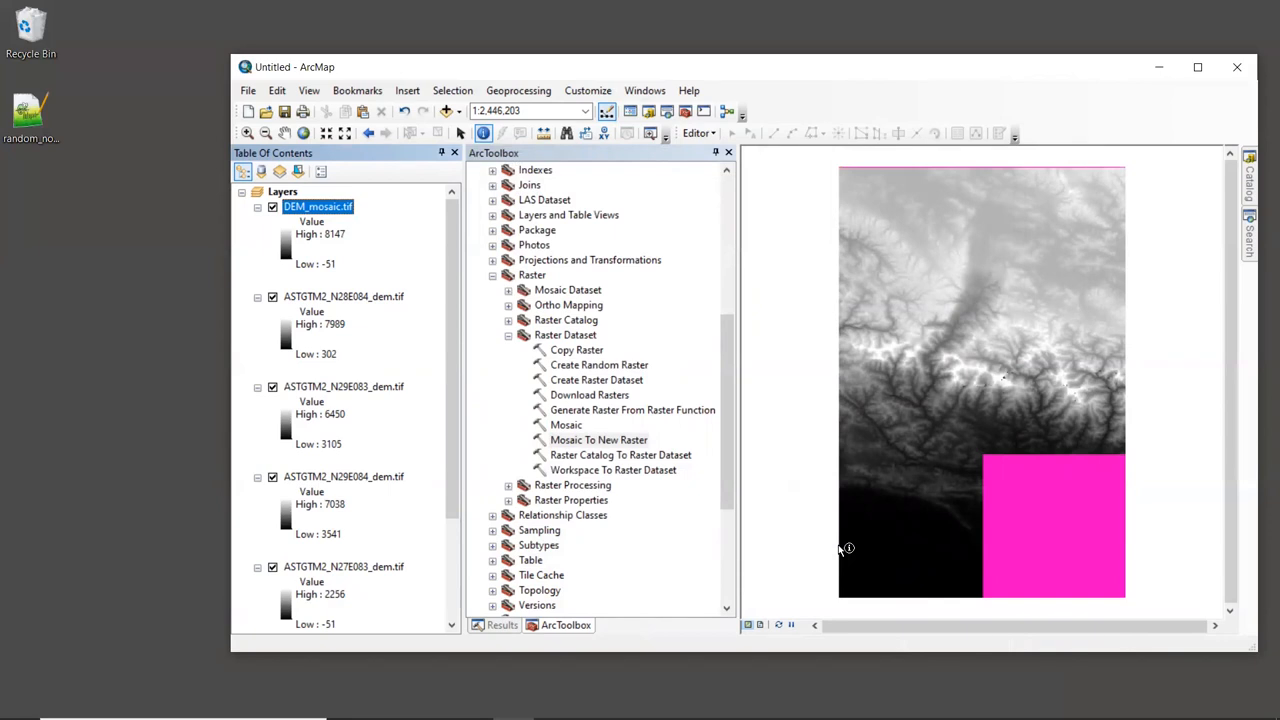
pyautogui.moveTo(1044, 240)
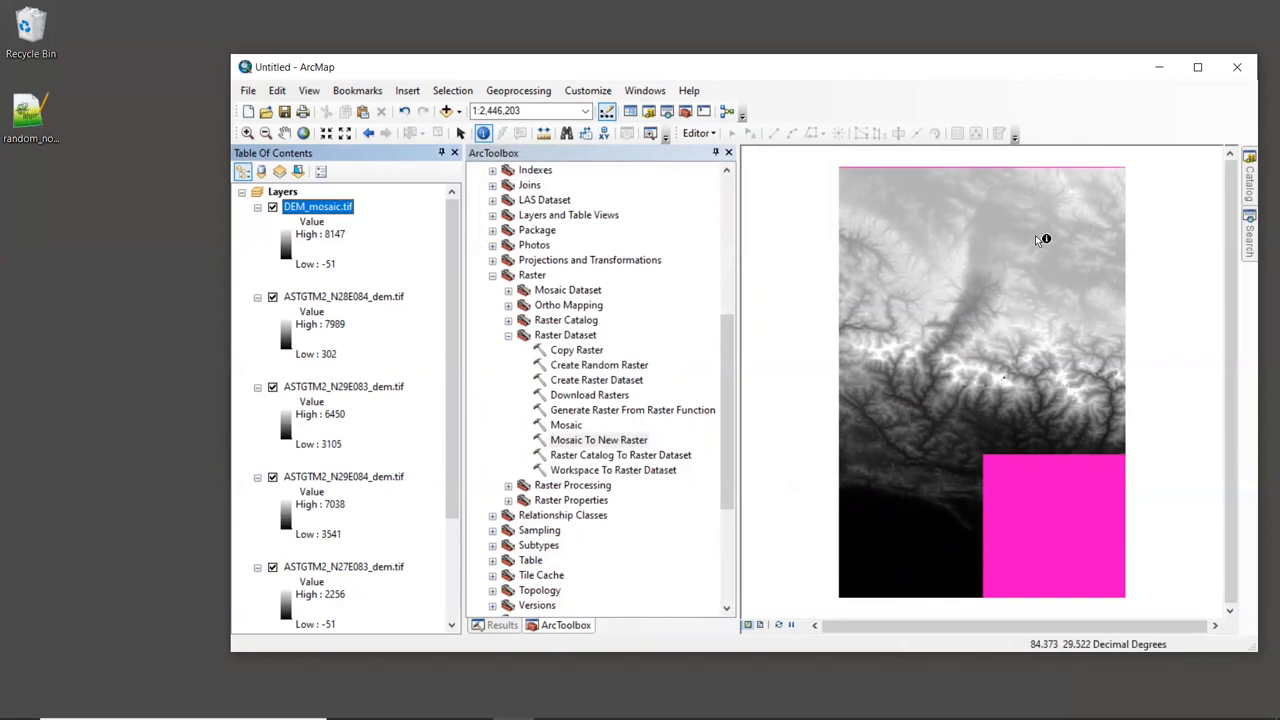
pyautogui.moveTo(850, 168)
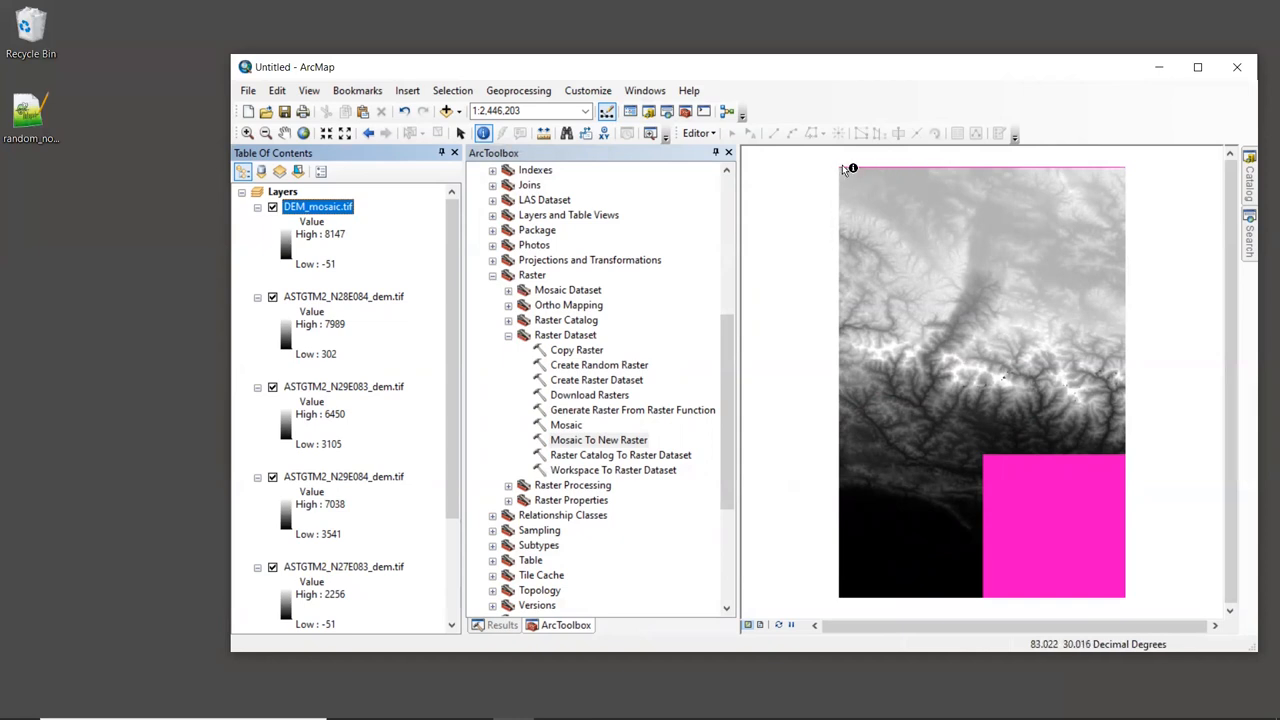
pyautogui.moveTo(1018, 520)
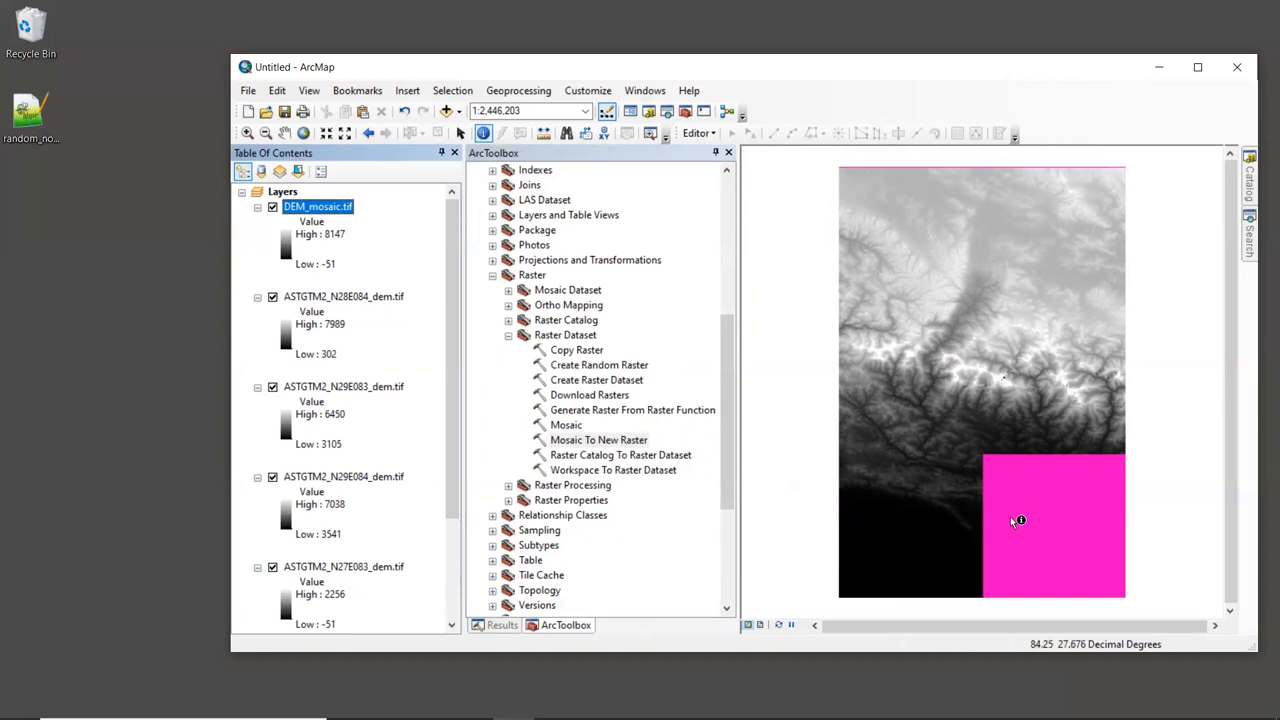
pyautogui.moveTo(1108, 516)
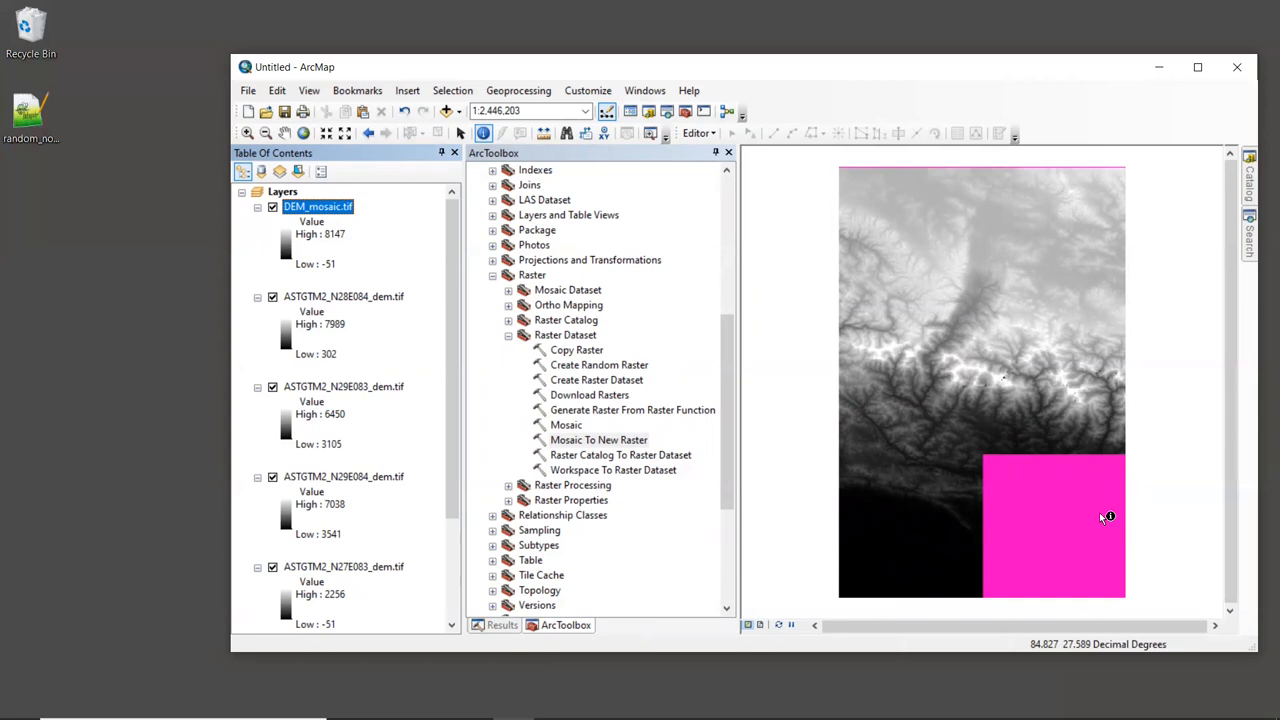
pyautogui.moveTo(1032, 474)
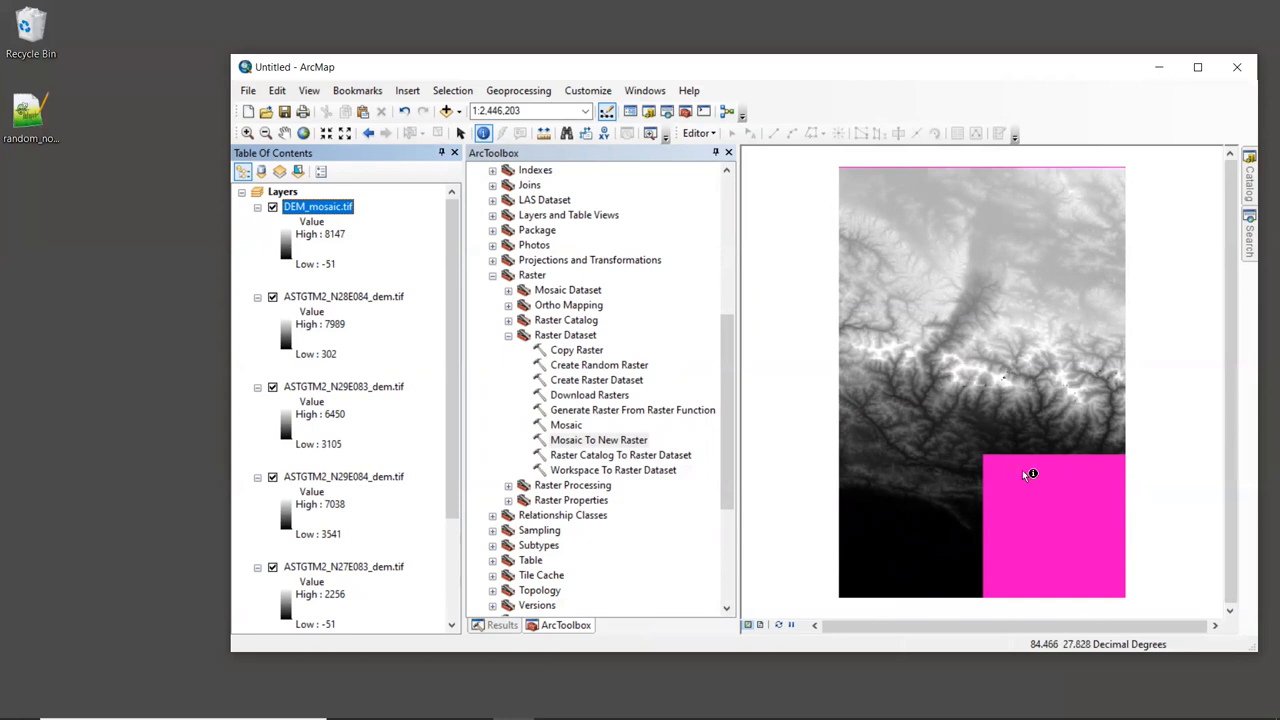
pyautogui.moveTo(1092, 512)
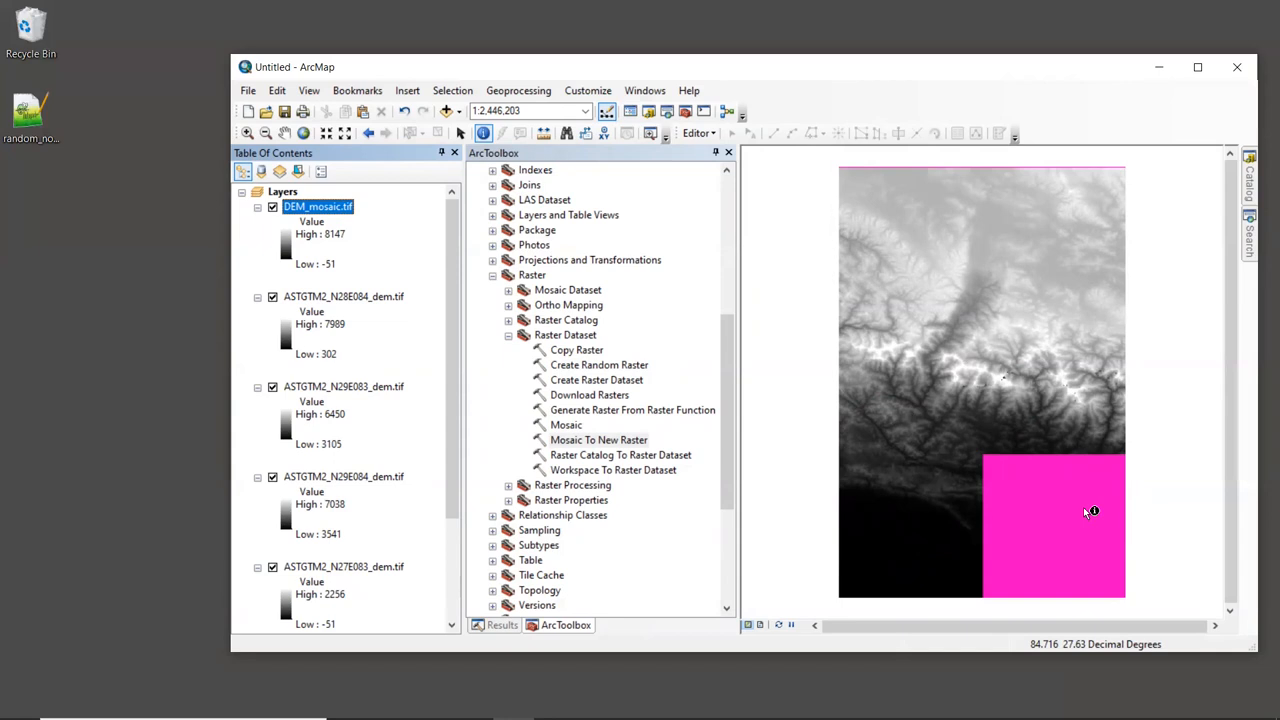
pyautogui.moveTo(1100, 412)
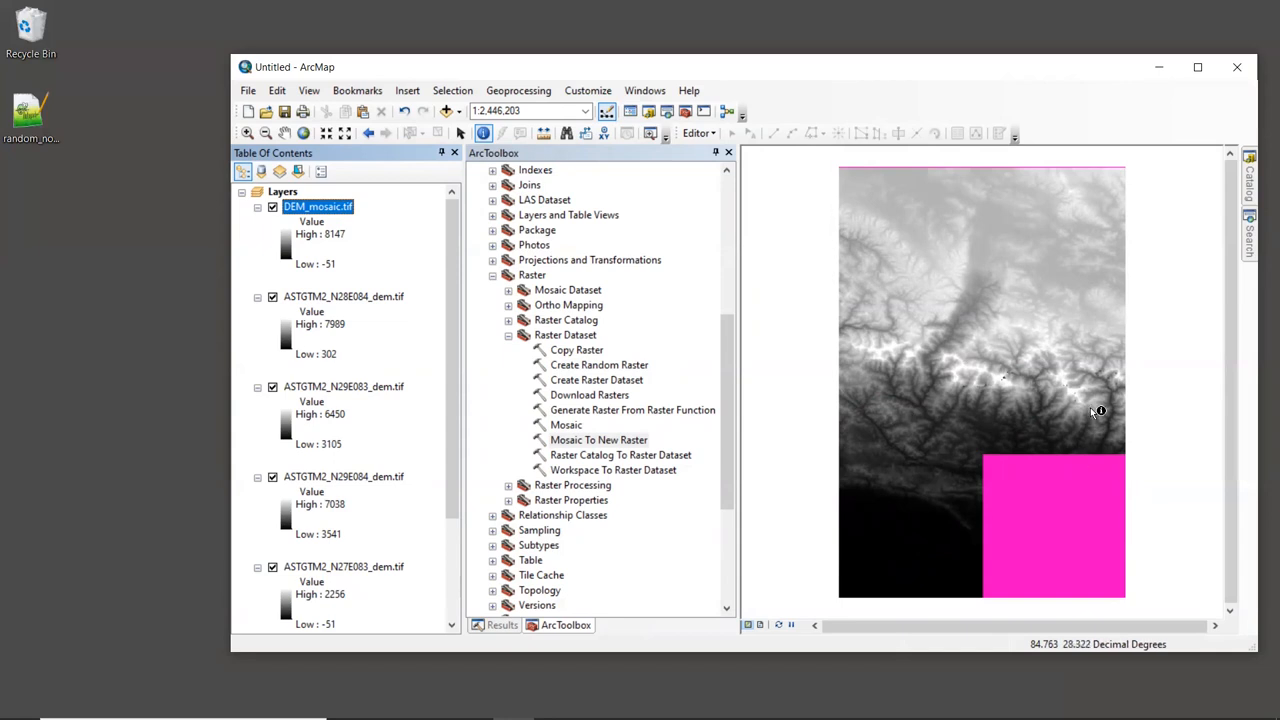
pyautogui.moveTo(868, 400)
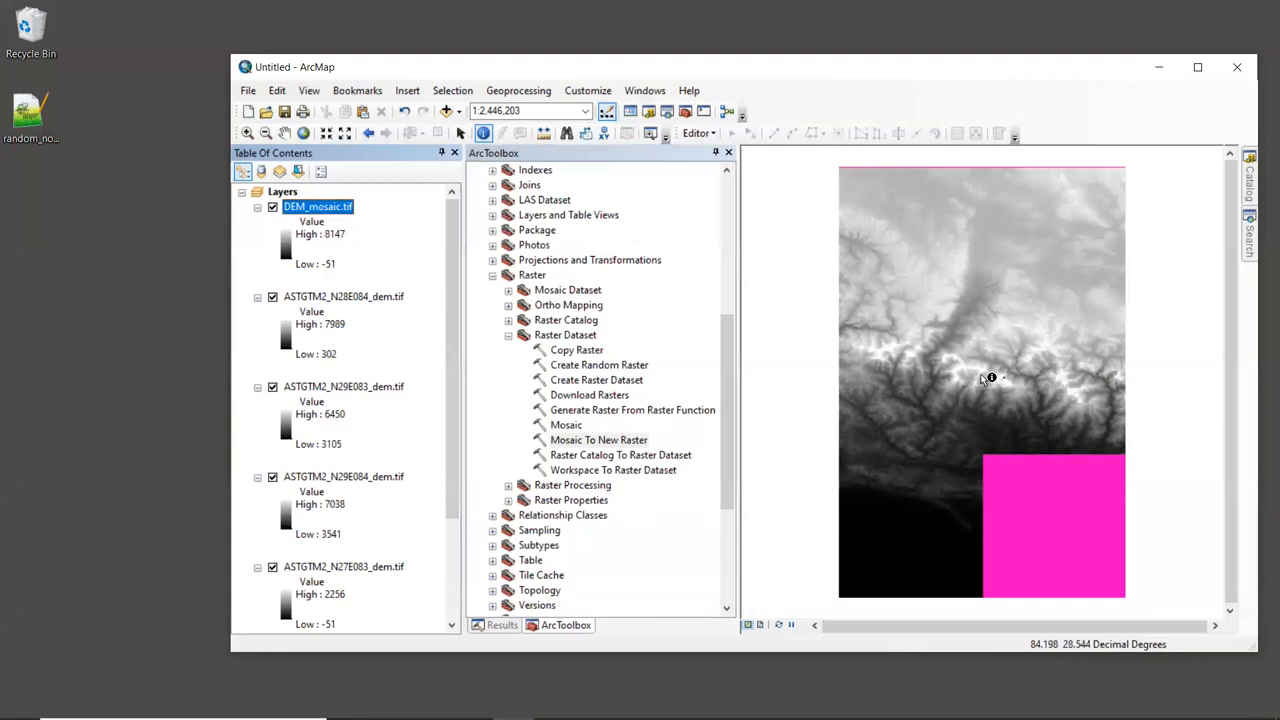
pyautogui.moveTo(1068, 354)
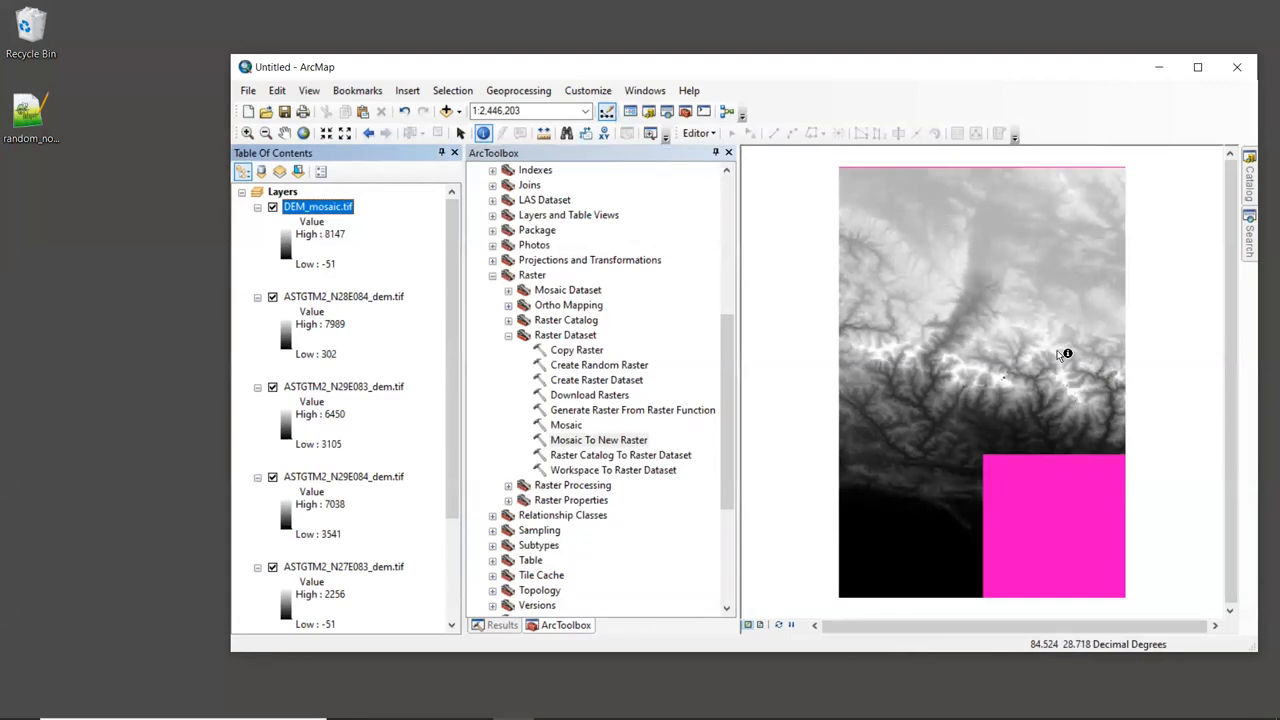
pyautogui.moveTo(1078, 252)
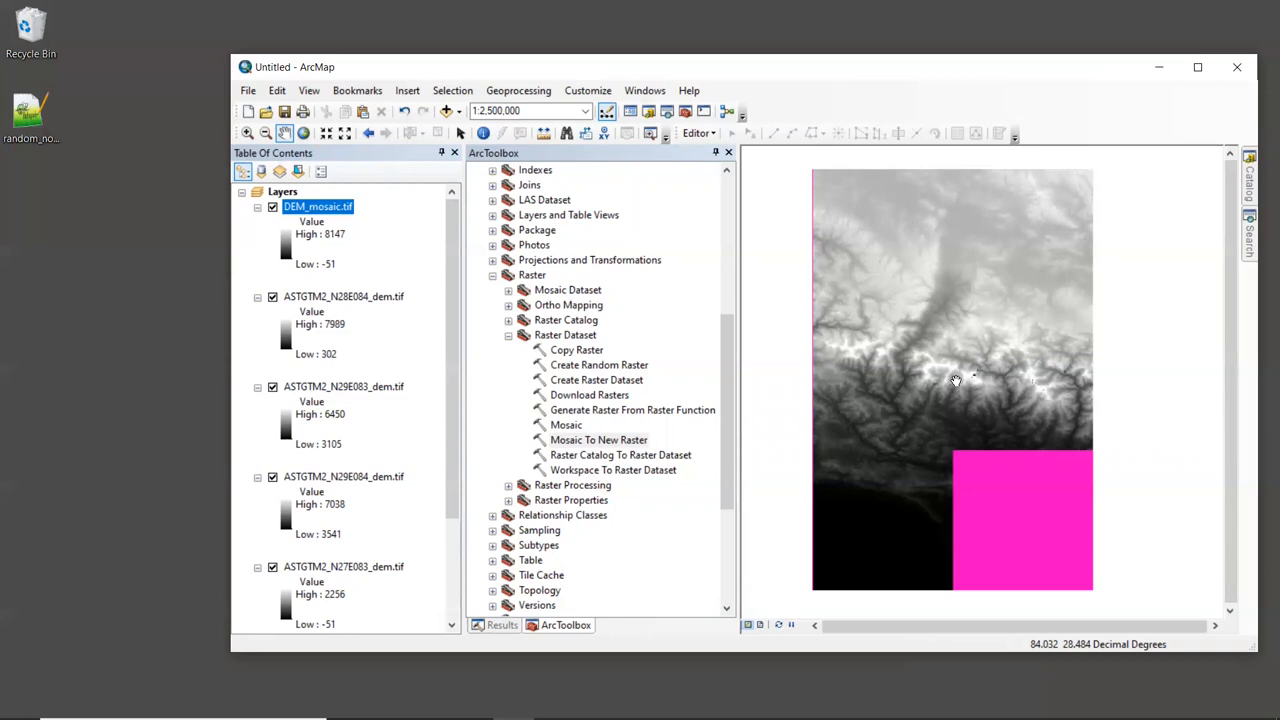
pyautogui.moveTo(820, 368)
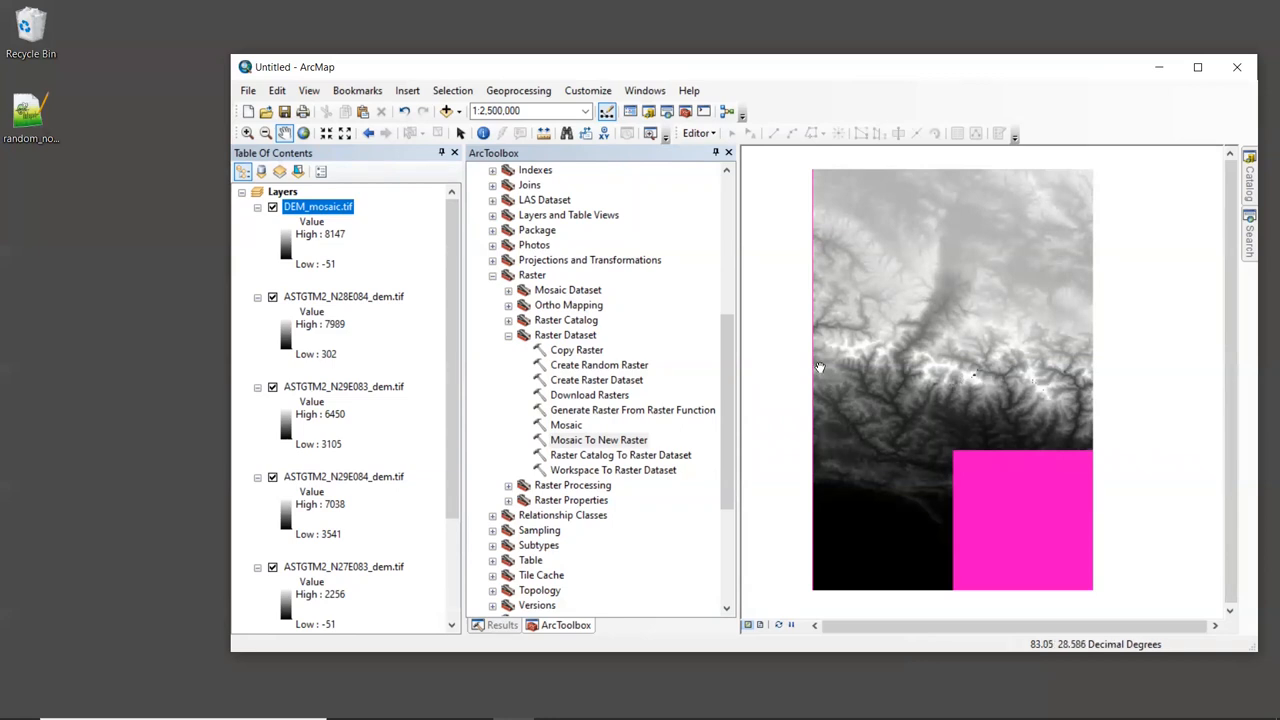
pyautogui.moveTo(544, 332)
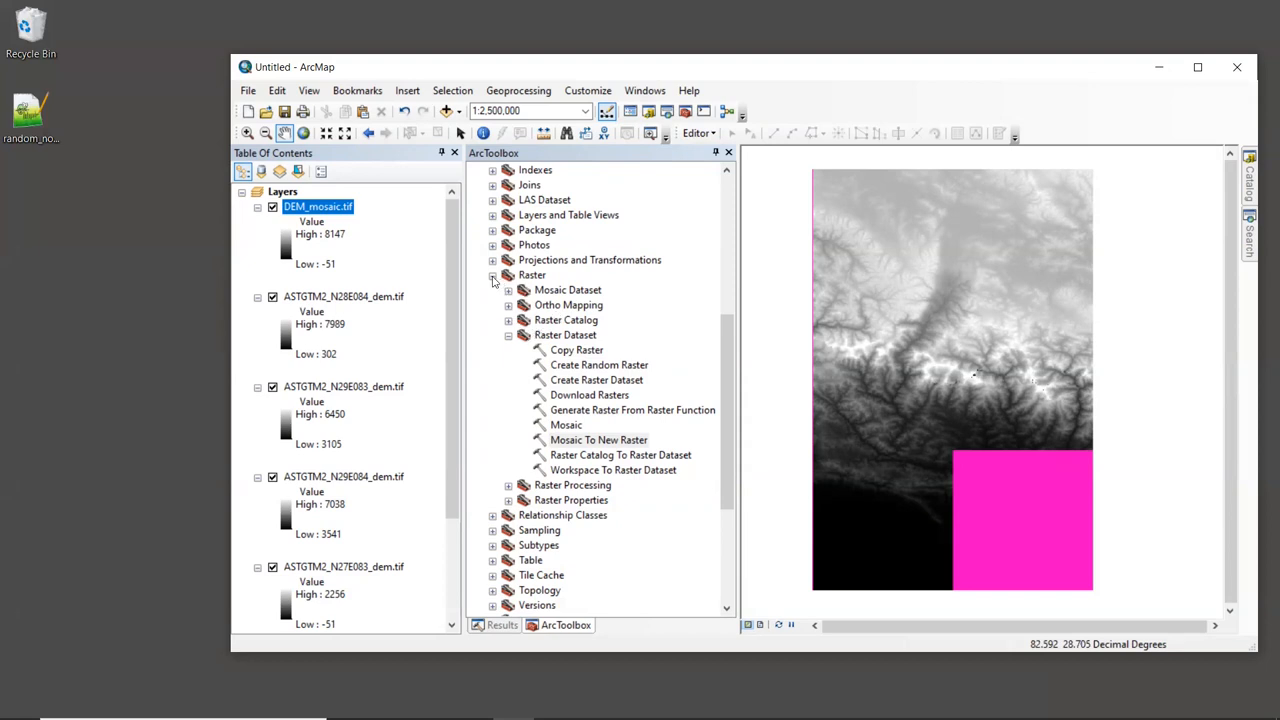
# Launch Project Raster from Projections and Transformations > Raster.
pyautogui.click(492, 274)
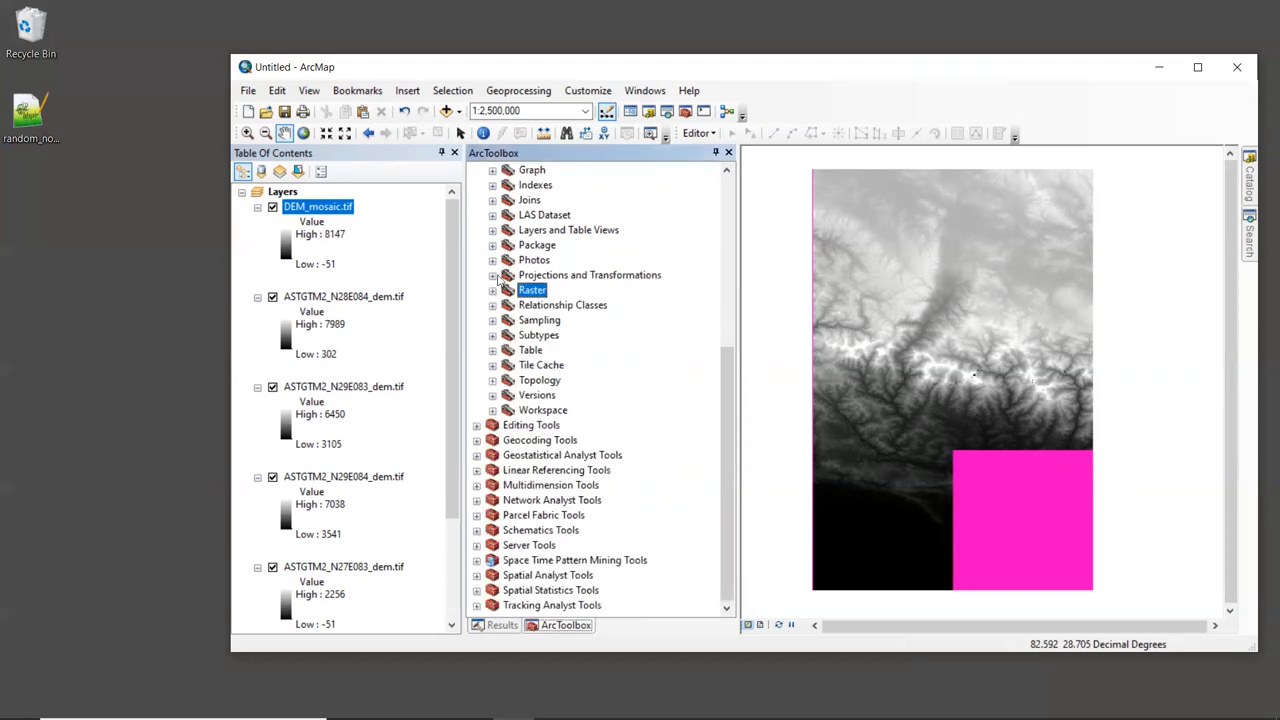
pyautogui.click(492, 276)
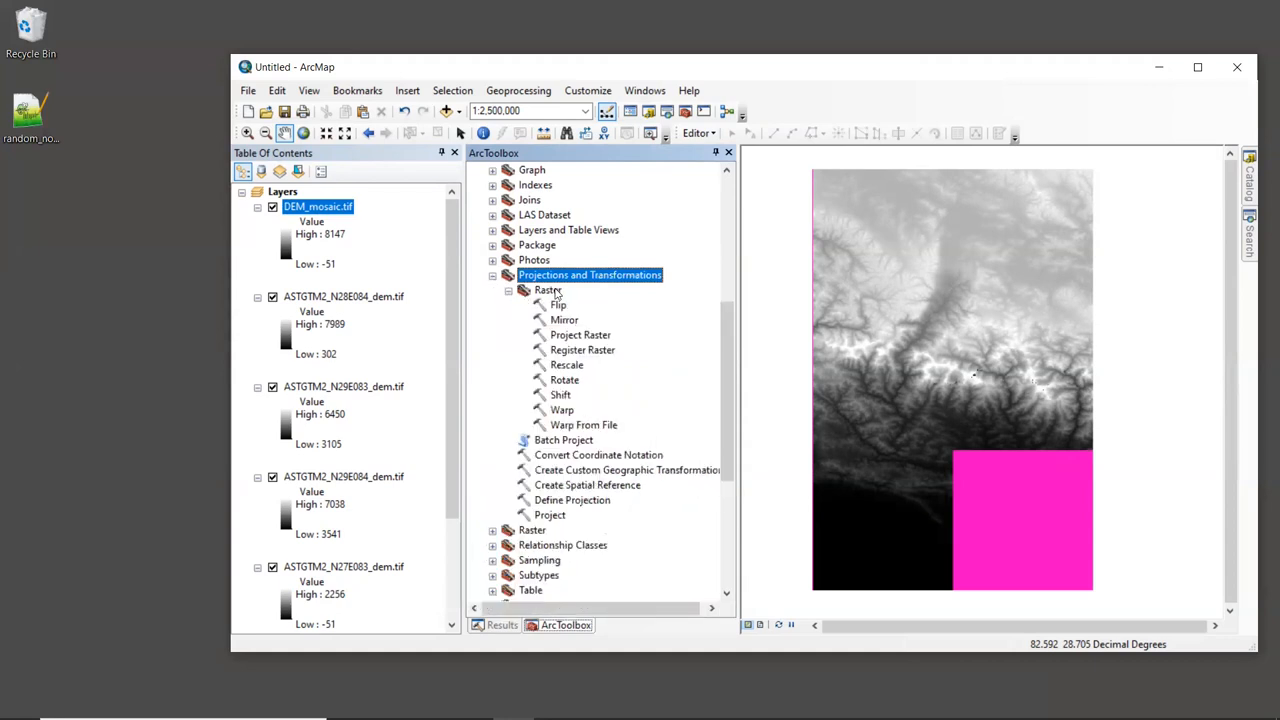
pyautogui.click(548, 290)
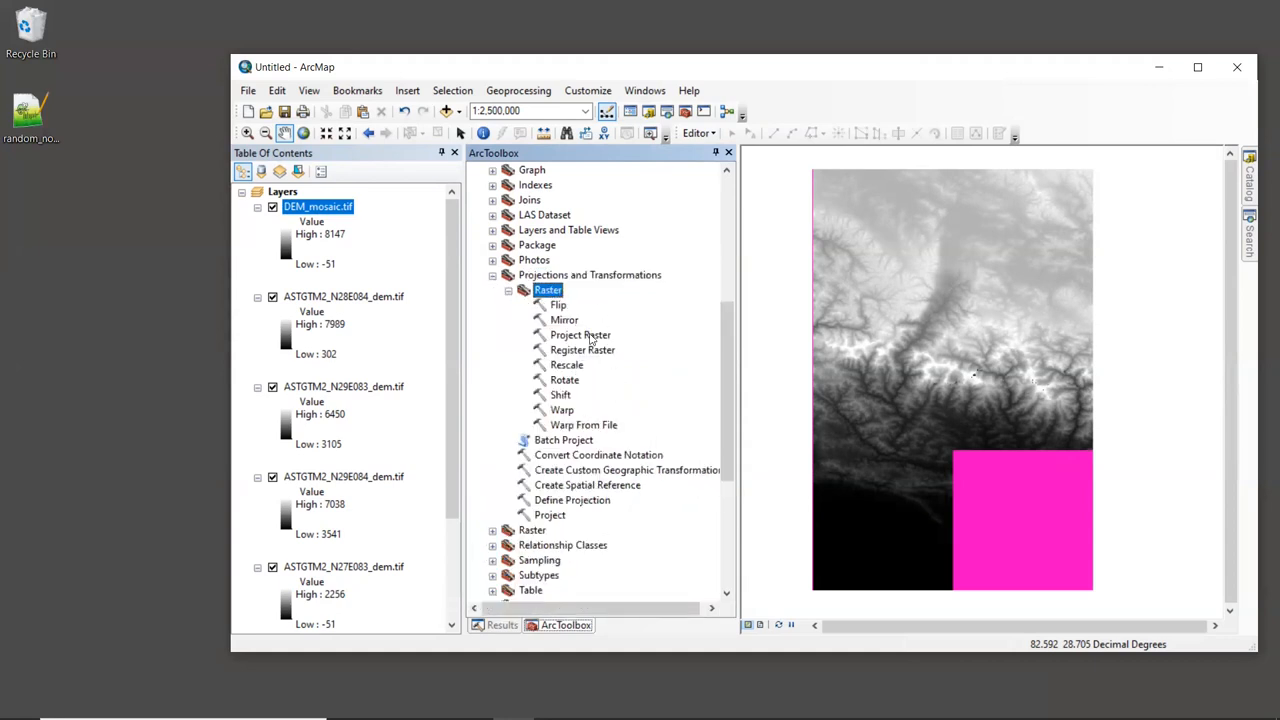
pyautogui.click(580, 336)
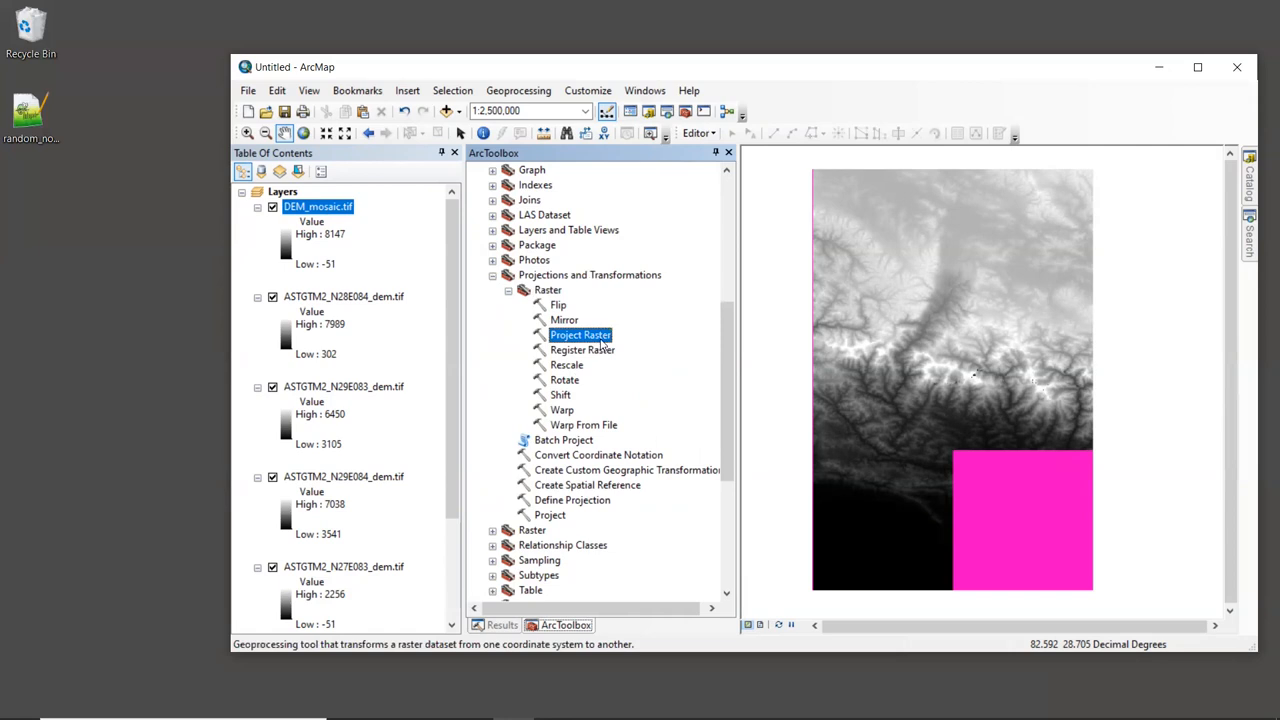
pyautogui.doubleClick(580, 334)
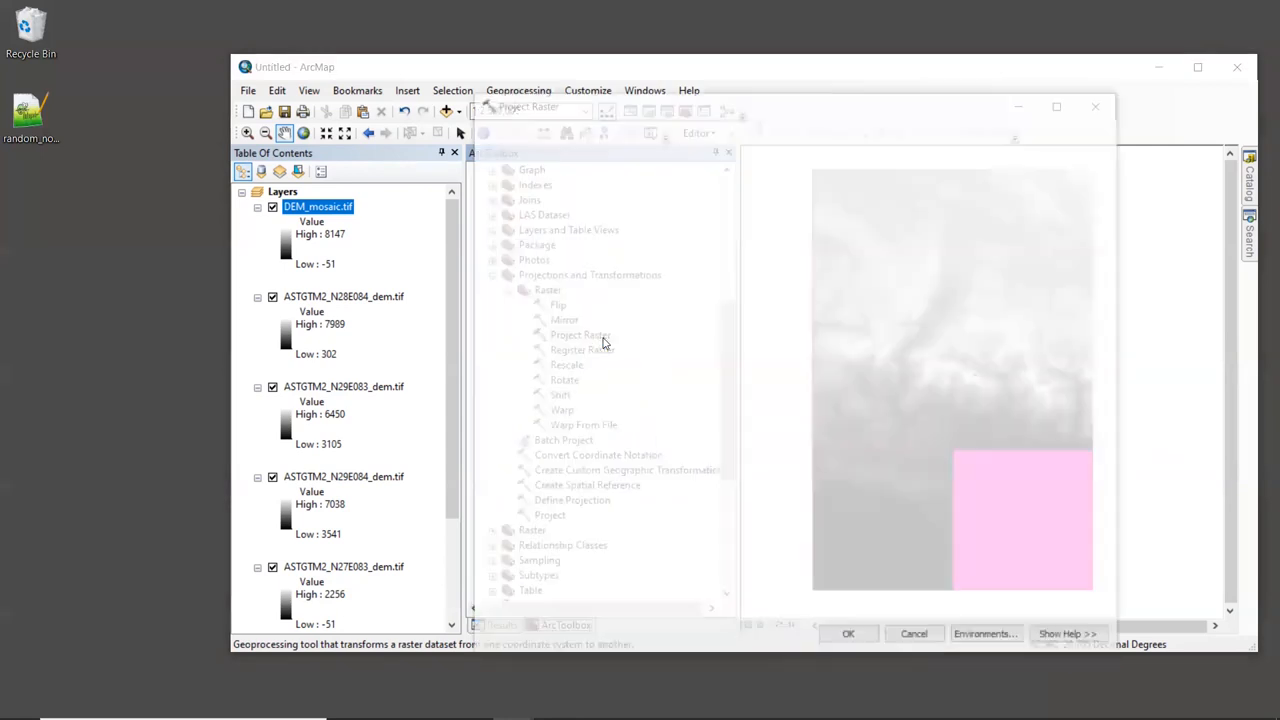
# Keep DEM_mosaic.tif as the Project Raster input and browse for the output raster dataset.
pyautogui.click(580, 336)
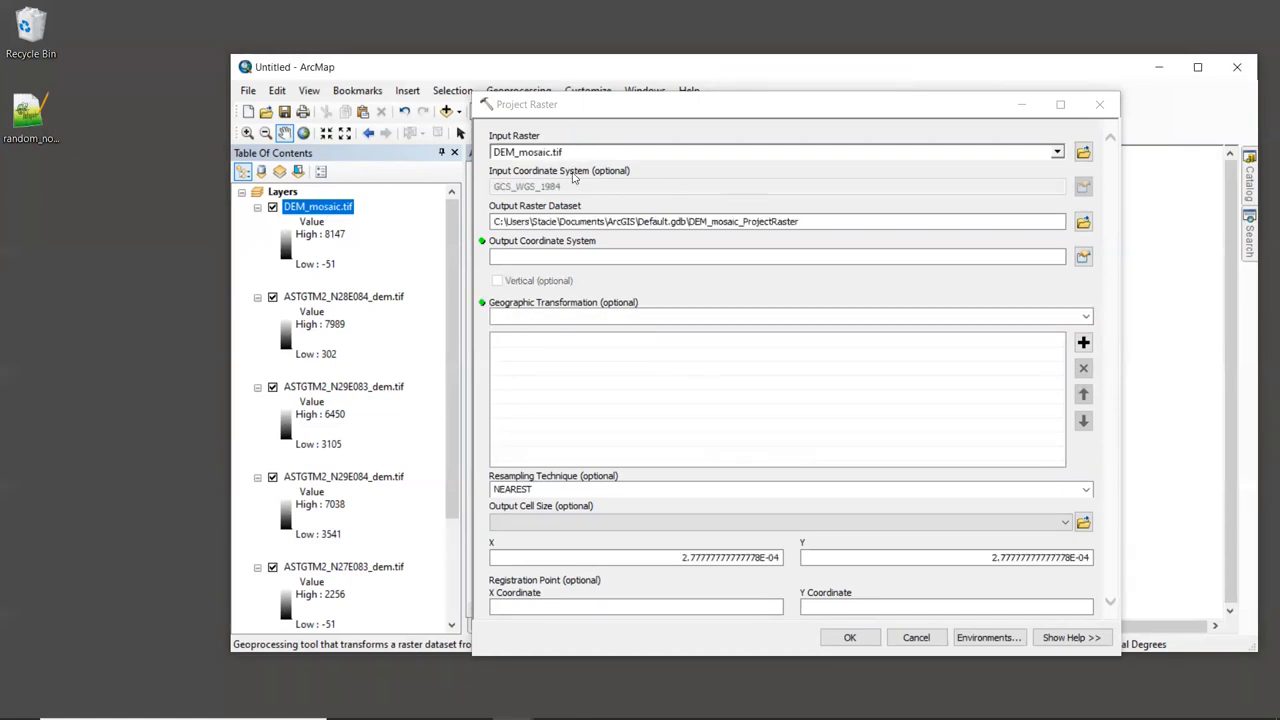
pyautogui.moveTo(604, 188)
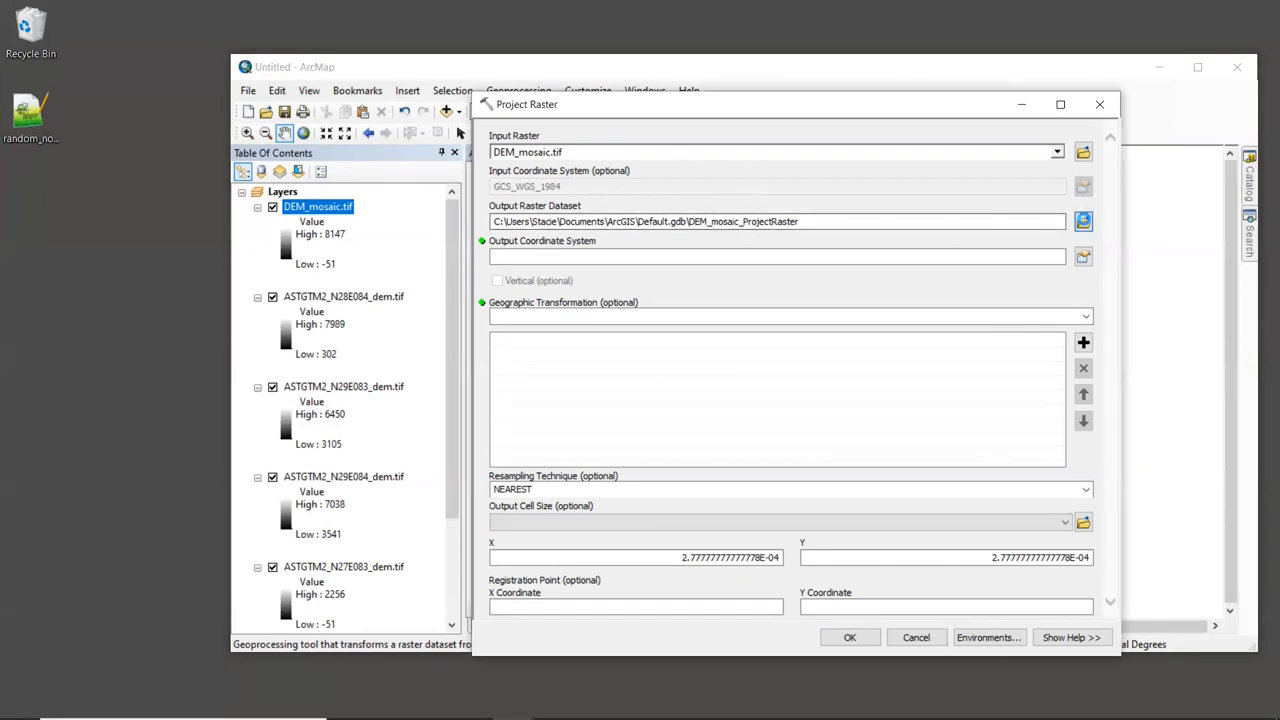
pyautogui.click(1084, 220)
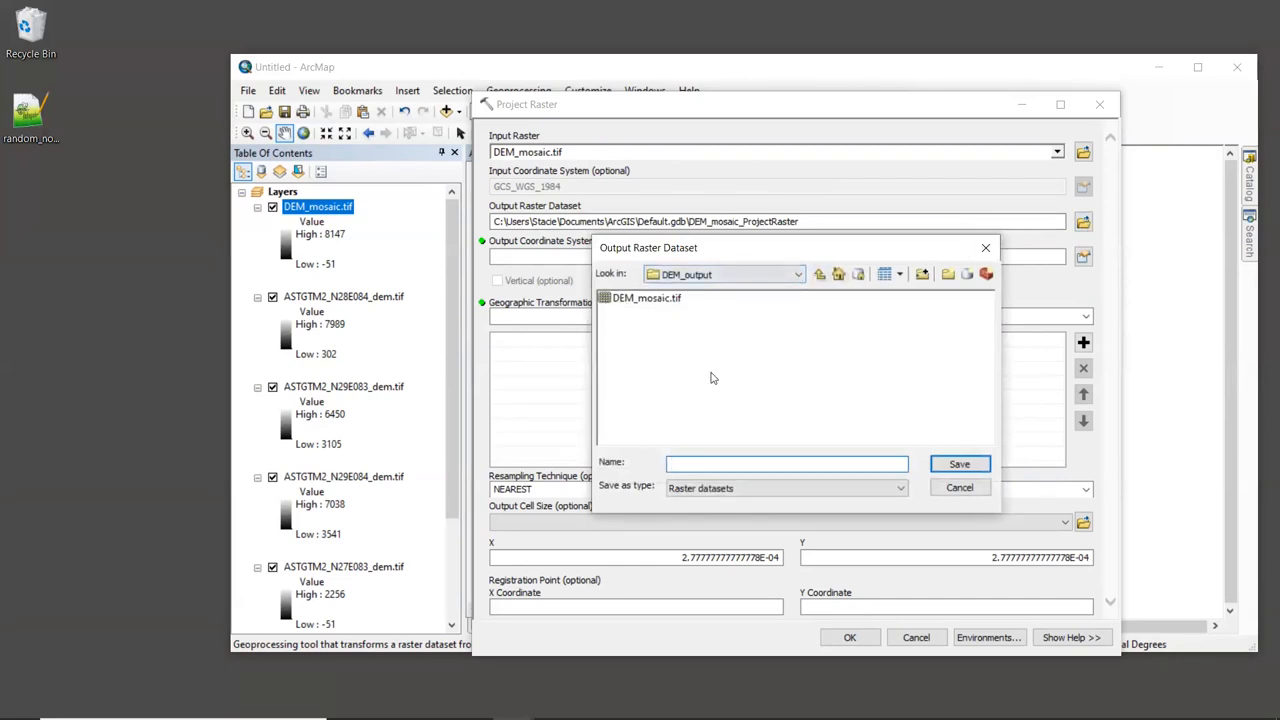
pyautogui.moveTo(746, 324)
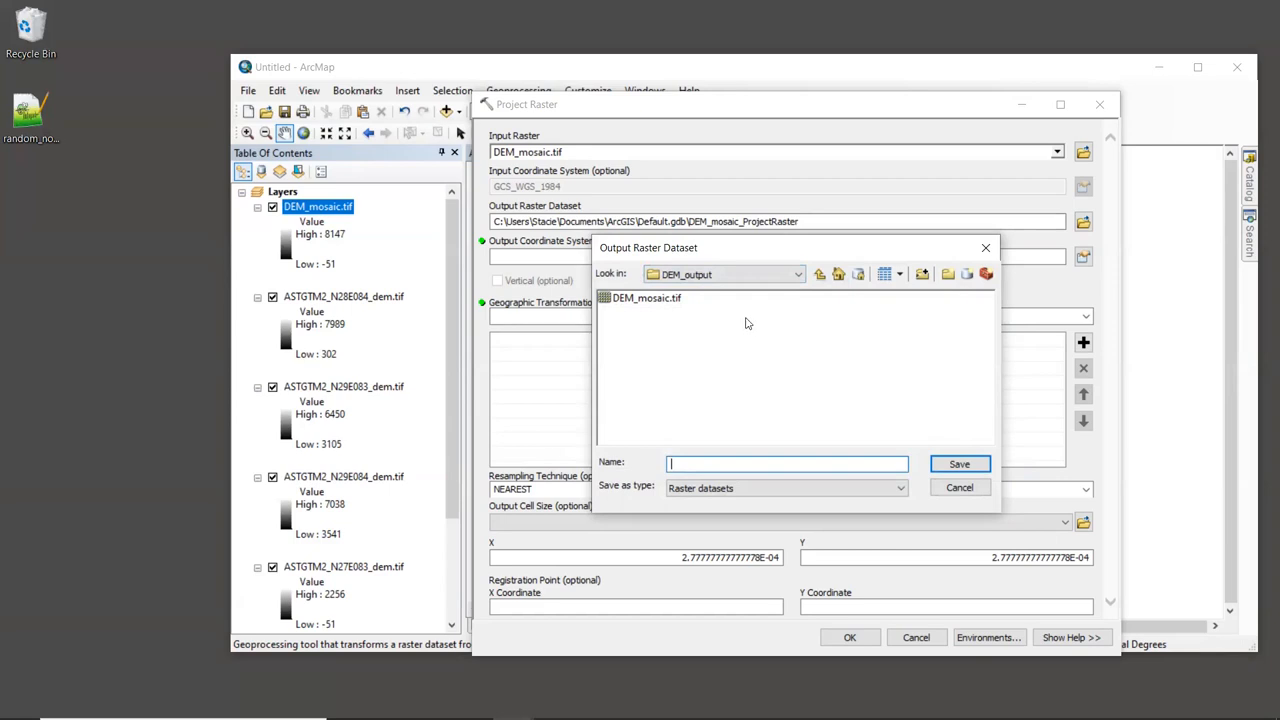
pyautogui.moveTo(780, 344)
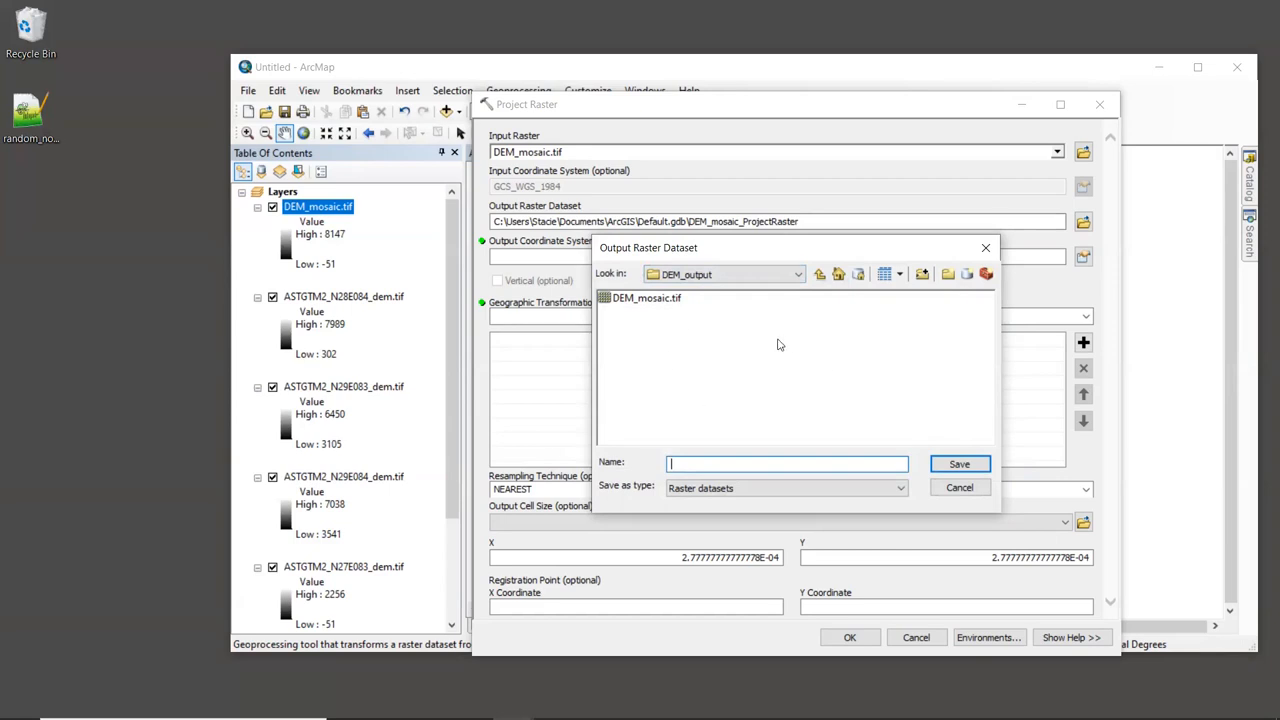
pyautogui.moveTo(816, 464)
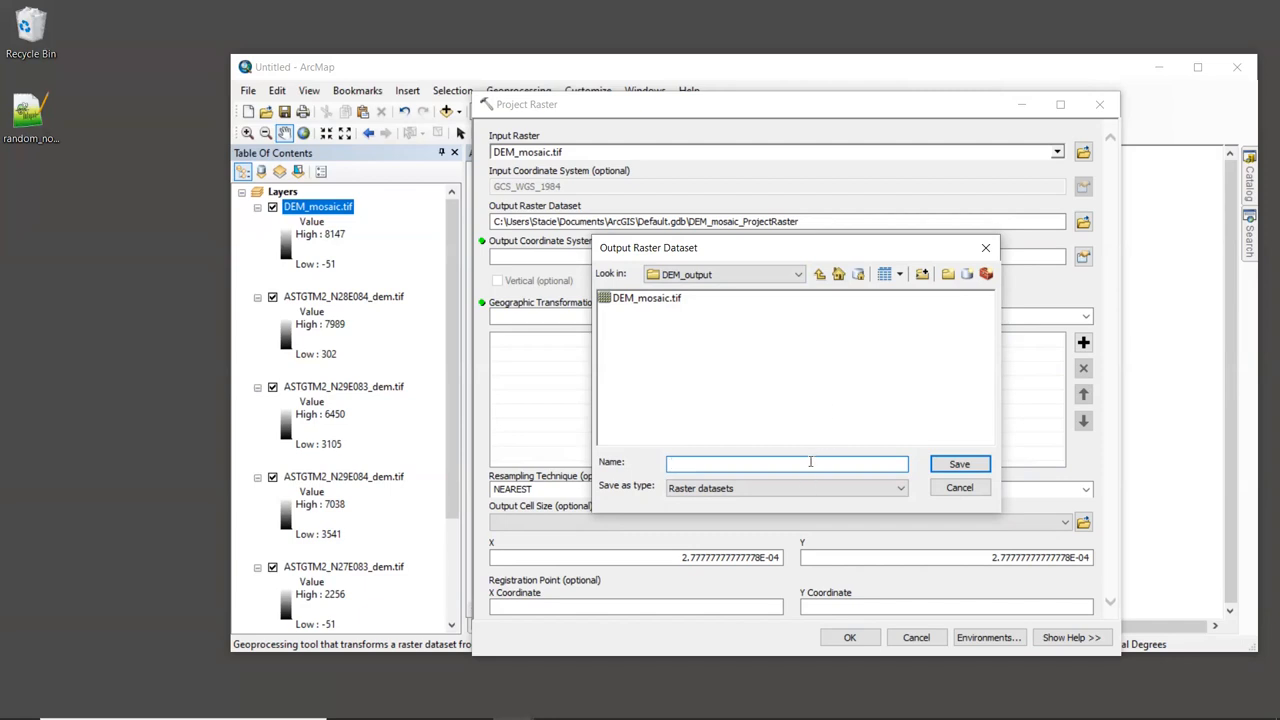
# Name the Project Raster output DEM_projected.tif in the DEM_output folder and save it.
pyautogui.write('D')
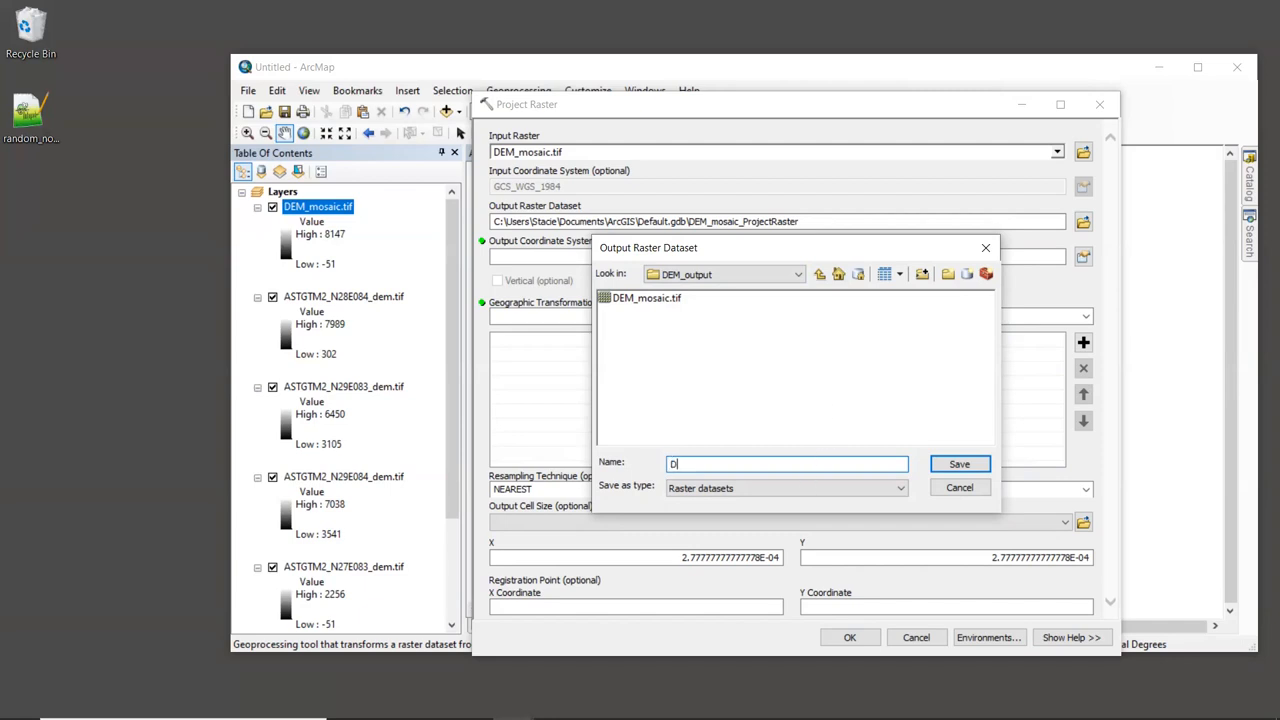
pyautogui.write('EM_p')
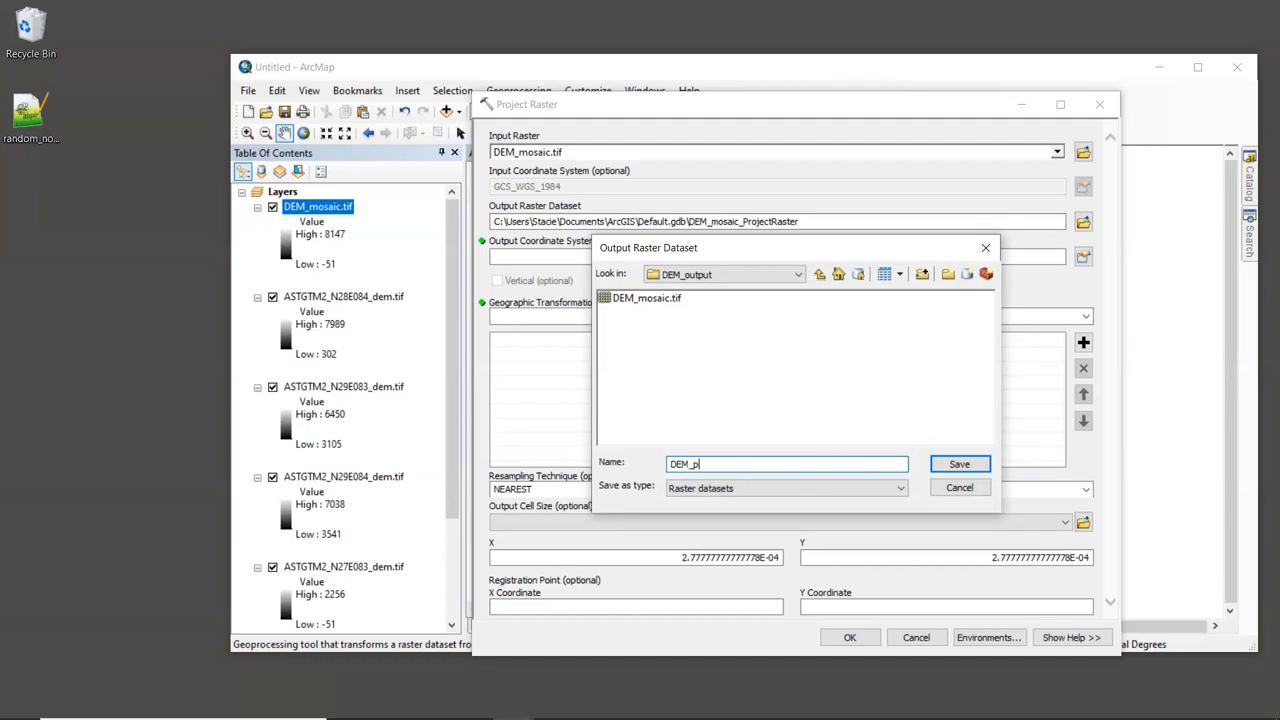
pyautogui.write('rojected')
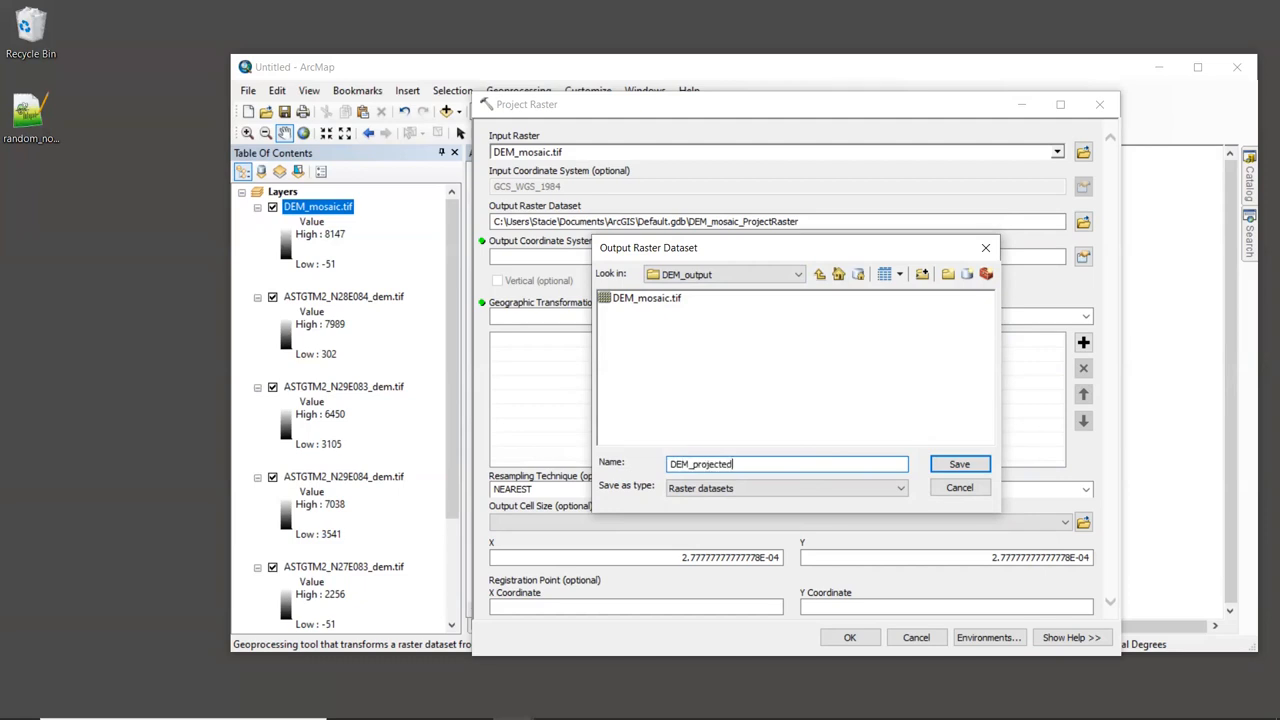
pyautogui.write('.tif')
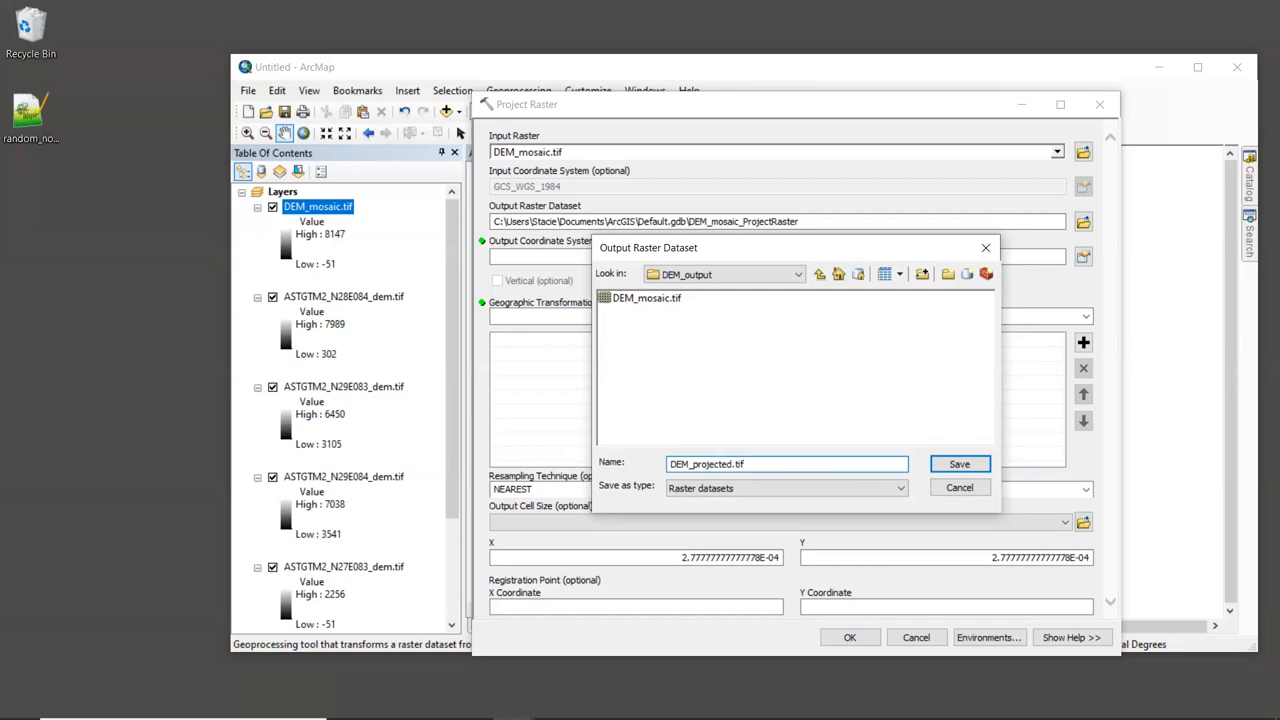
pyautogui.click(788, 464)
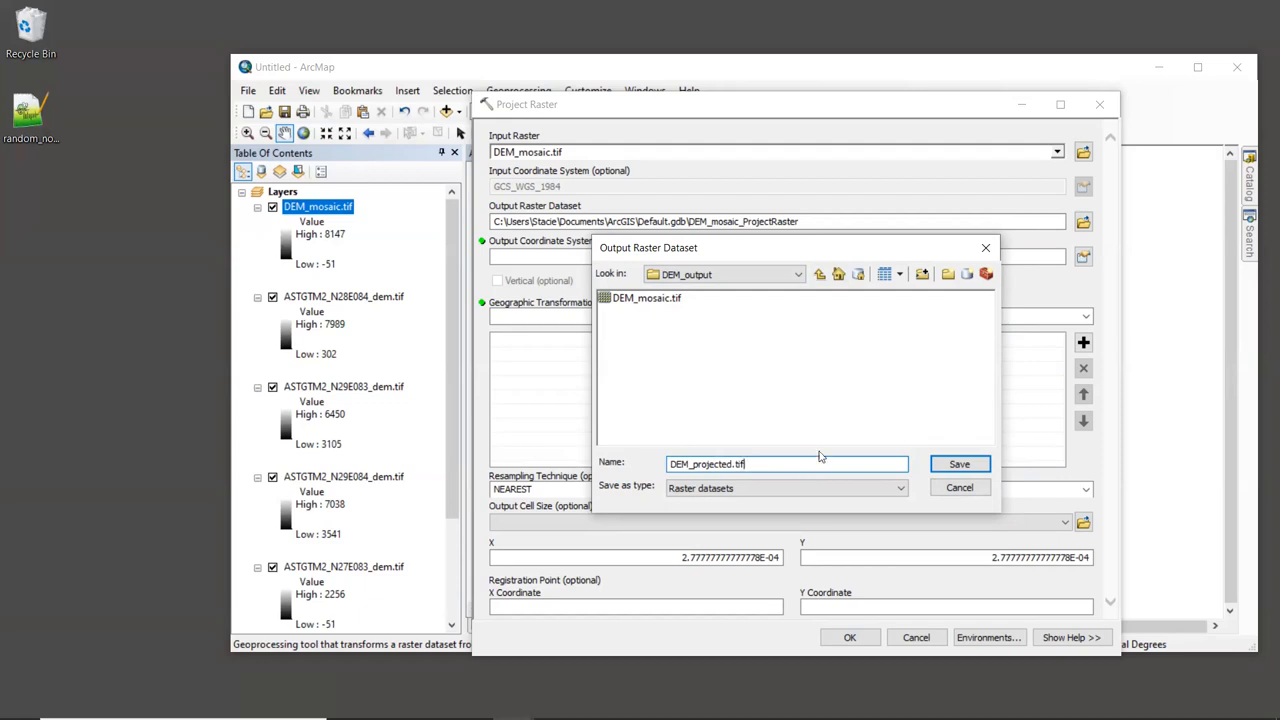
pyautogui.moveTo(884, 452)
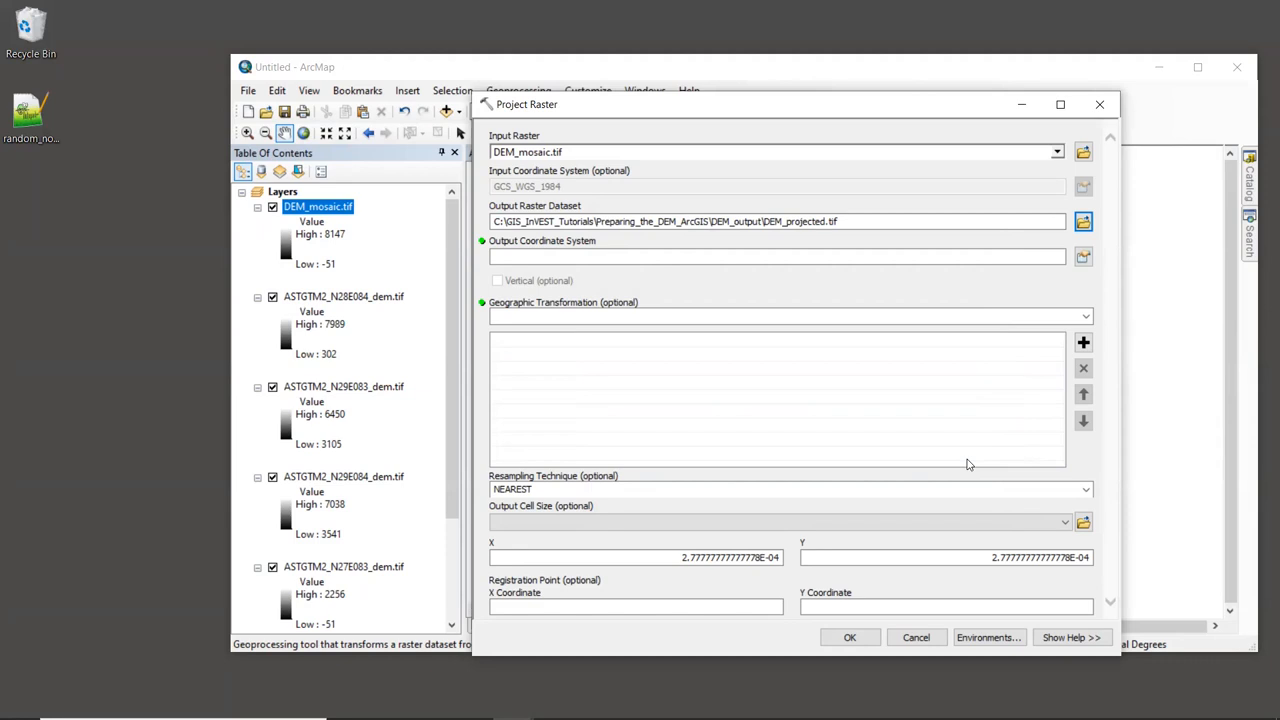
pyautogui.click(732, 256)
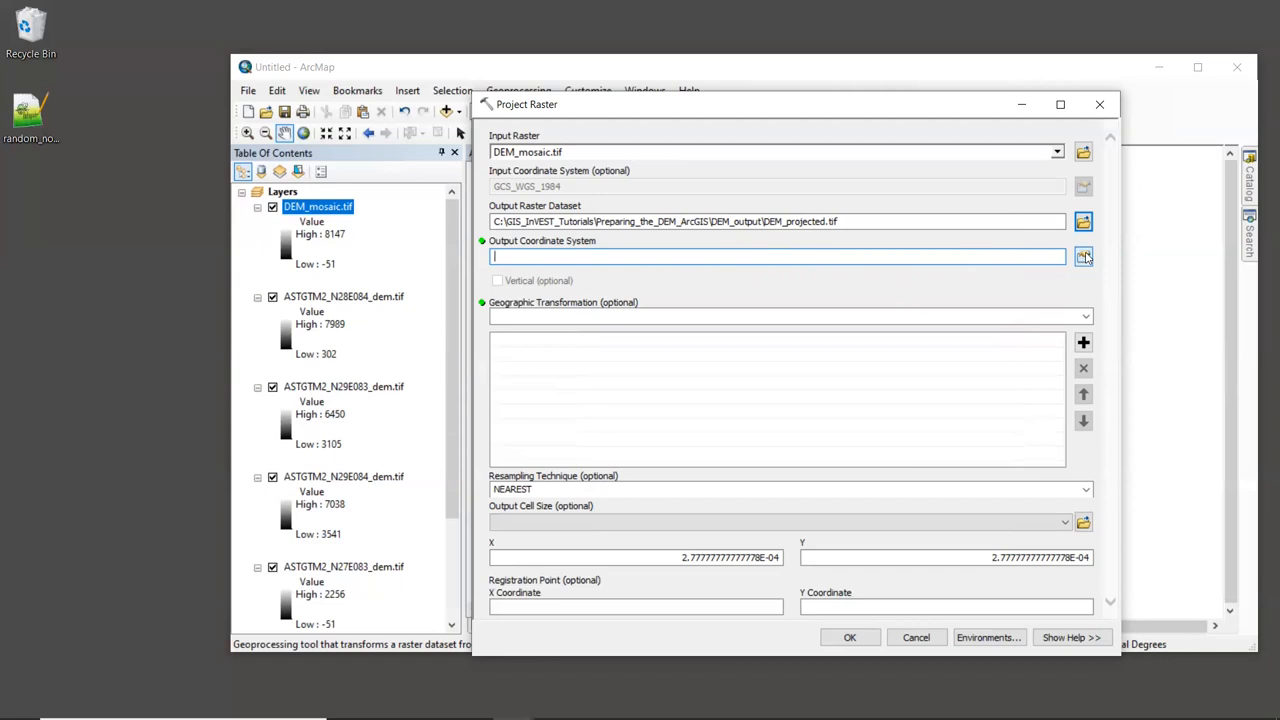
# Search the output coordinate system chooser for 'utm zone 45n' and expand the Projected results.
pyautogui.click(1084, 256)
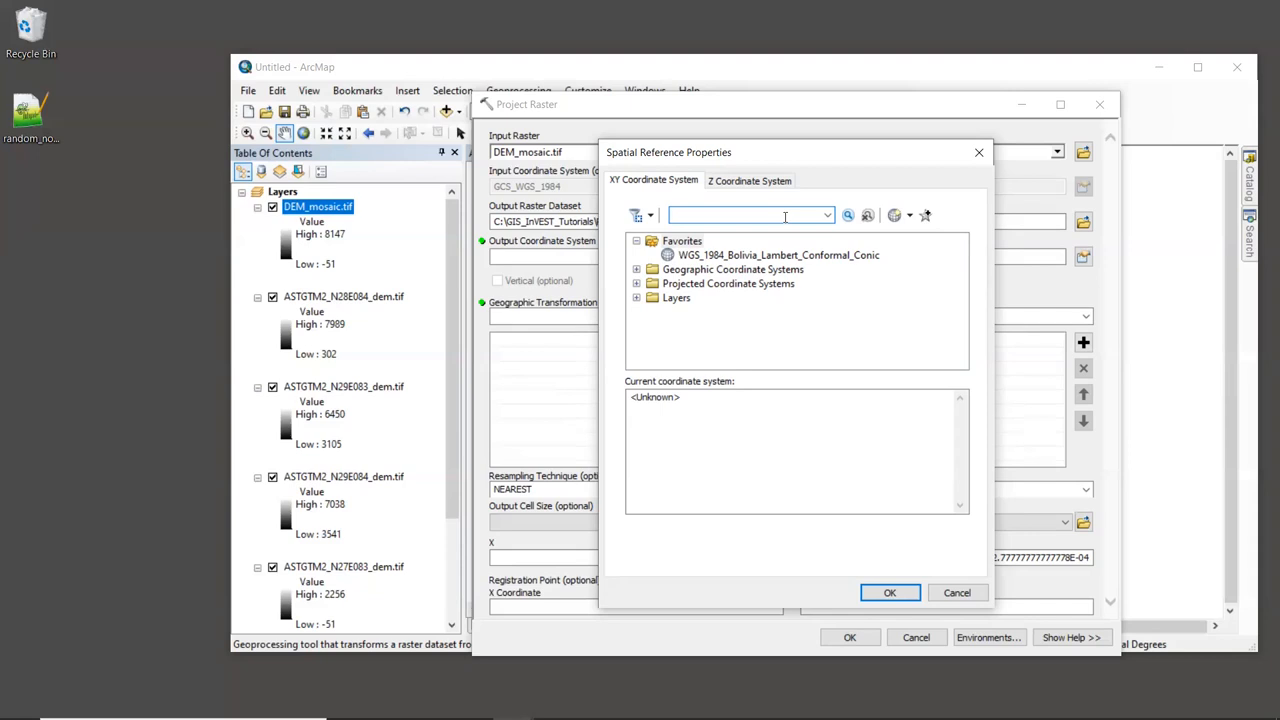
pyautogui.write('utm')
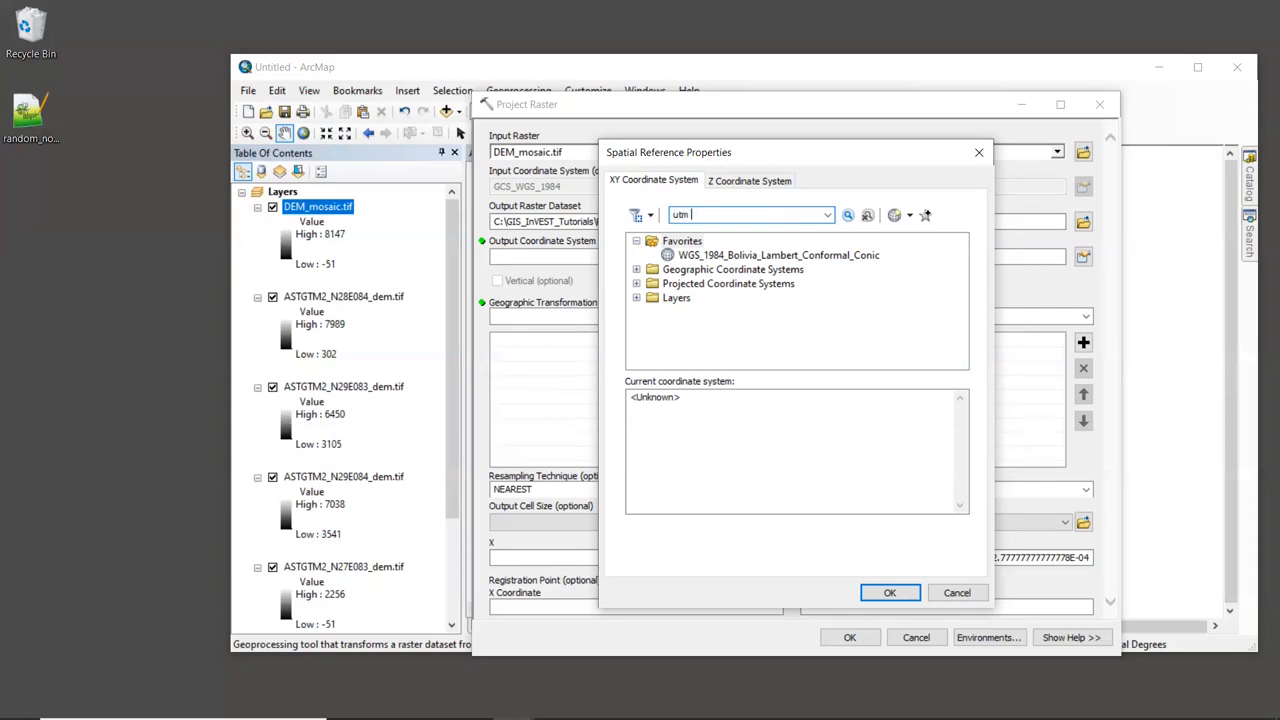
pyautogui.write('zone 45')
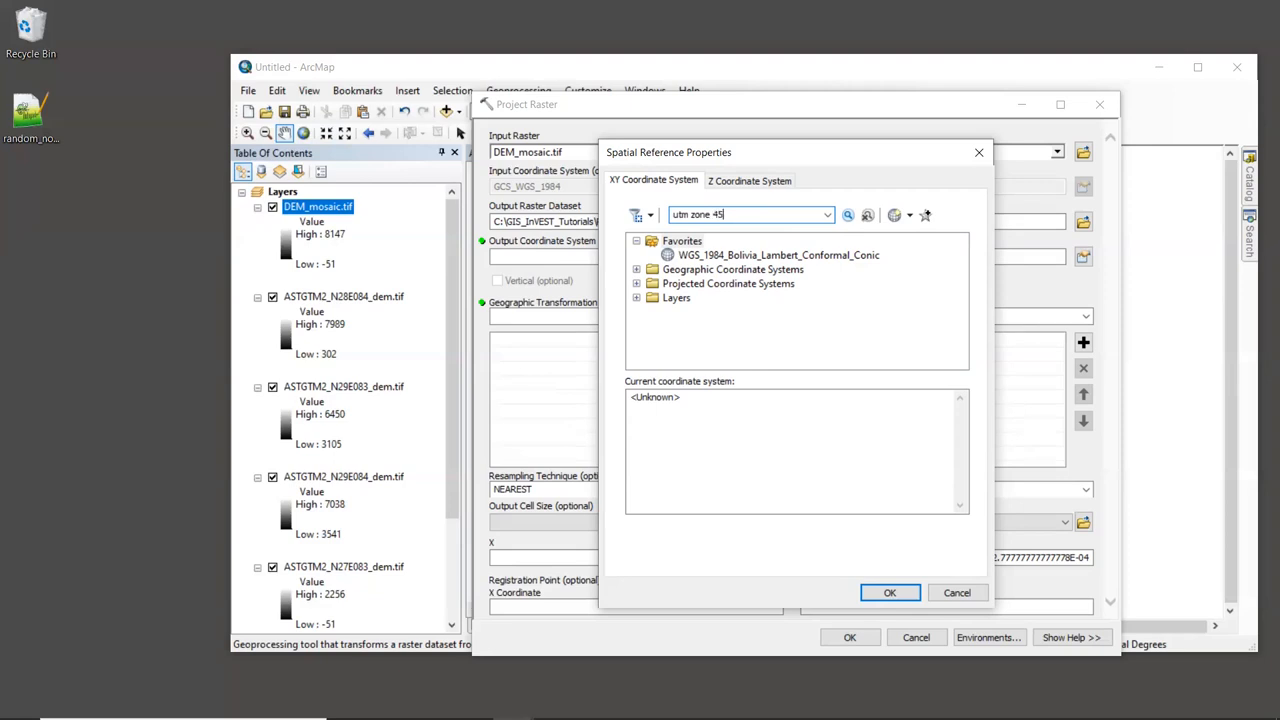
pyautogui.write('n')
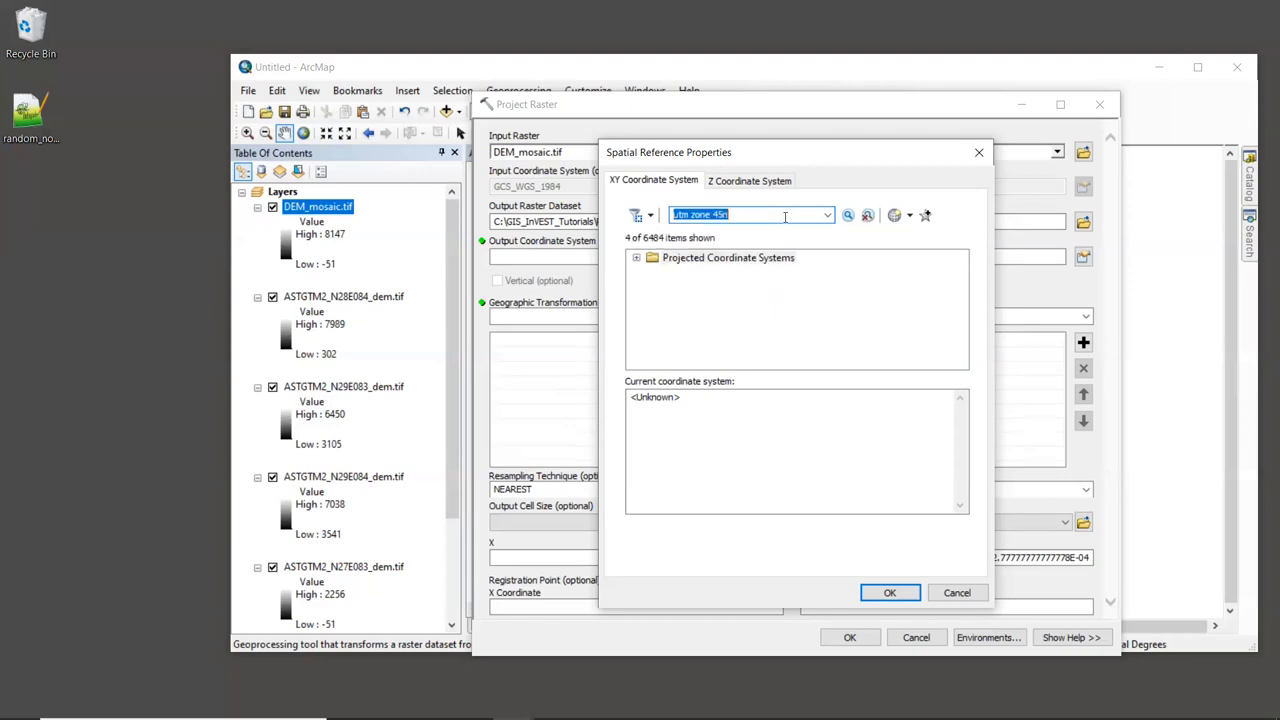
pyautogui.moveTo(716, 324)
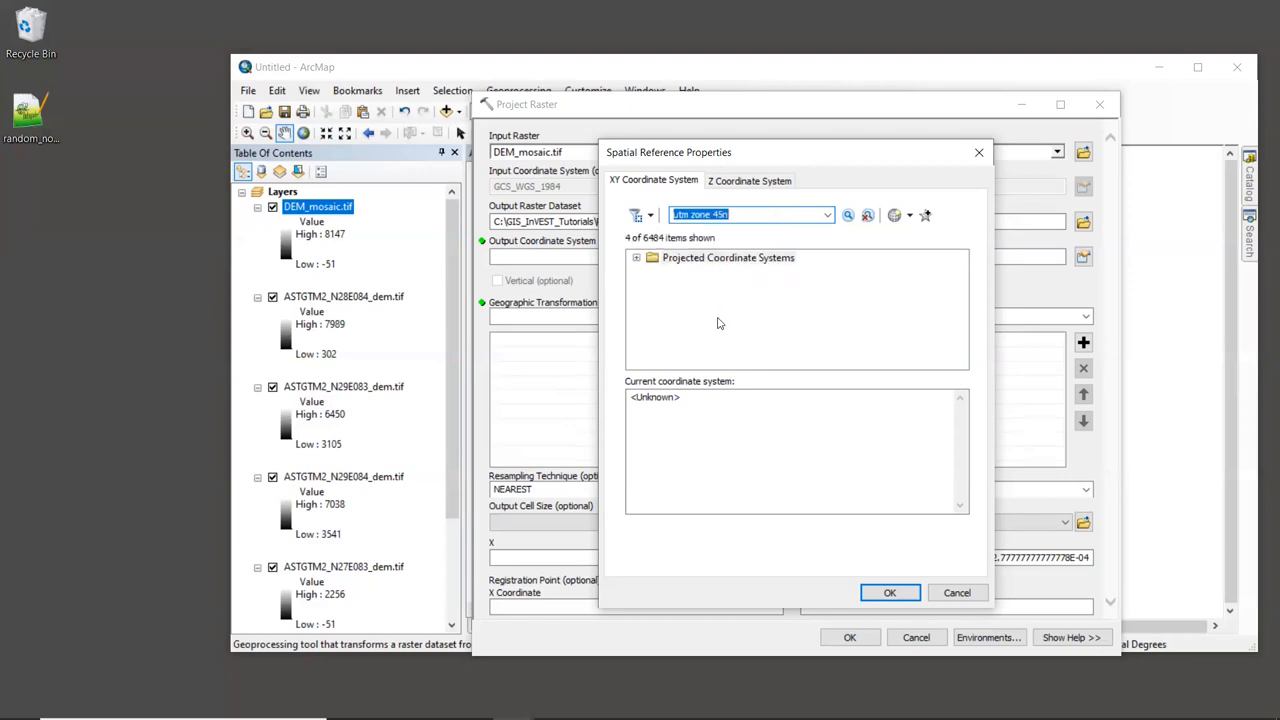
pyautogui.moveTo(748, 276)
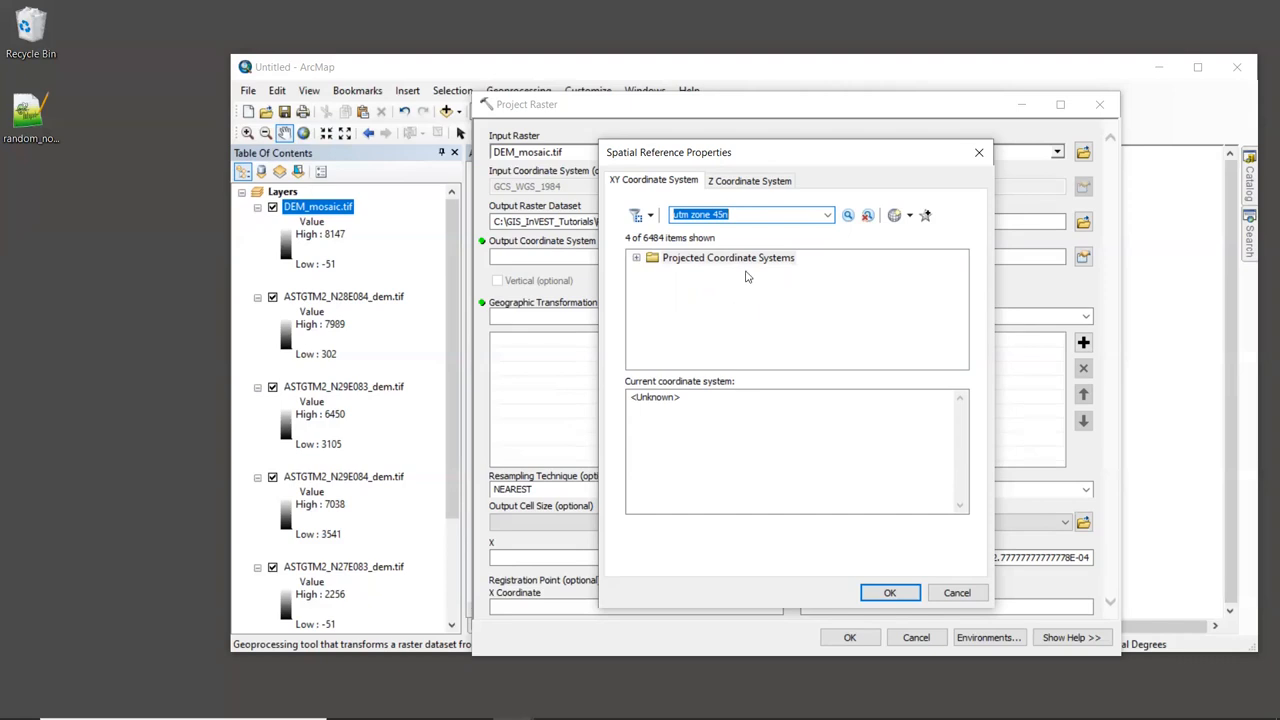
pyautogui.moveTo(692, 304)
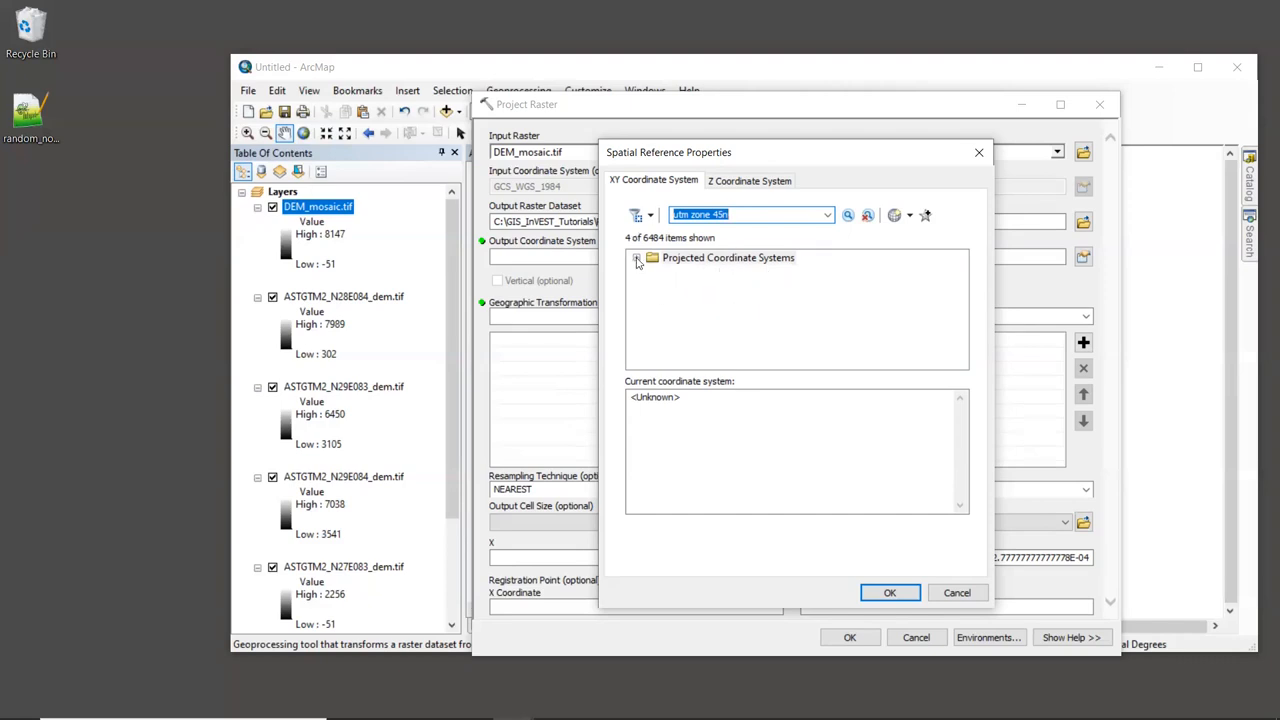
pyautogui.click(638, 258)
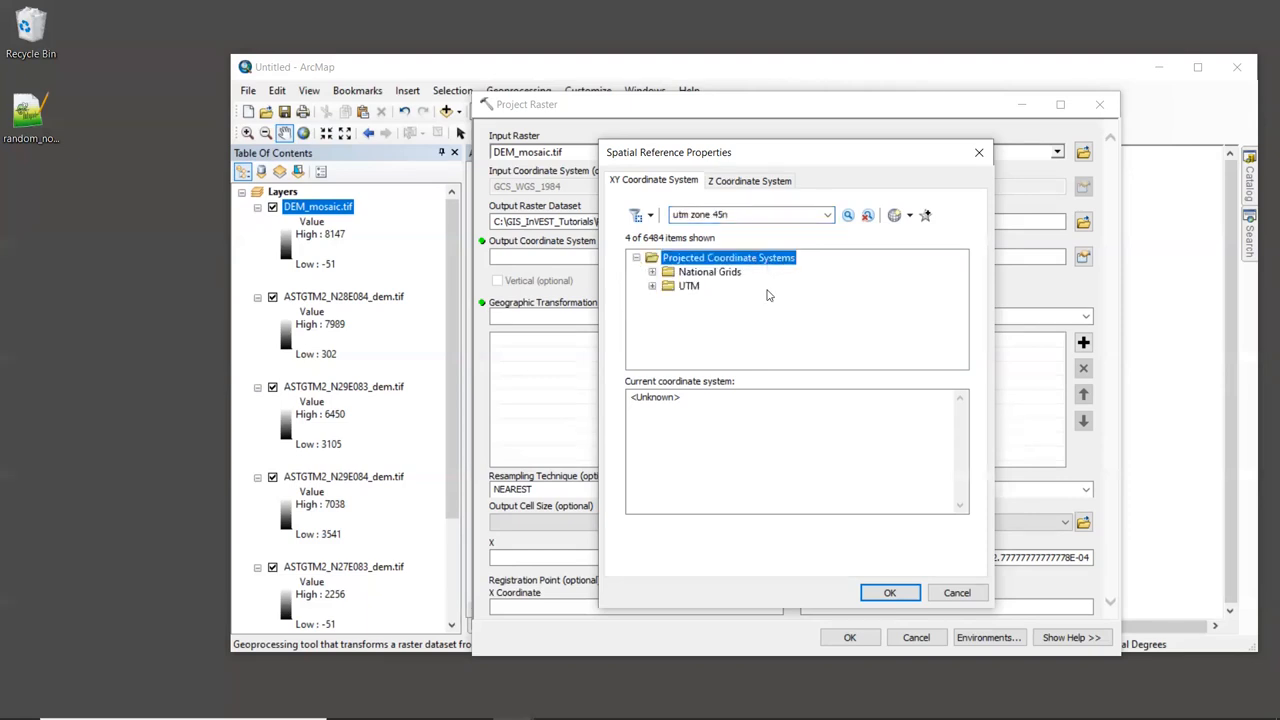
pyautogui.moveTo(760, 304)
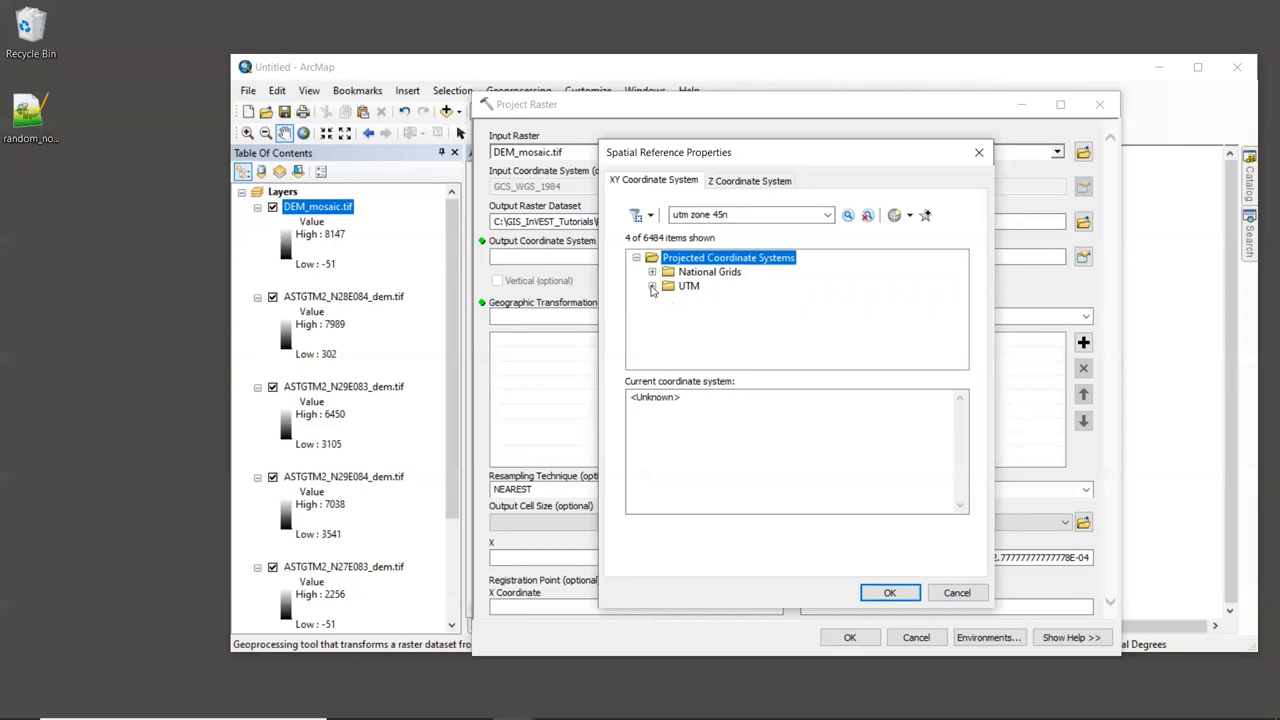
# Choose WGS 1984 UTM Zone 45N under UTM > WGS 1984 > Northern Hemisphere as the output system.
pyautogui.click(652, 286)
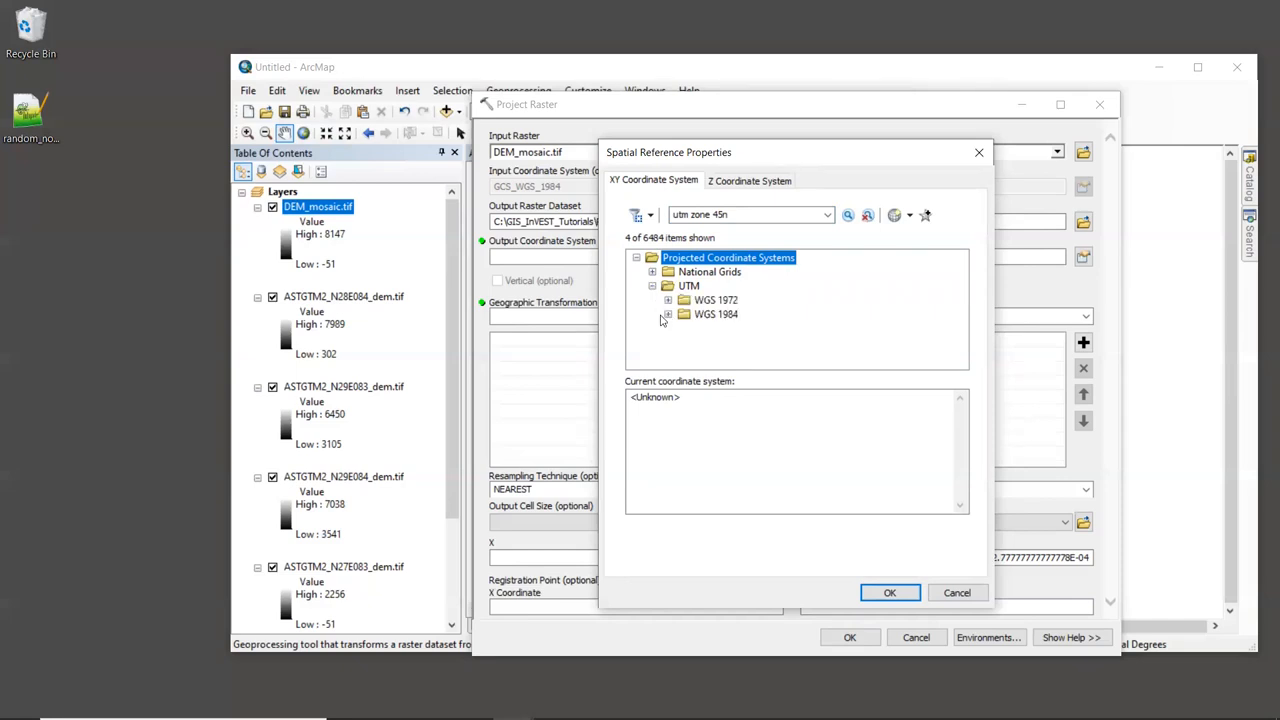
pyautogui.click(668, 314)
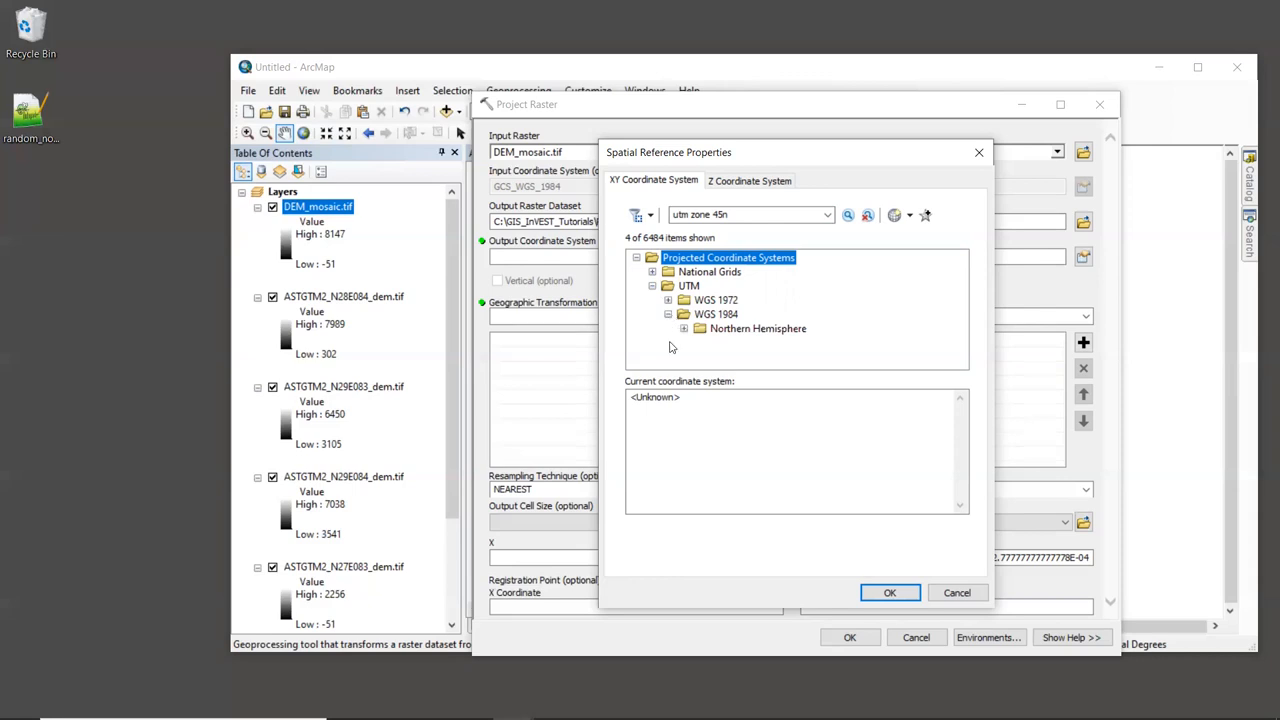
pyautogui.click(700, 328)
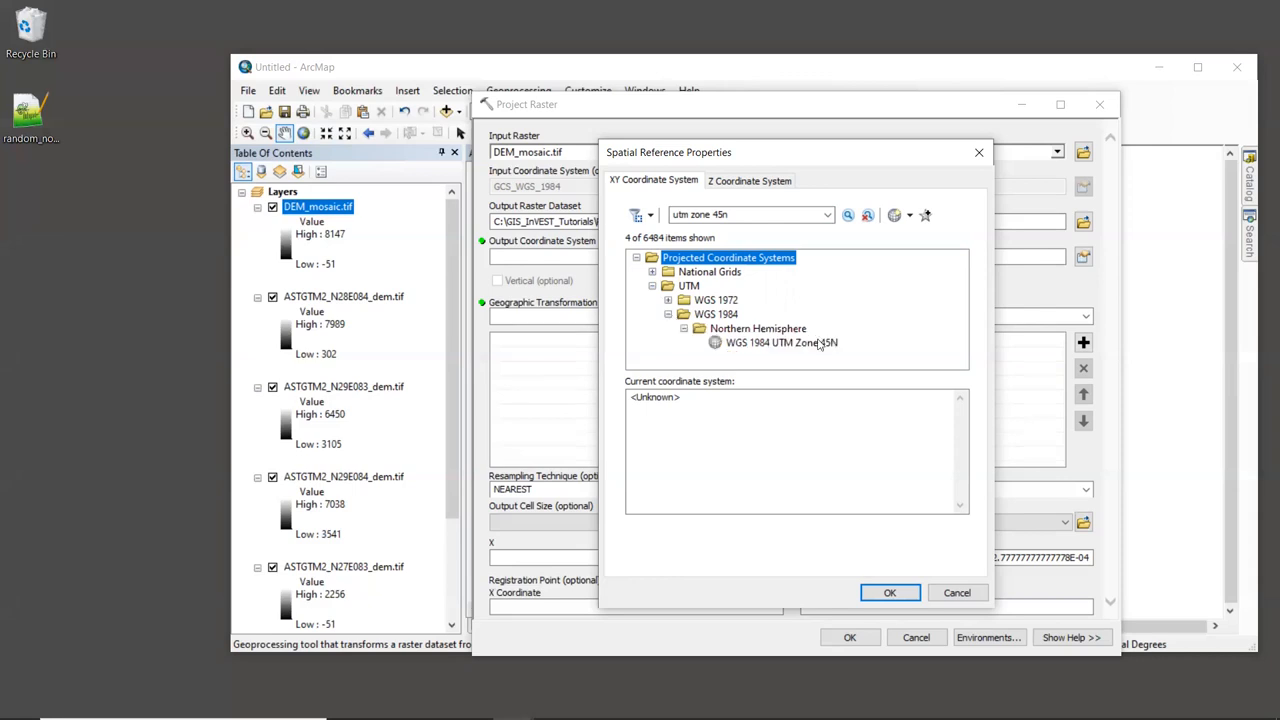
pyautogui.click(780, 342)
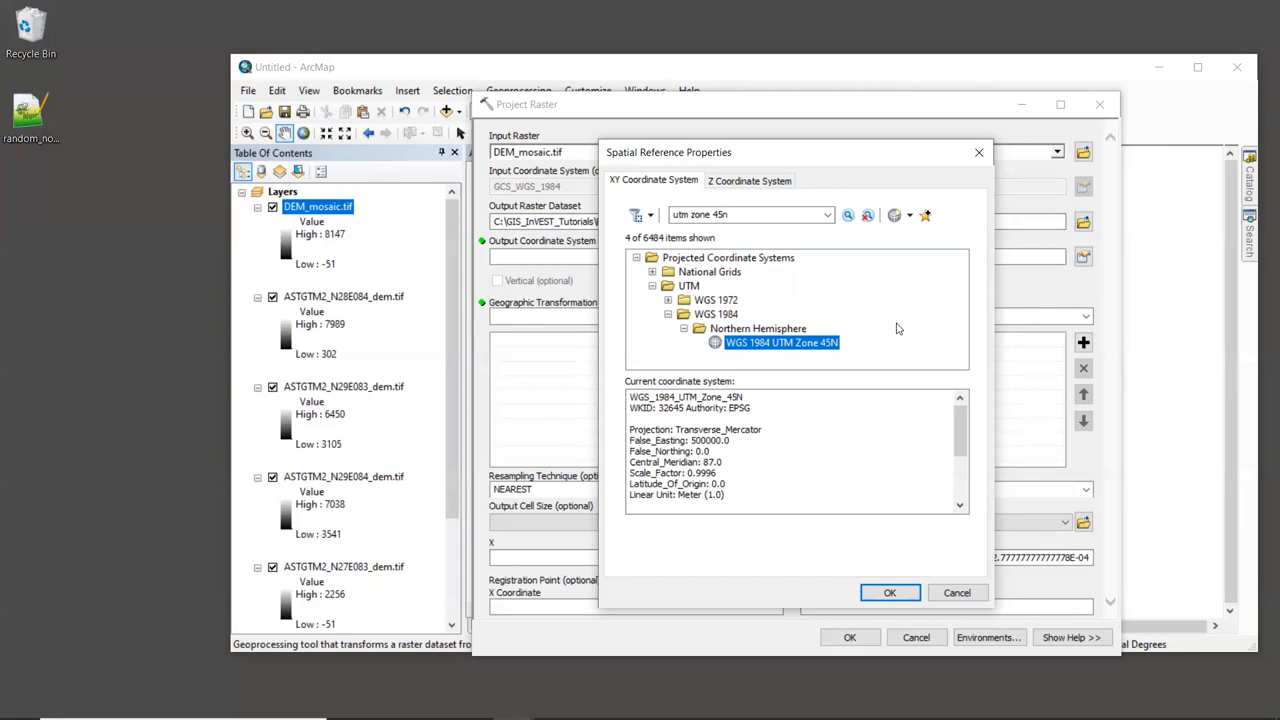
pyautogui.click(888, 592)
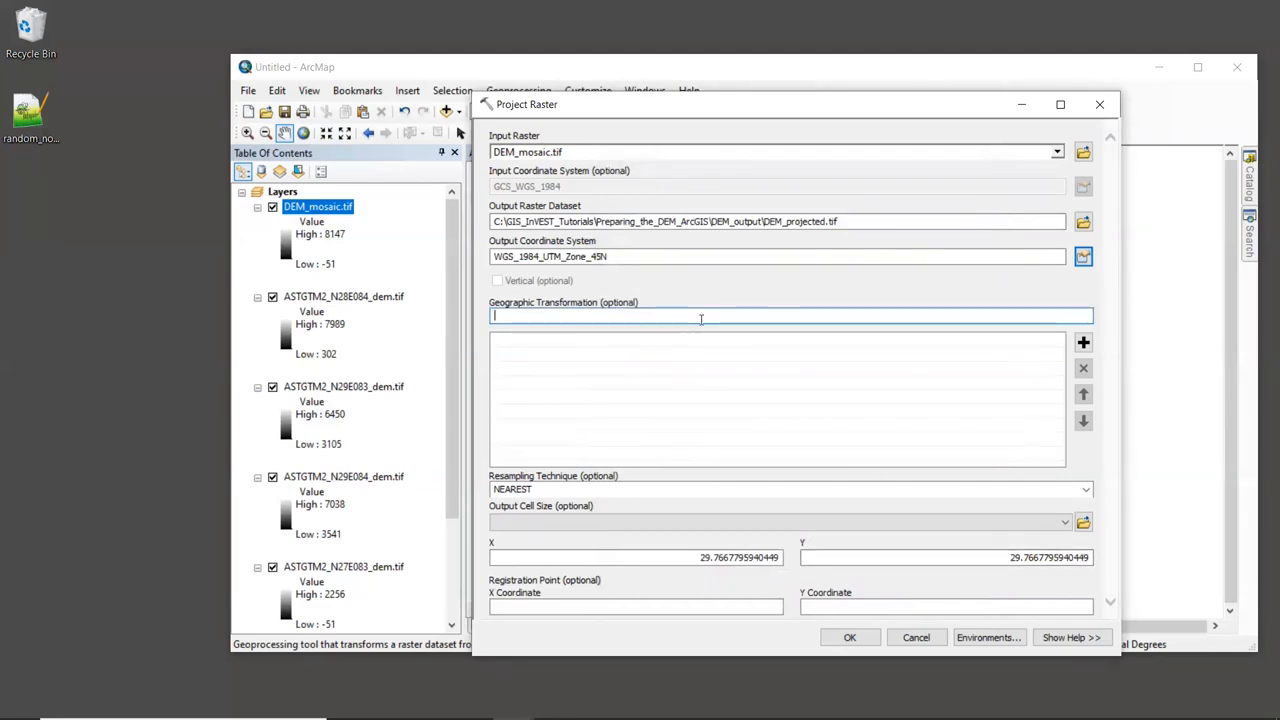
pyautogui.moveTo(678, 478)
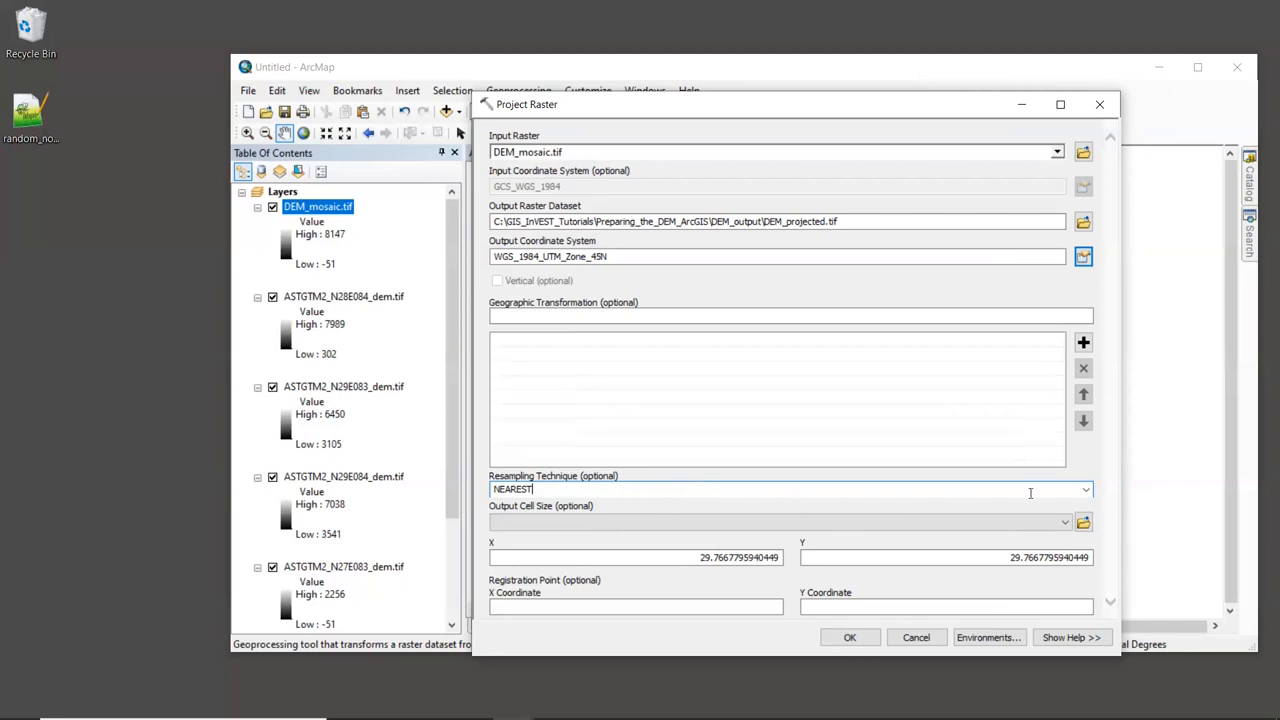
# List the resampling techniques (Nearest, Bilinear, Cubic, Majority) for the projection.
pyautogui.click(1086, 488)
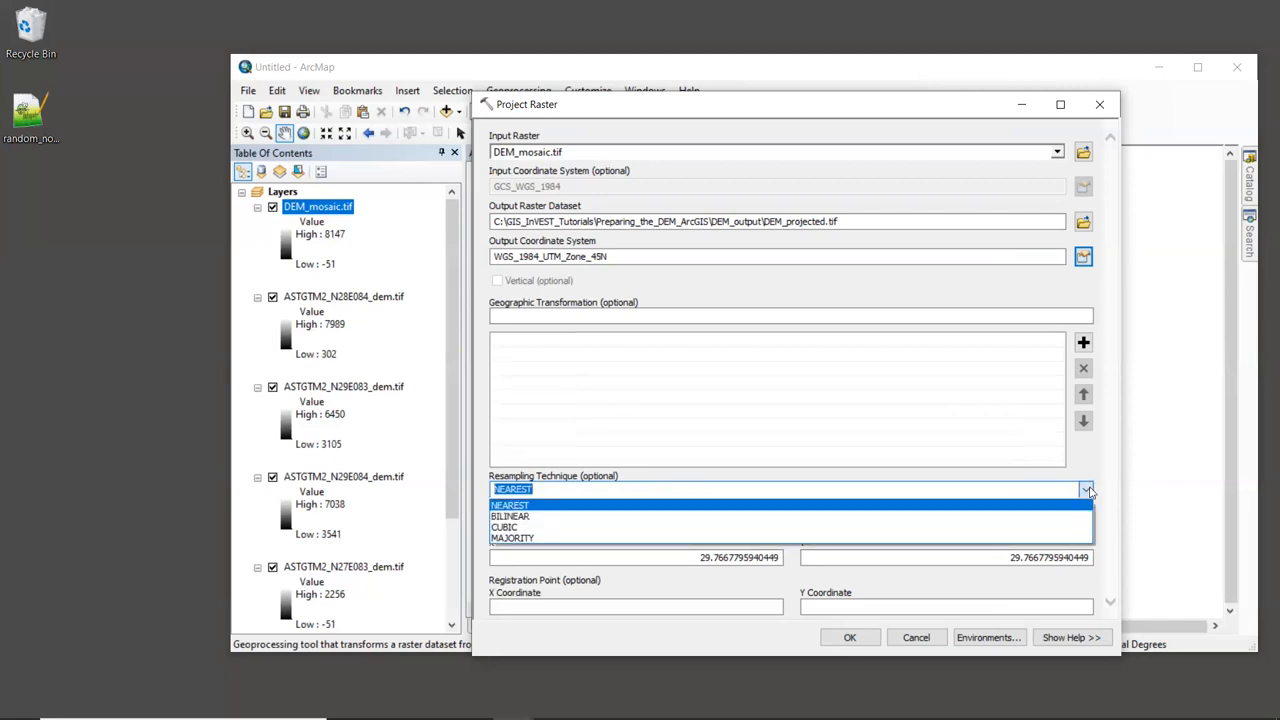
pyautogui.moveTo(680, 516)
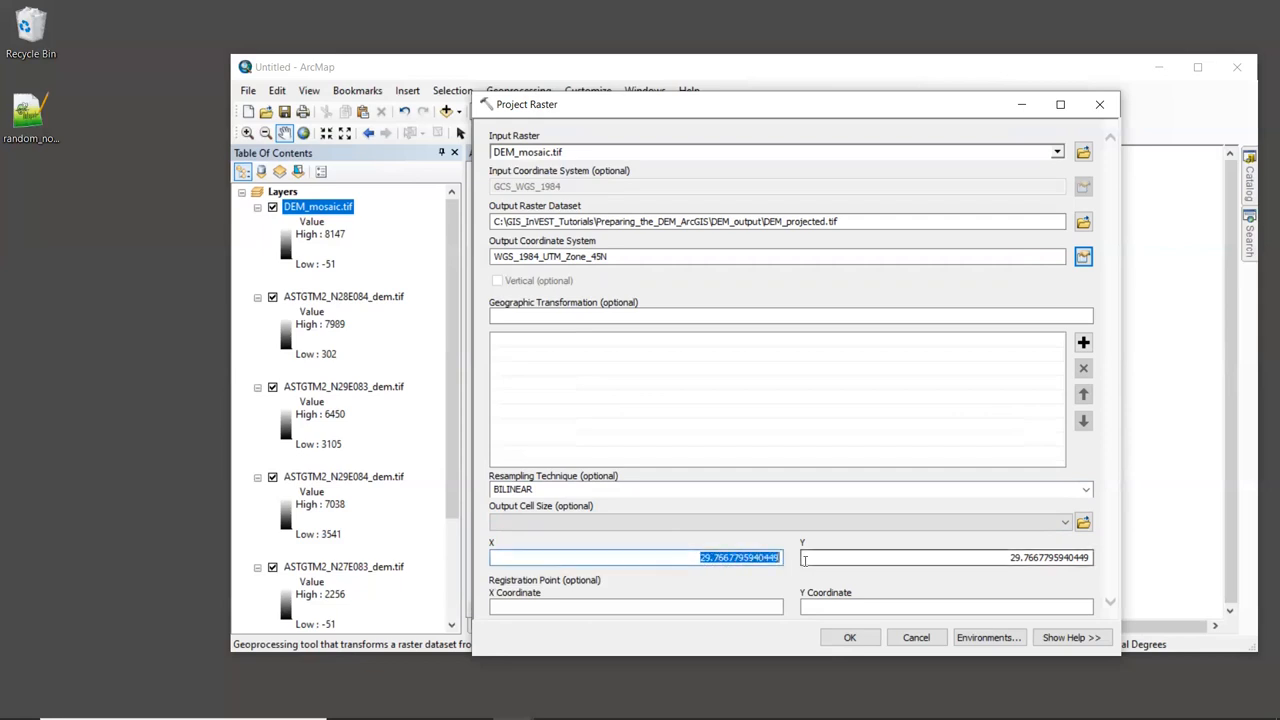
# Set the Project Raster output cell size to 30 by 30.
pyautogui.write('30')
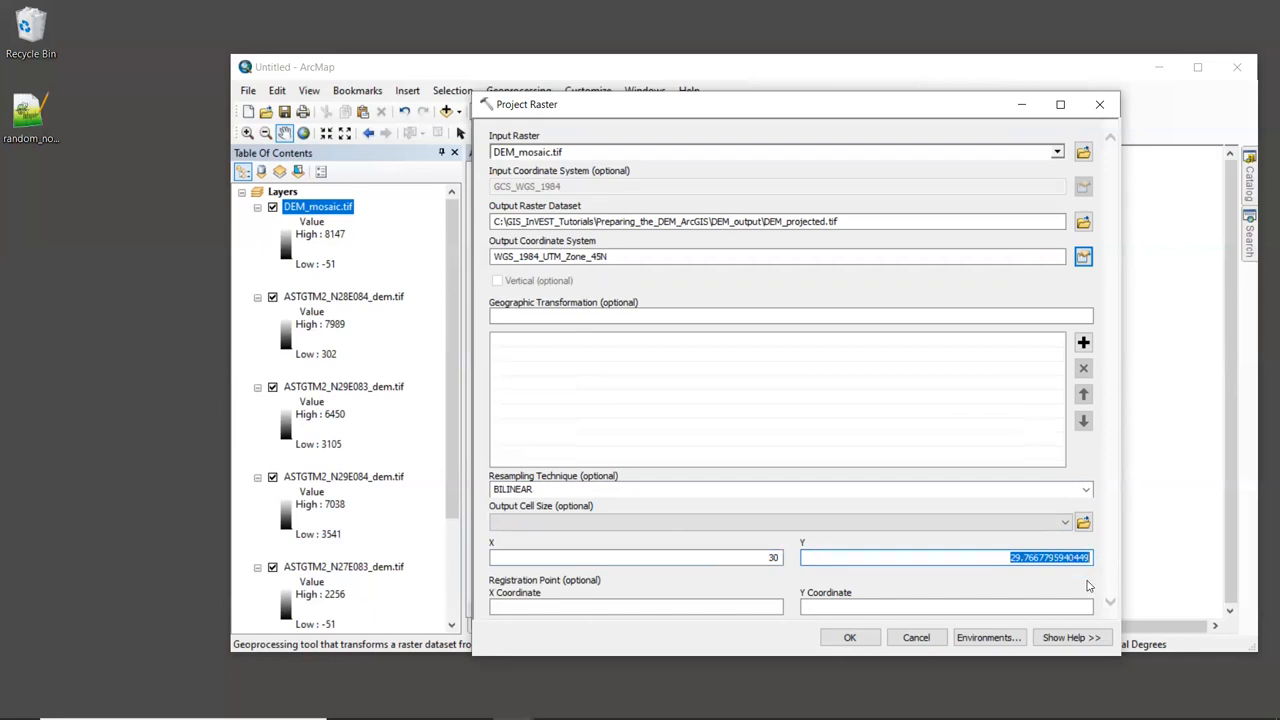
pyautogui.write('30')
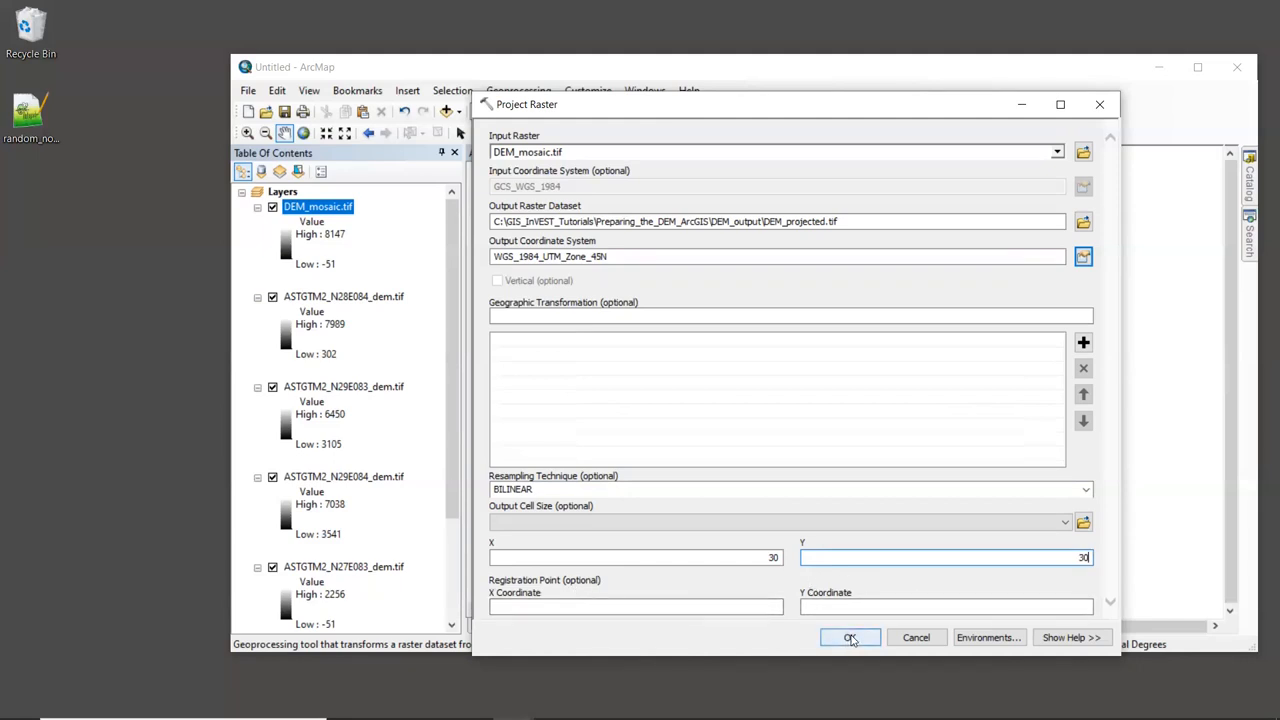
# Run Project Raster to create DEM_projected.tif and dismiss the completion report.
pyautogui.click(848, 638)
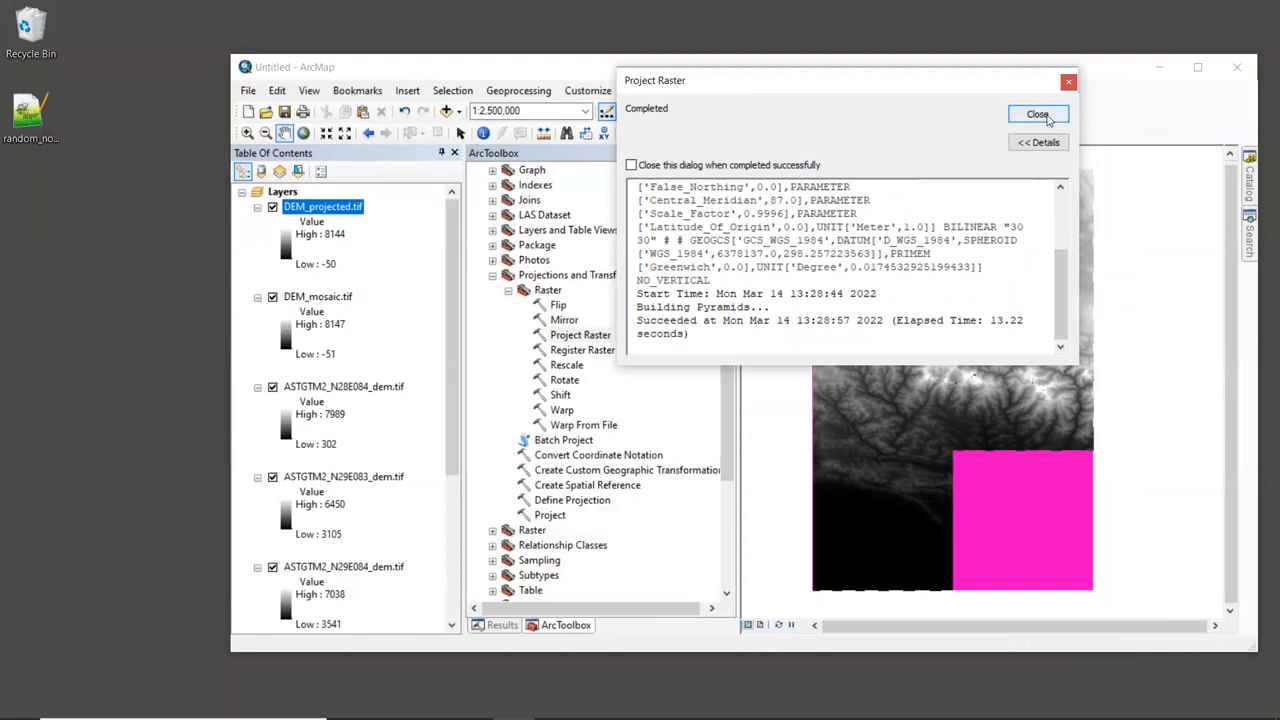
pyautogui.click(1038, 114)
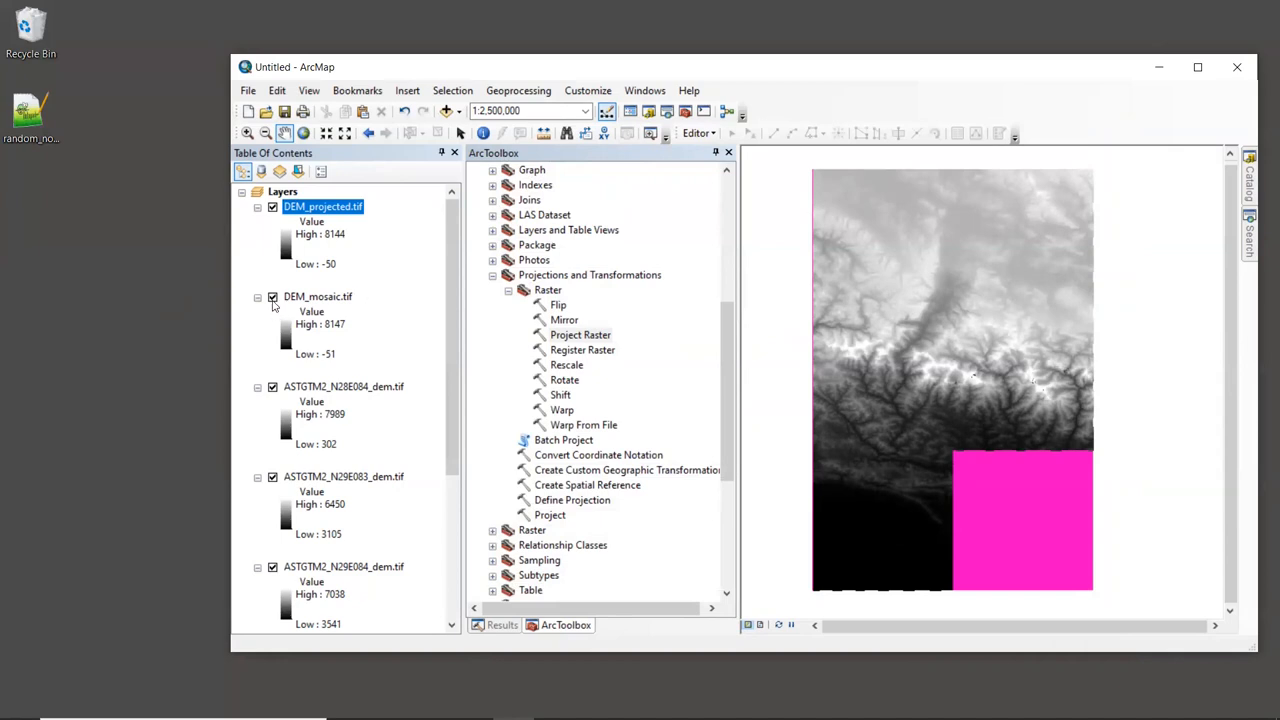
# Hide DEM_mosaic.tif, collapse the source tile legends and turn off all tile layers.
pyautogui.click(272, 296)
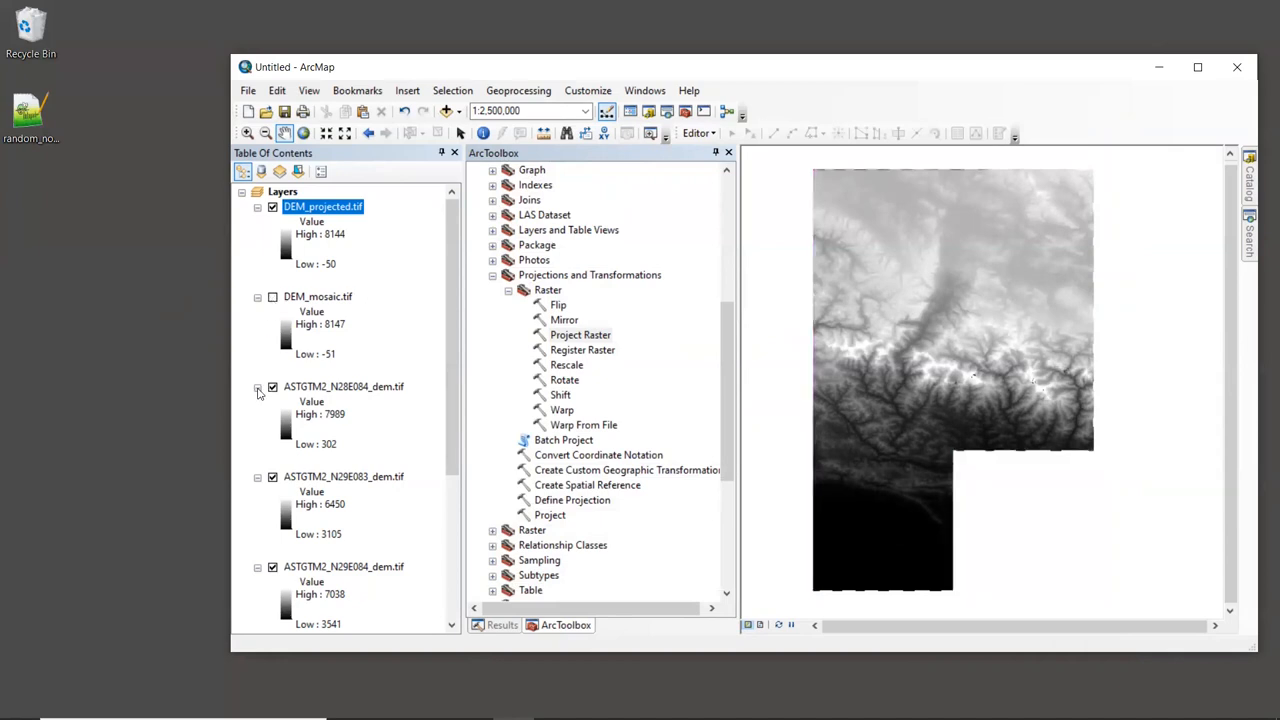
pyautogui.click(256, 388)
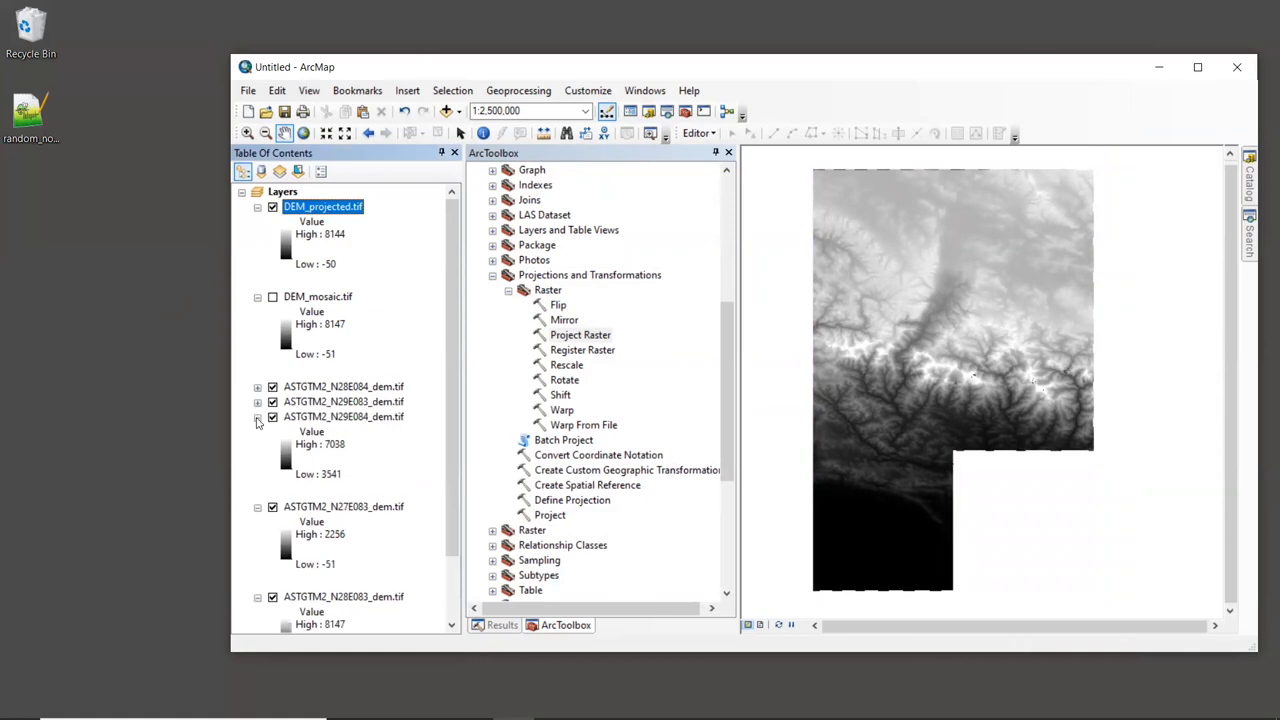
pyautogui.click(256, 416)
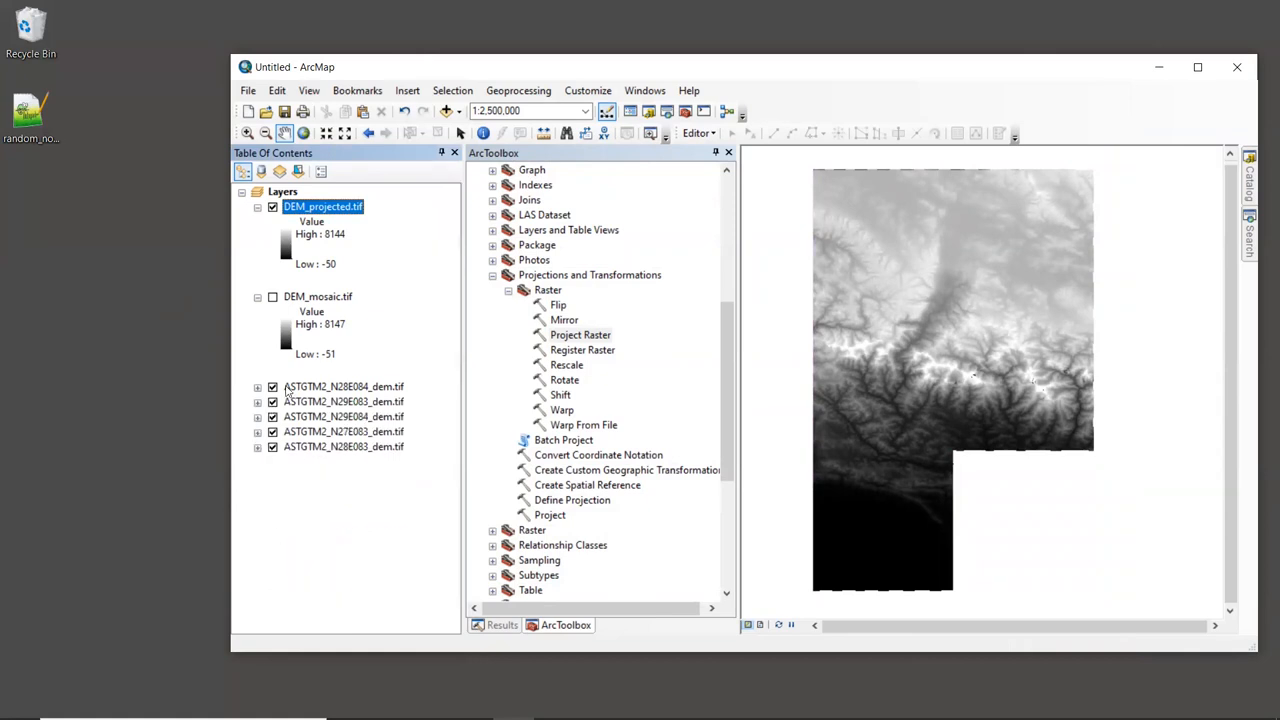
pyautogui.rightClick(344, 446)
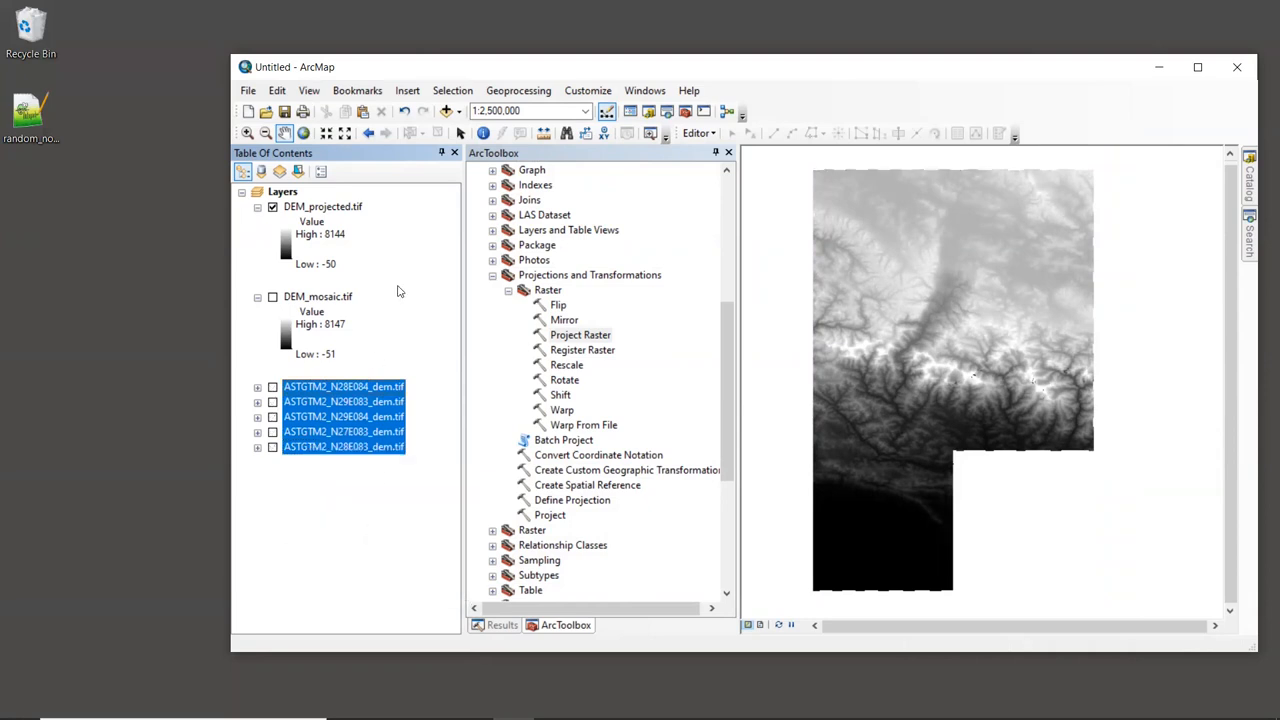
pyautogui.click(316, 264)
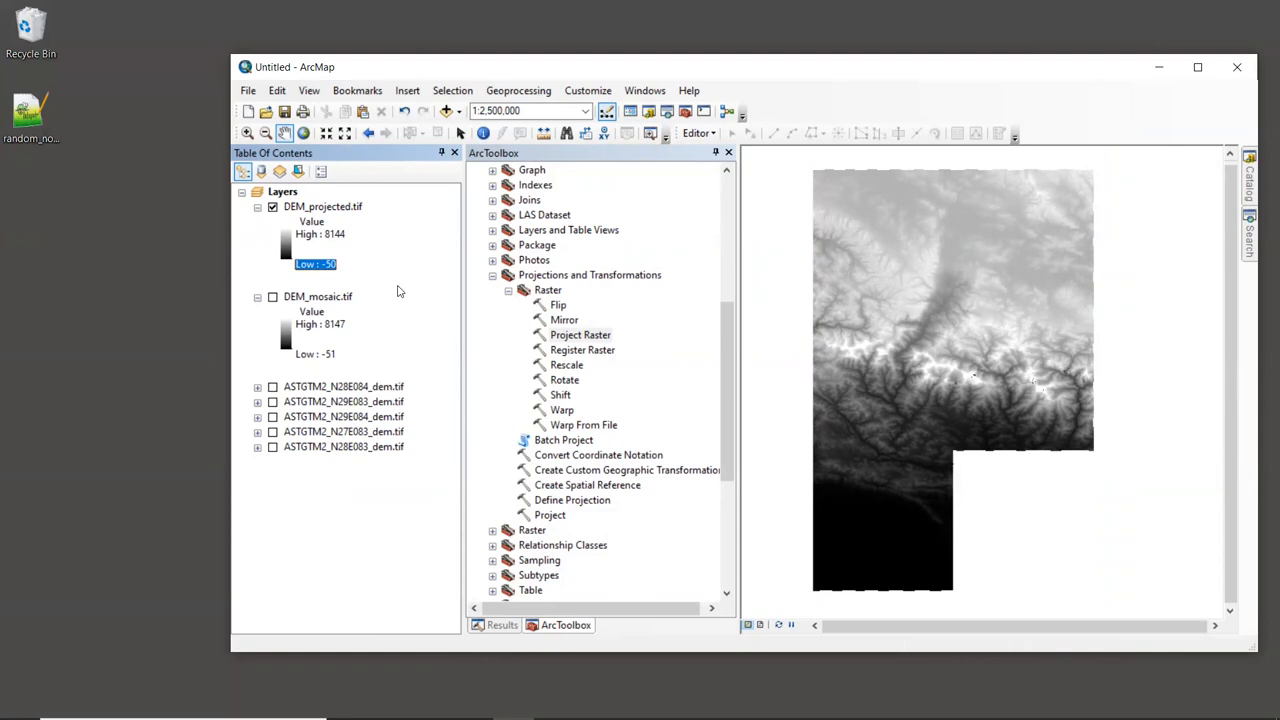
pyautogui.moveTo(348, 212)
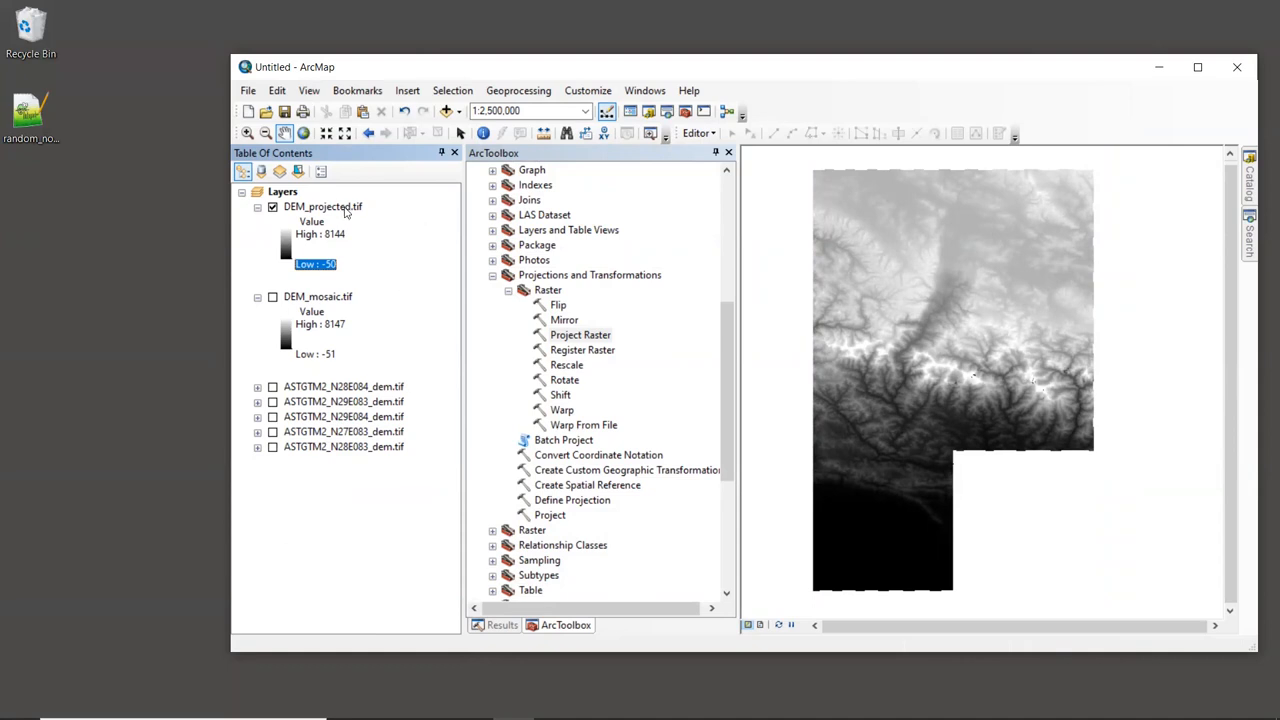
pyautogui.moveTo(340, 272)
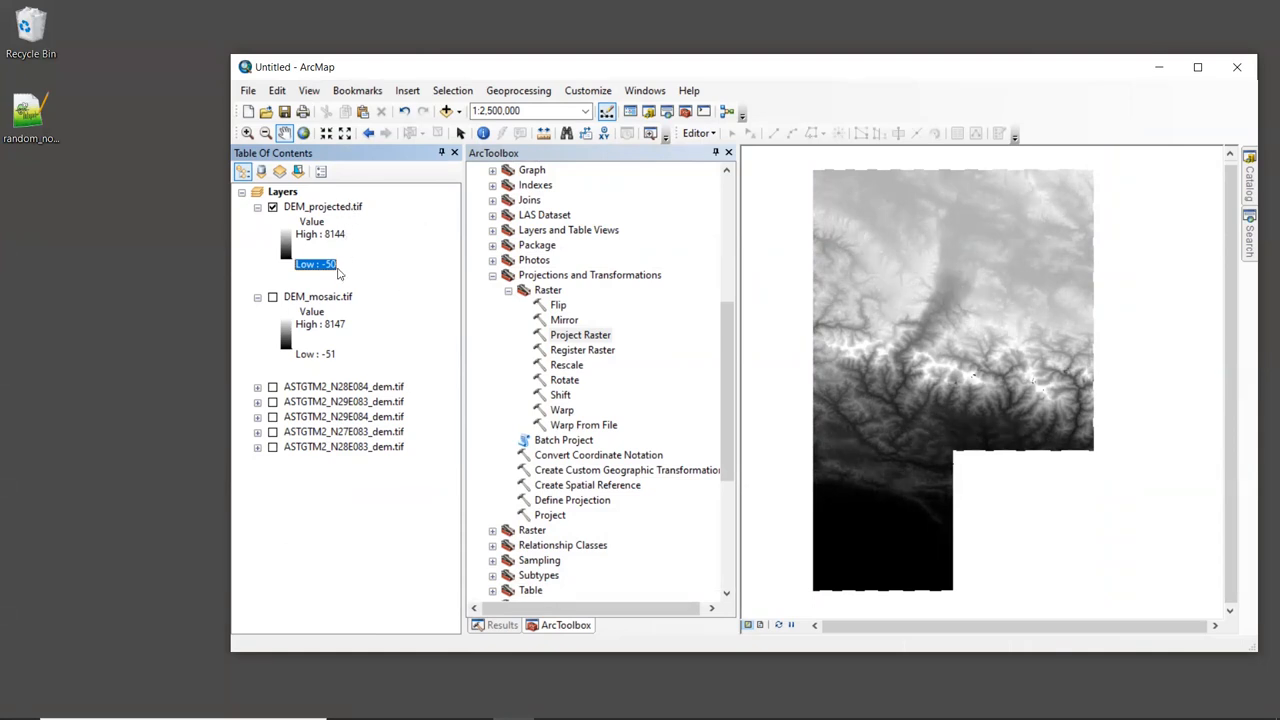
pyautogui.click(322, 206)
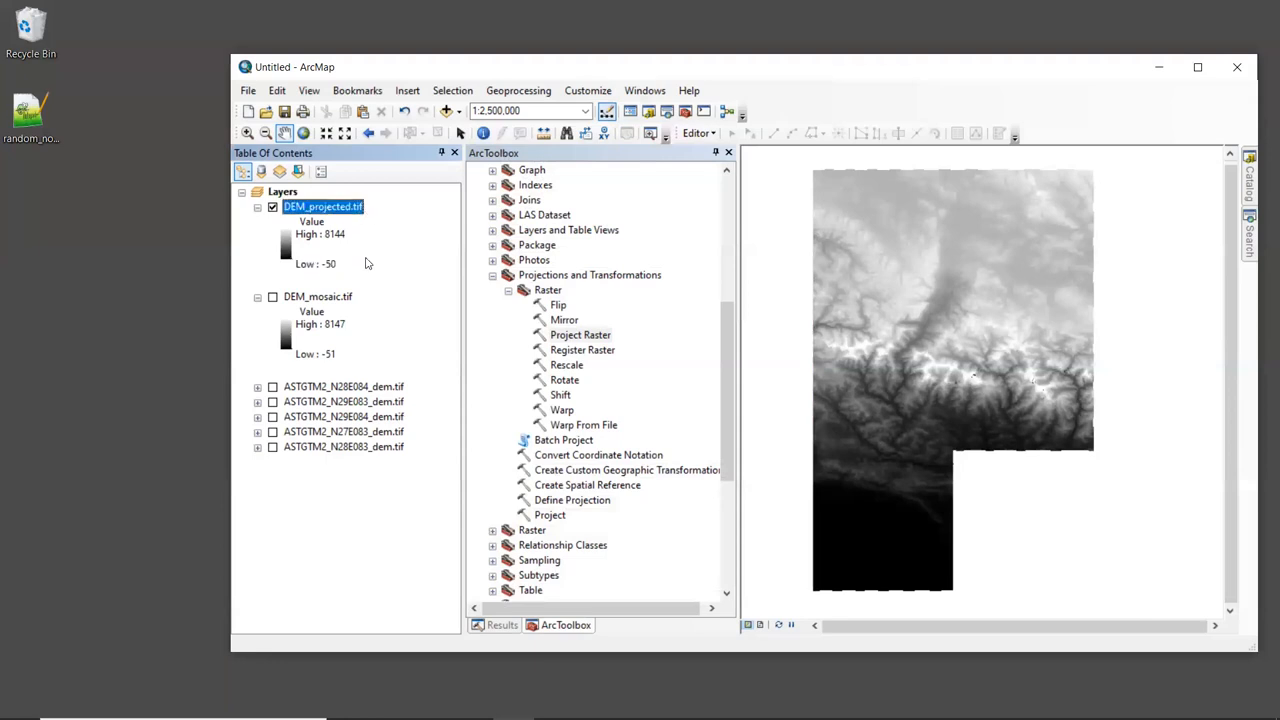
pyautogui.moveTo(336, 352)
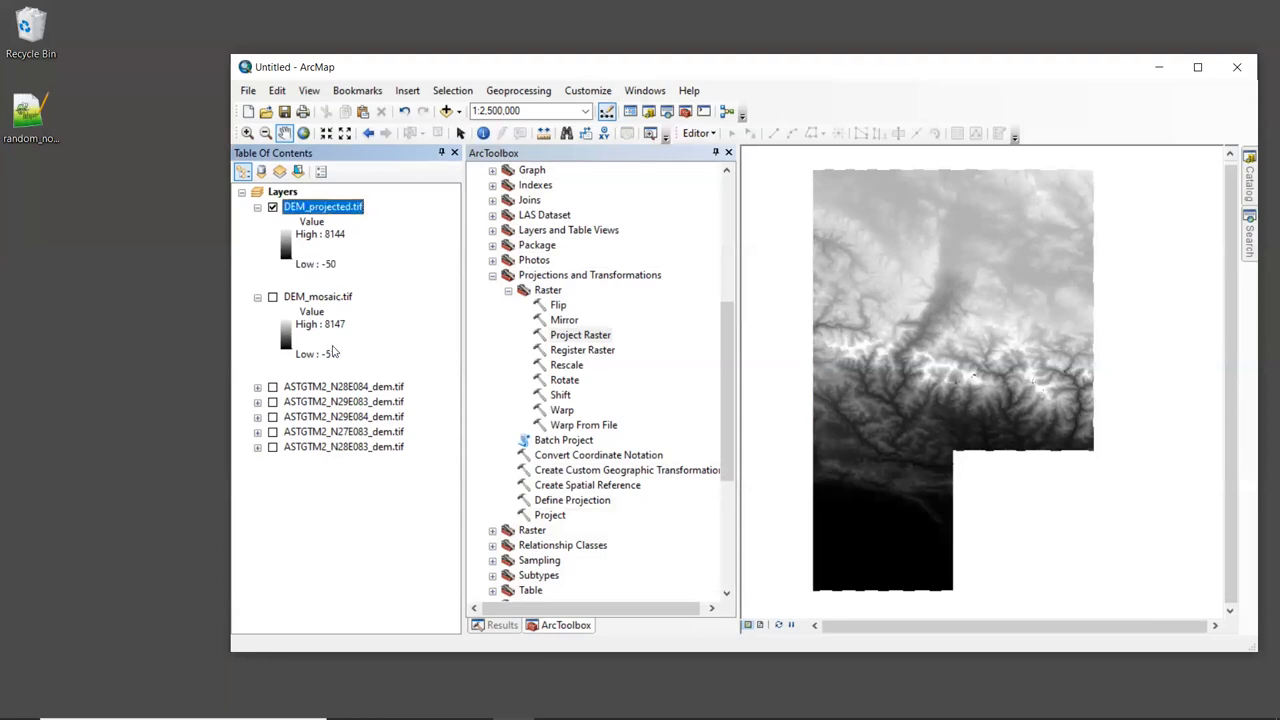
pyautogui.moveTo(388, 322)
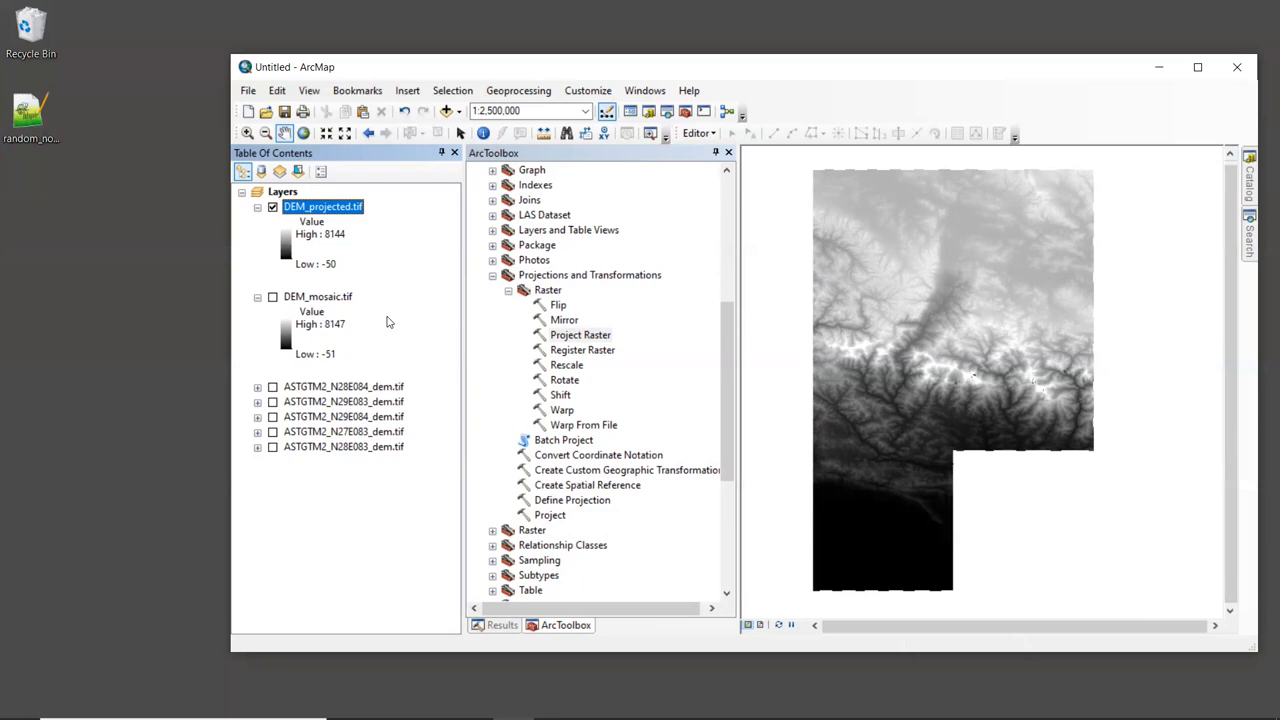
# Start the Spatial Analyst Hydrology Fill tool with DEM_projected.tif as the input surface.
pyautogui.scroll(-3)
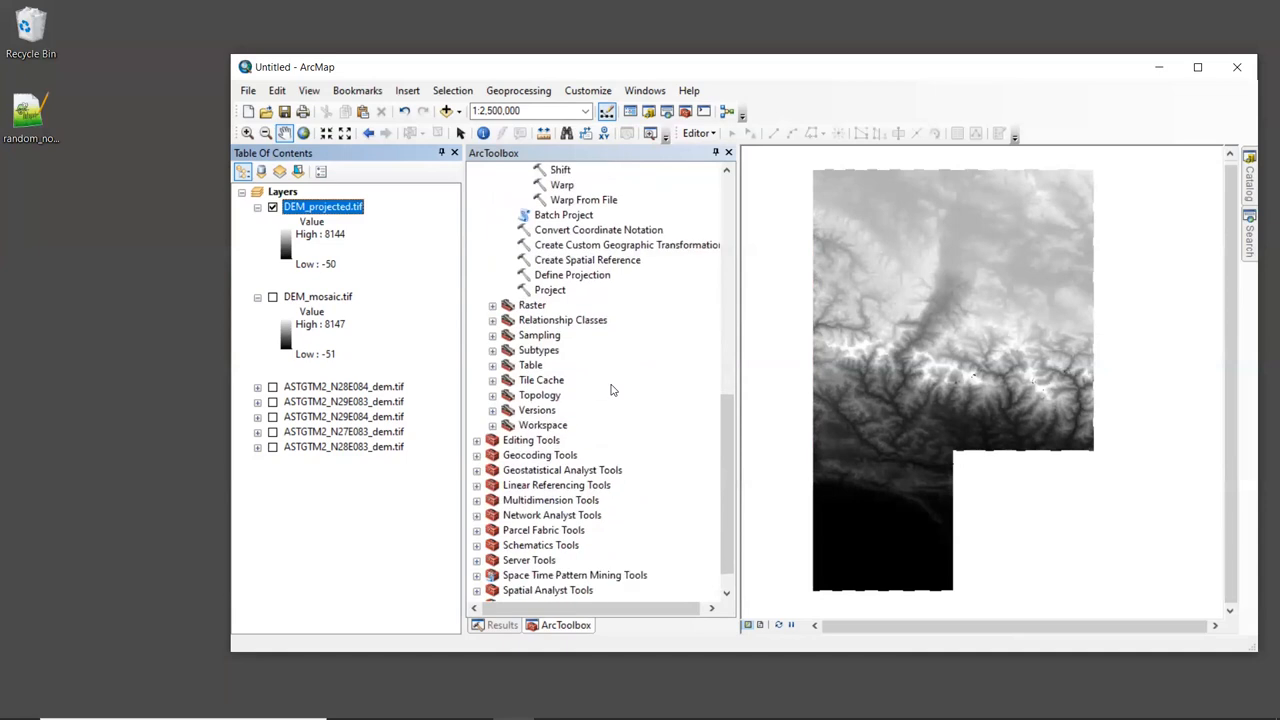
pyautogui.scroll(-3)
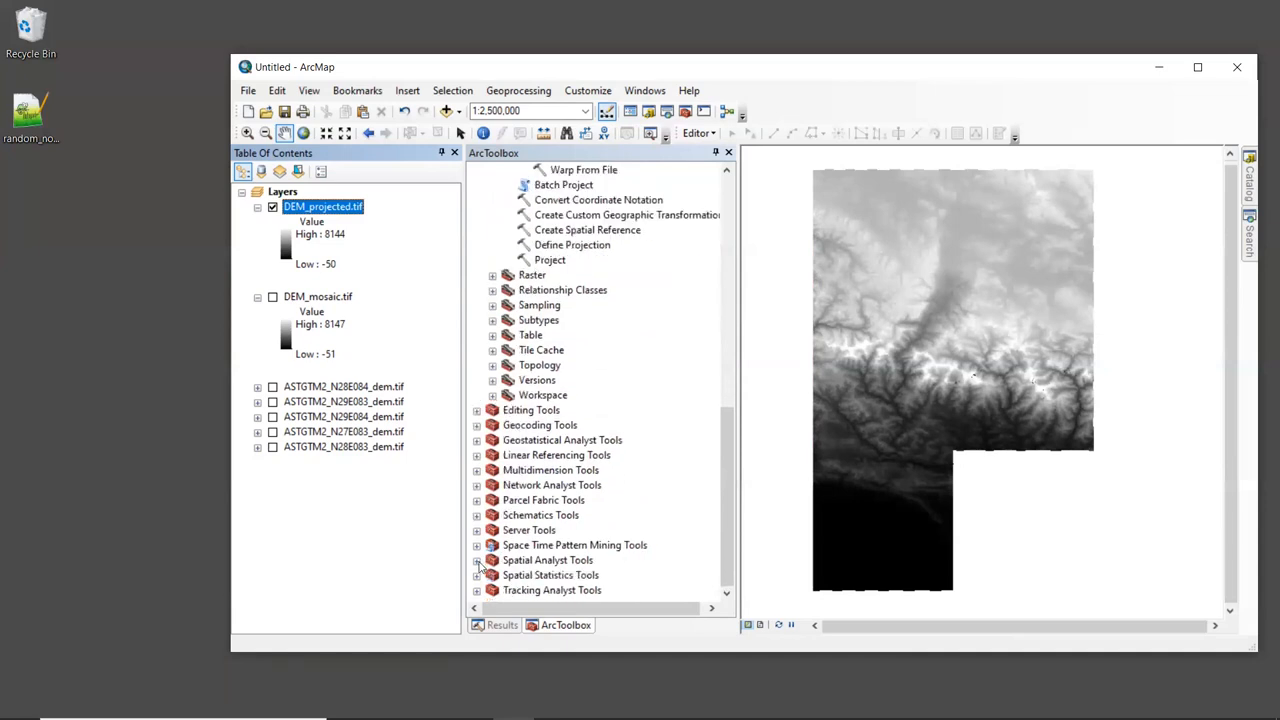
pyautogui.click(478, 560)
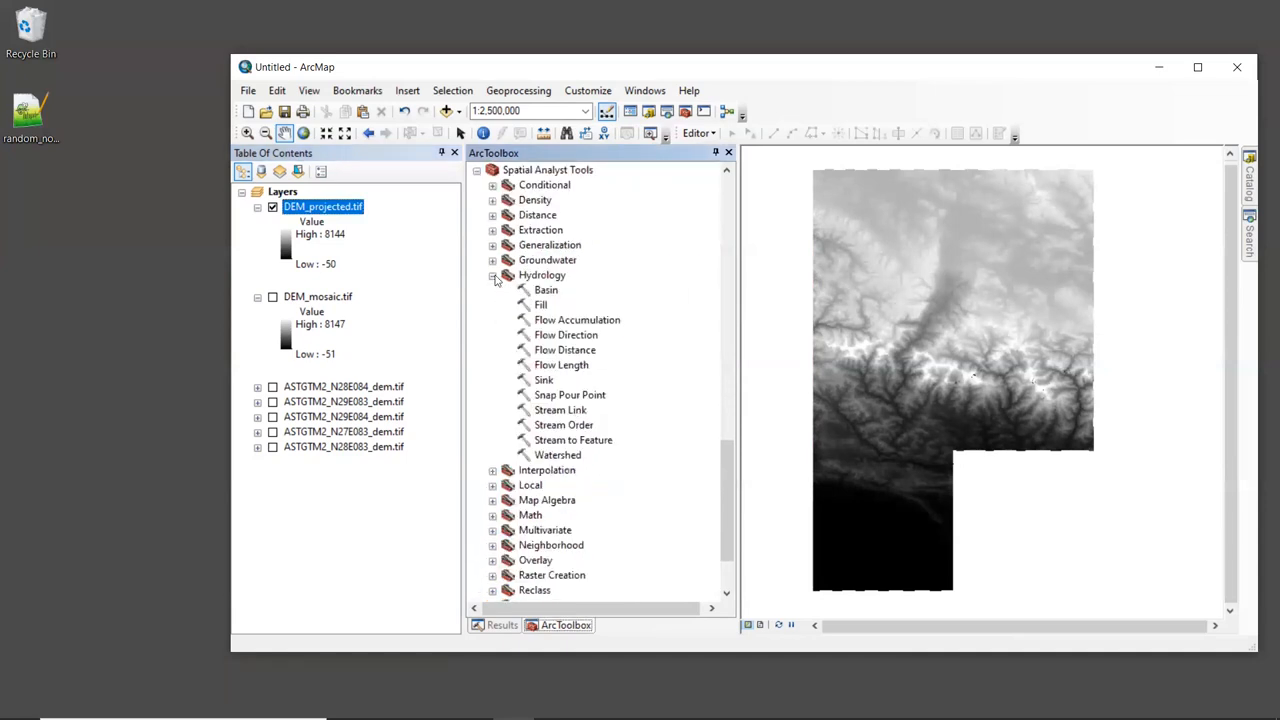
pyautogui.click(542, 276)
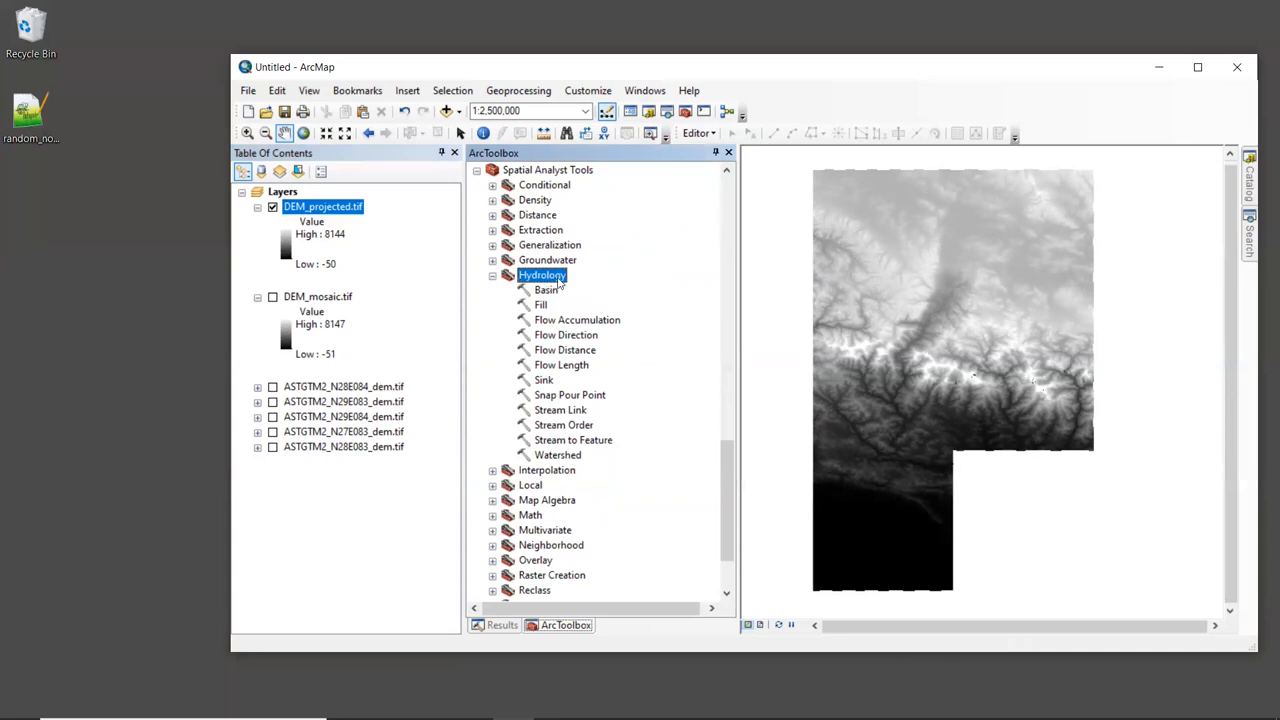
pyautogui.moveTo(546, 312)
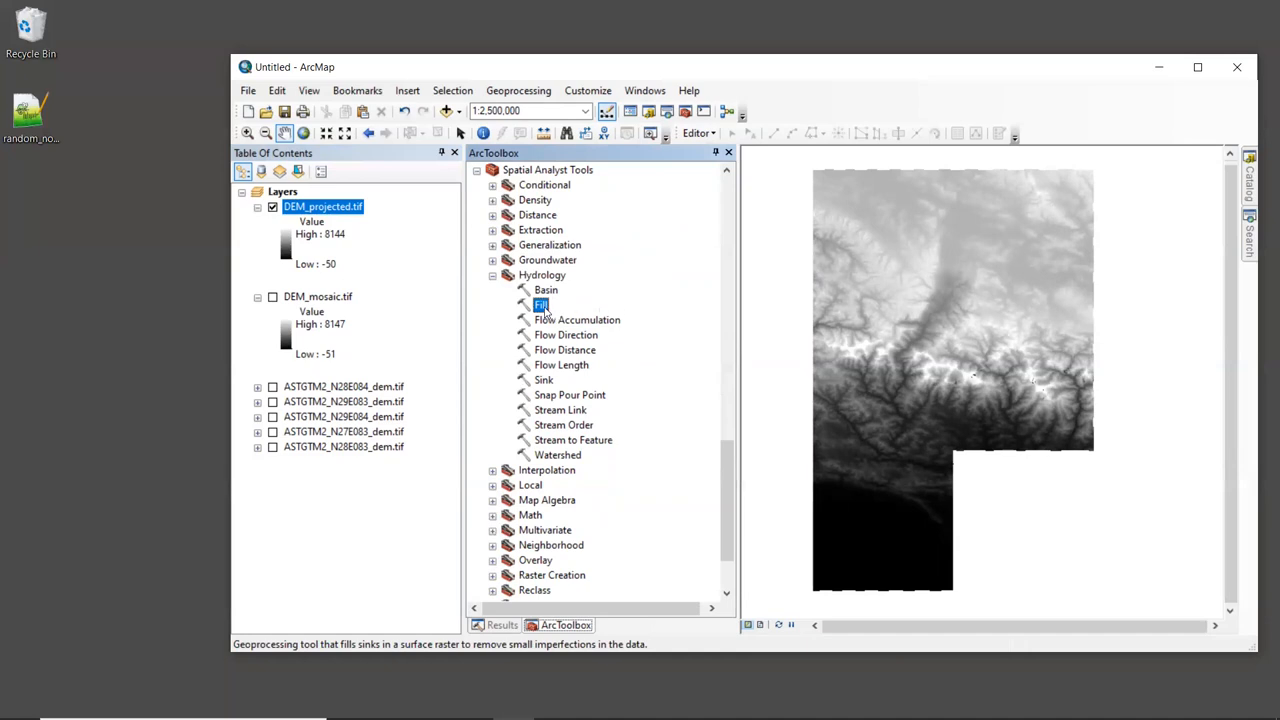
pyautogui.doubleClick(540, 304)
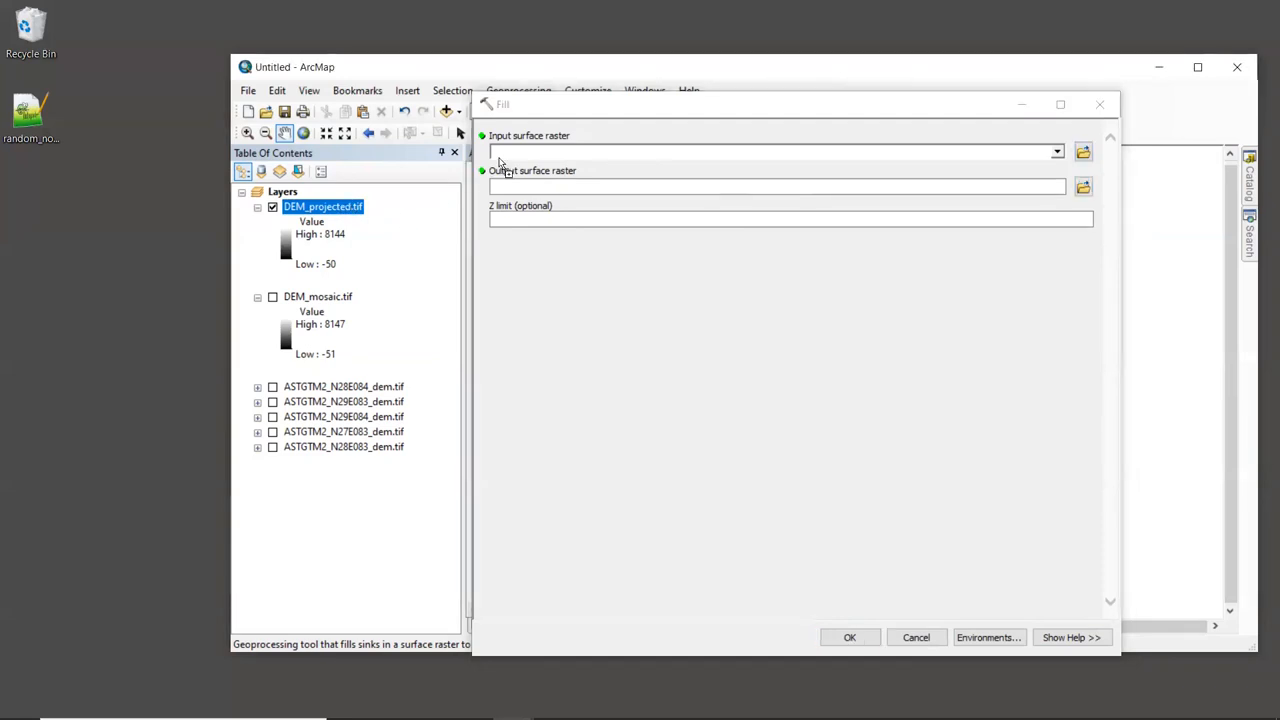
pyautogui.click(1056, 152)
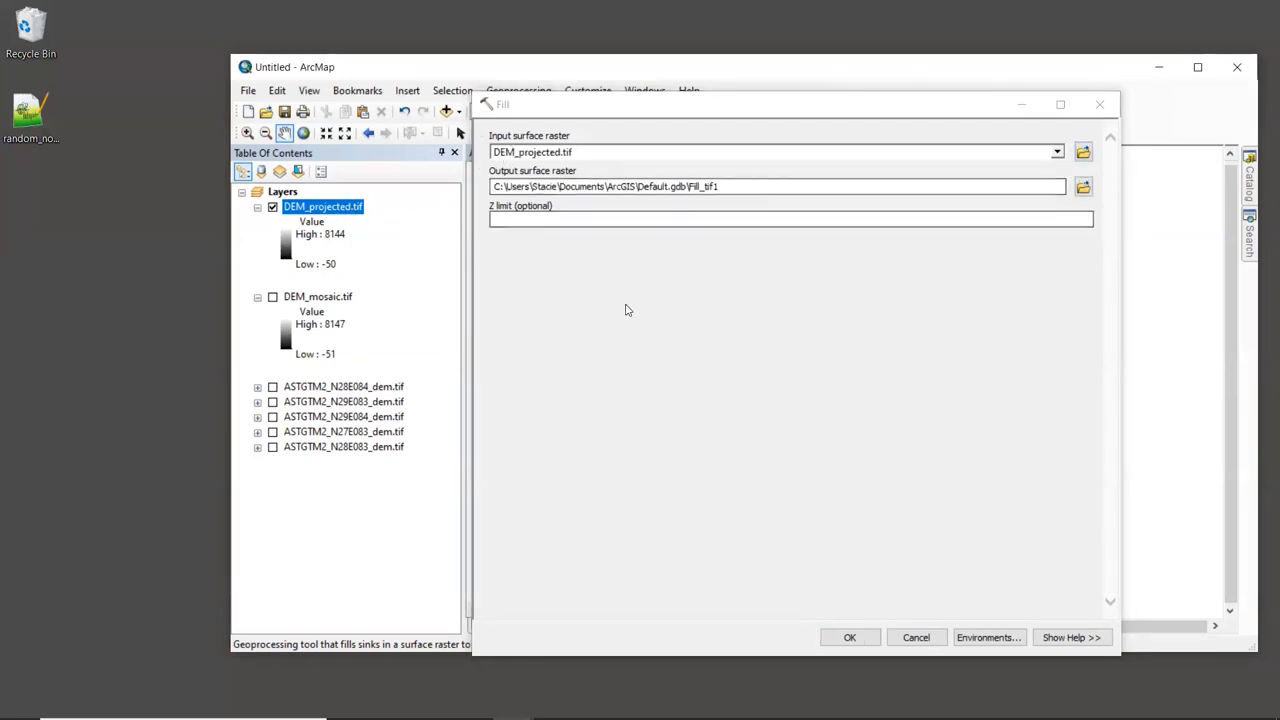
pyautogui.moveTo(646, 300)
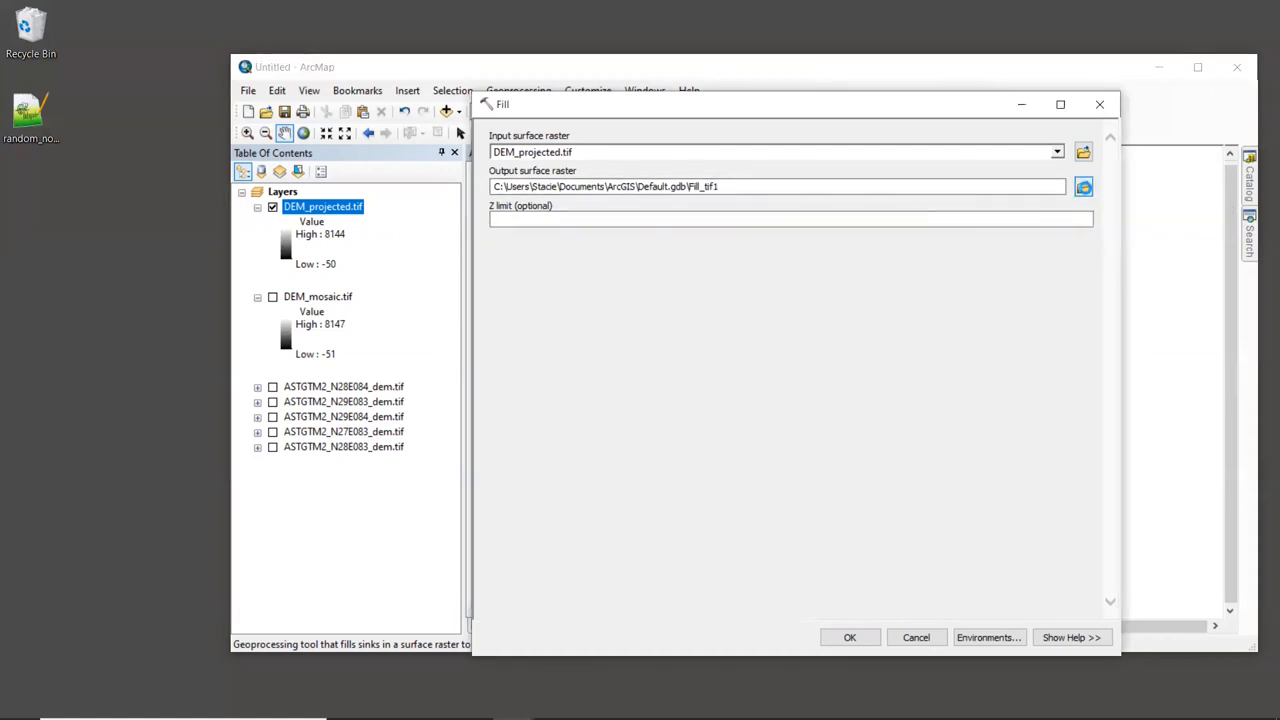
# Save the filled output as DEM_fill.tif in DEM_output and run the sink fill.
pyautogui.click(1084, 186)
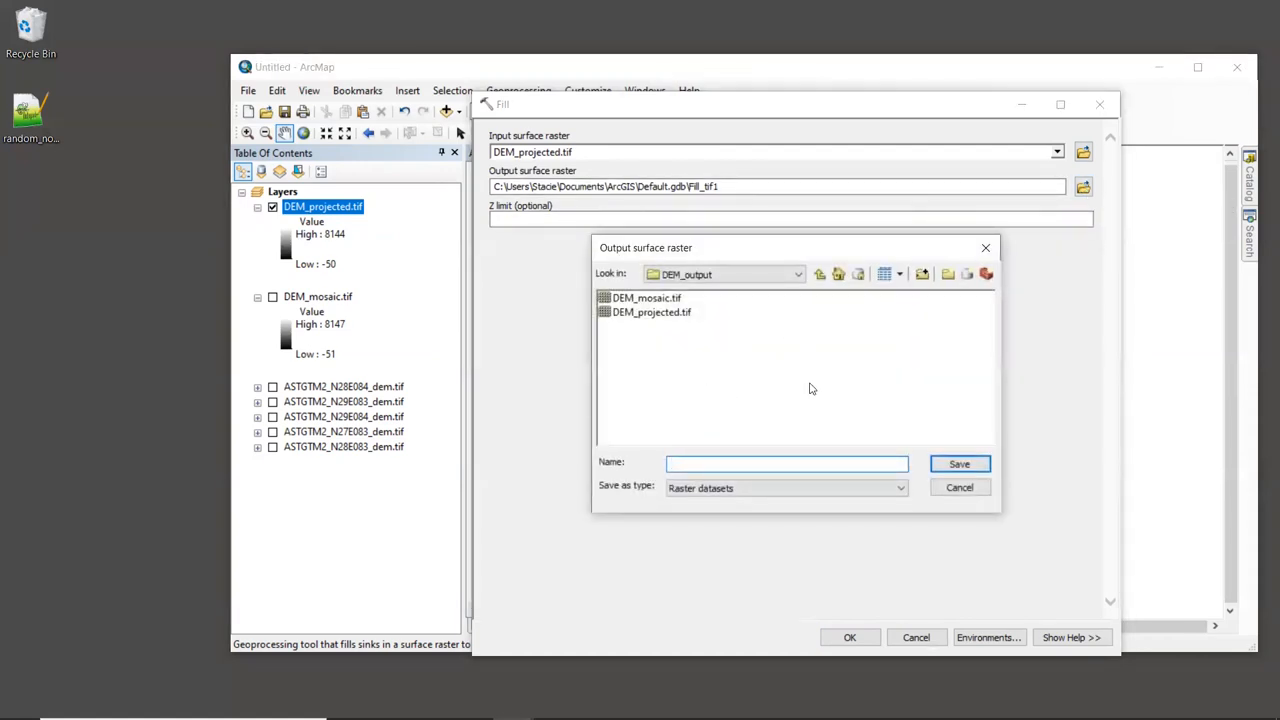
pyautogui.moveTo(750, 408)
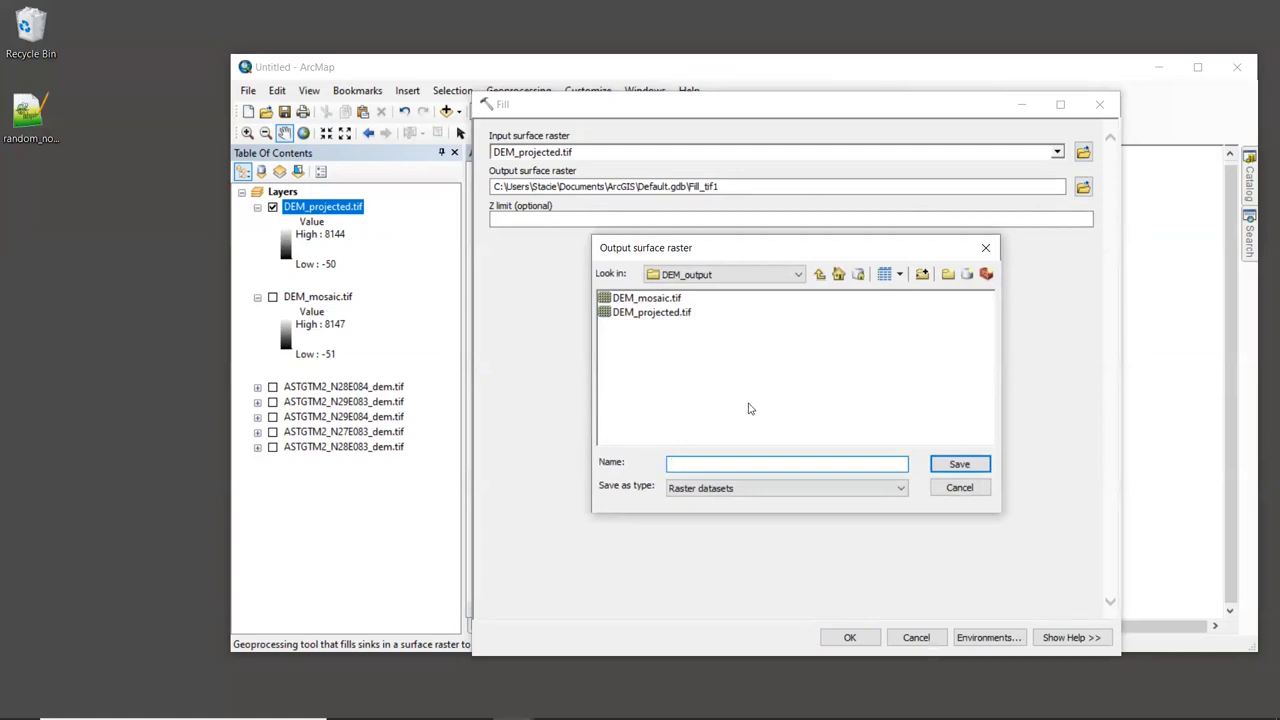
pyautogui.click(786, 462)
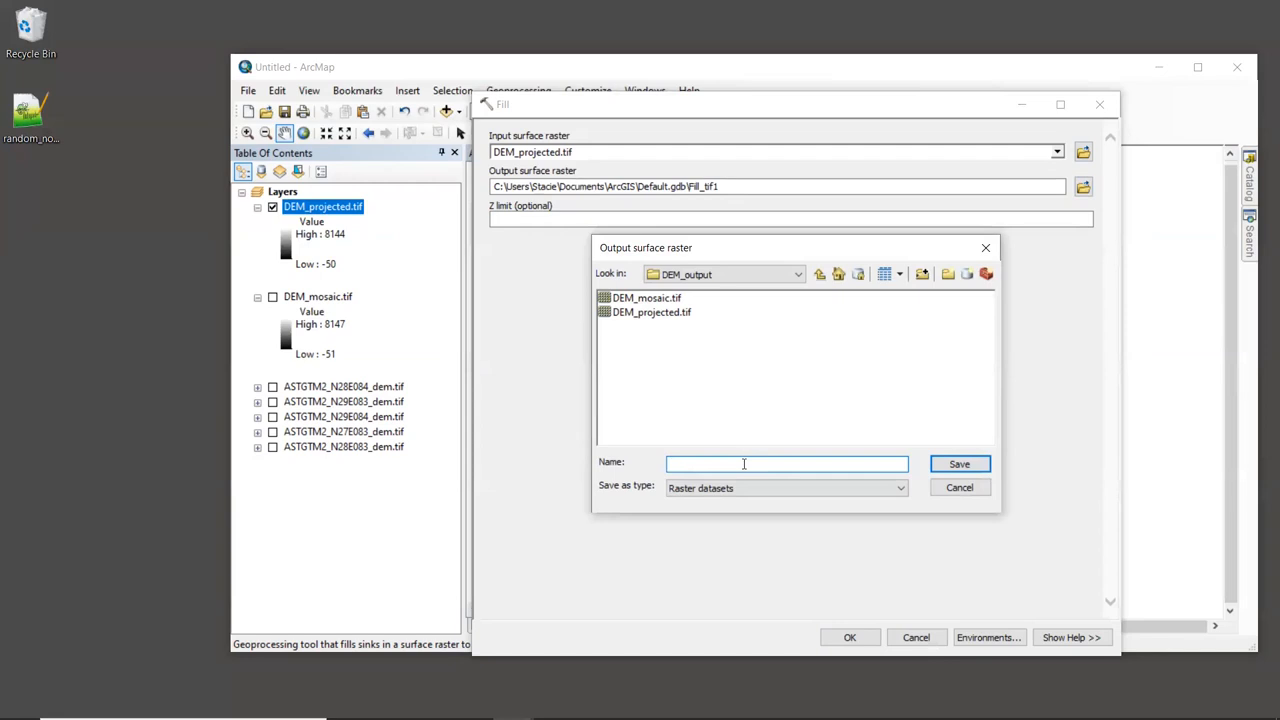
pyautogui.write('DEM_fi')
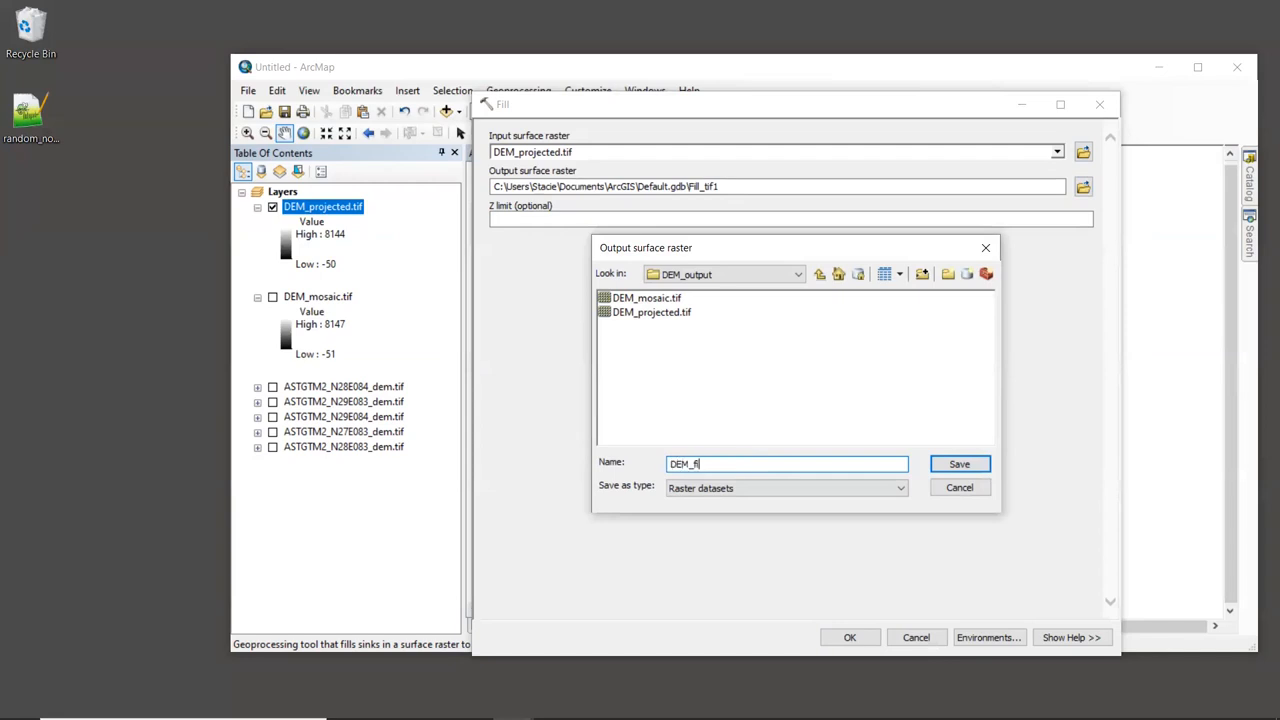
pyautogui.write('ll.tif')
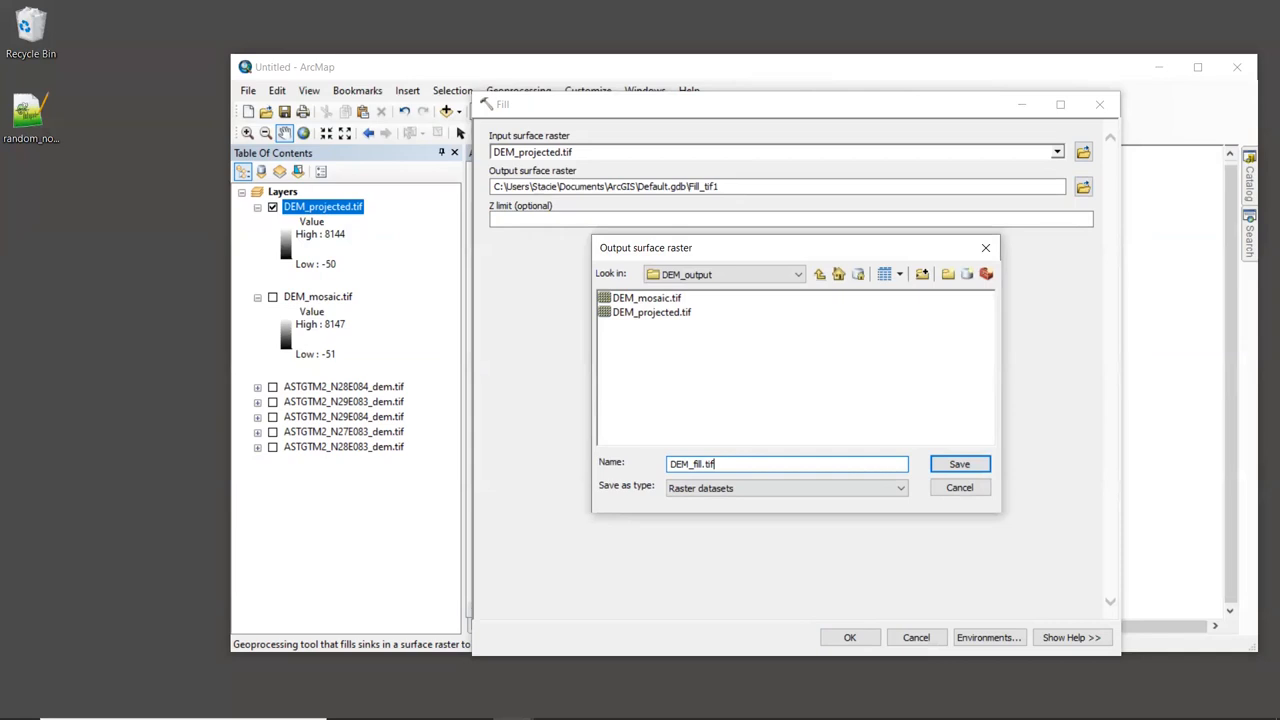
pyautogui.click(958, 464)
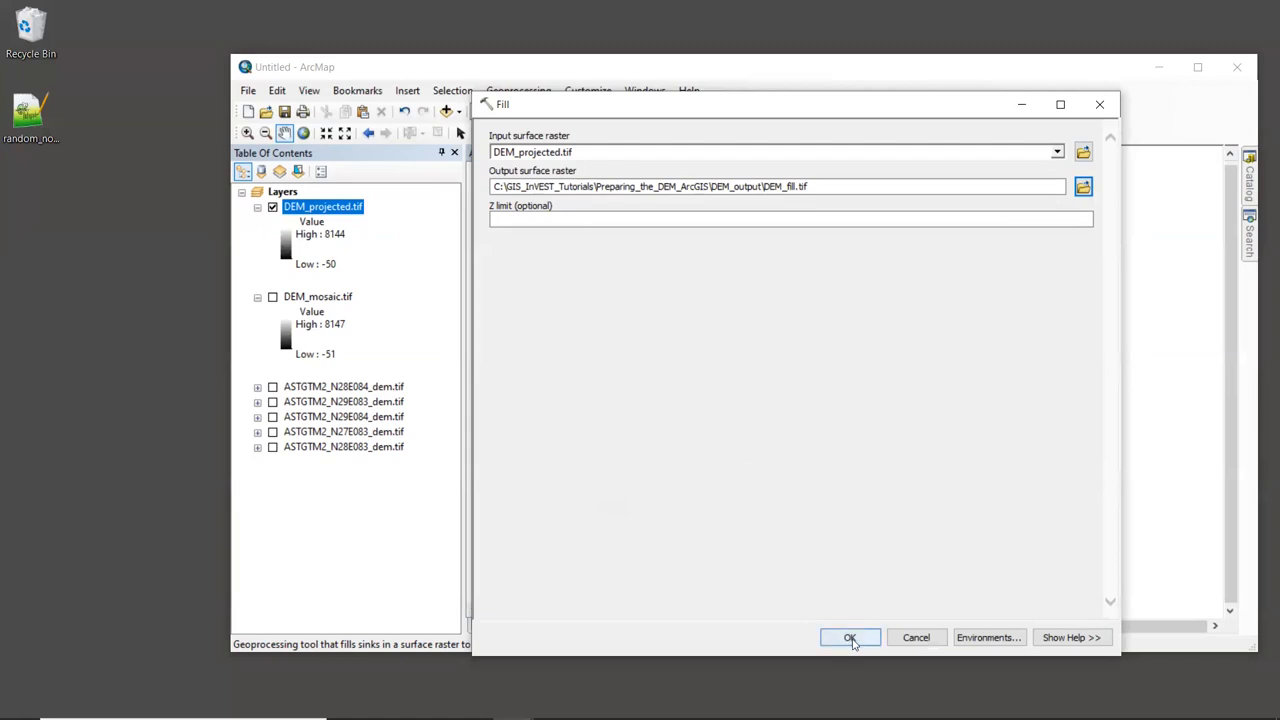
pyautogui.click(848, 636)
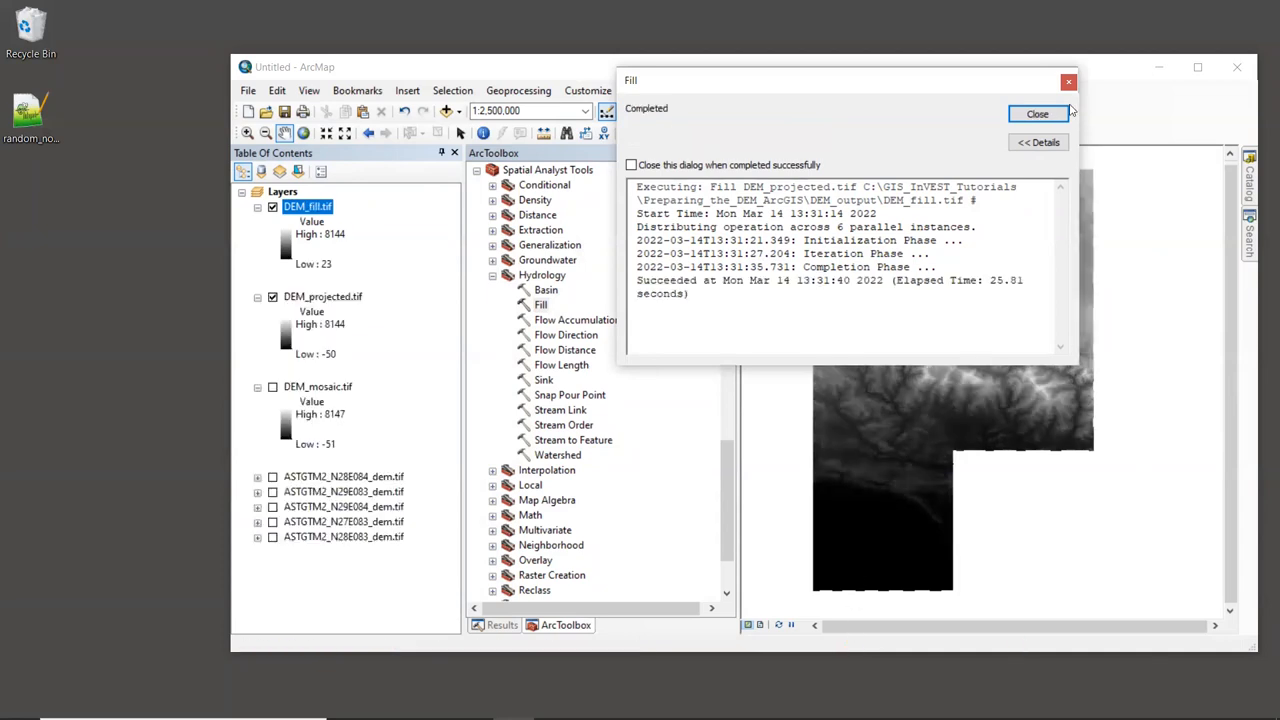
pyautogui.click(1036, 112)
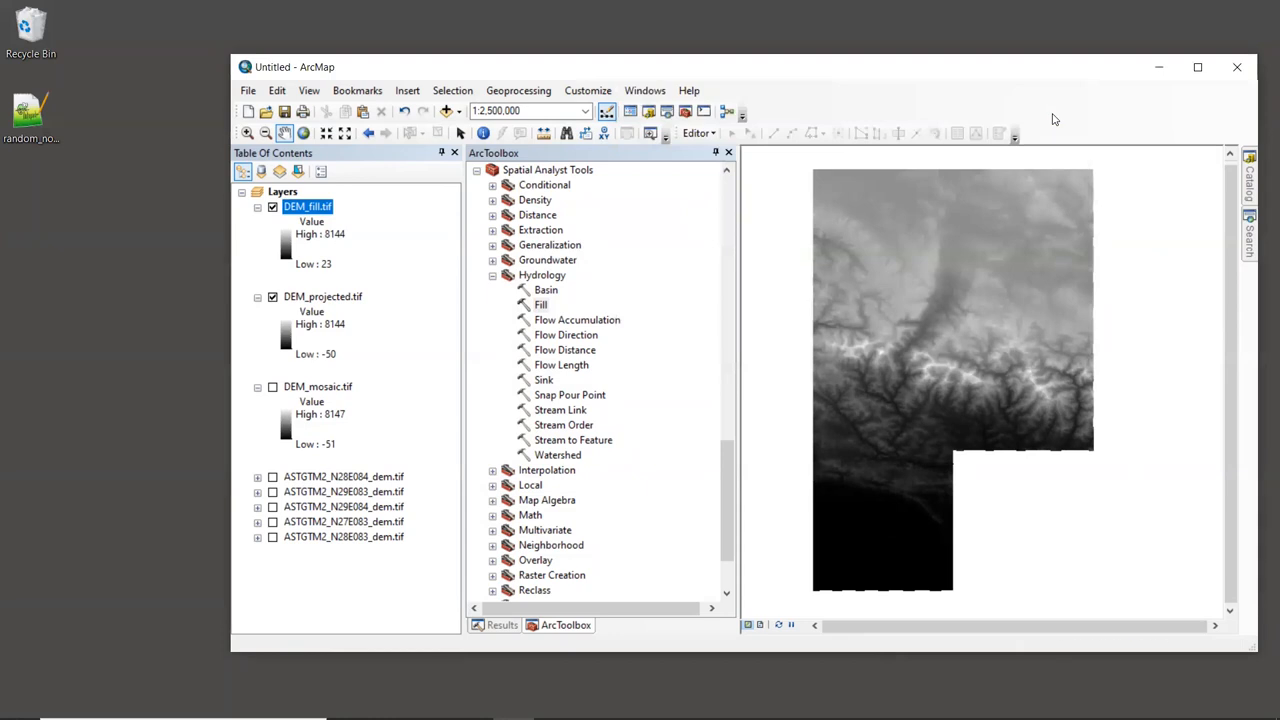
pyautogui.moveTo(388, 246)
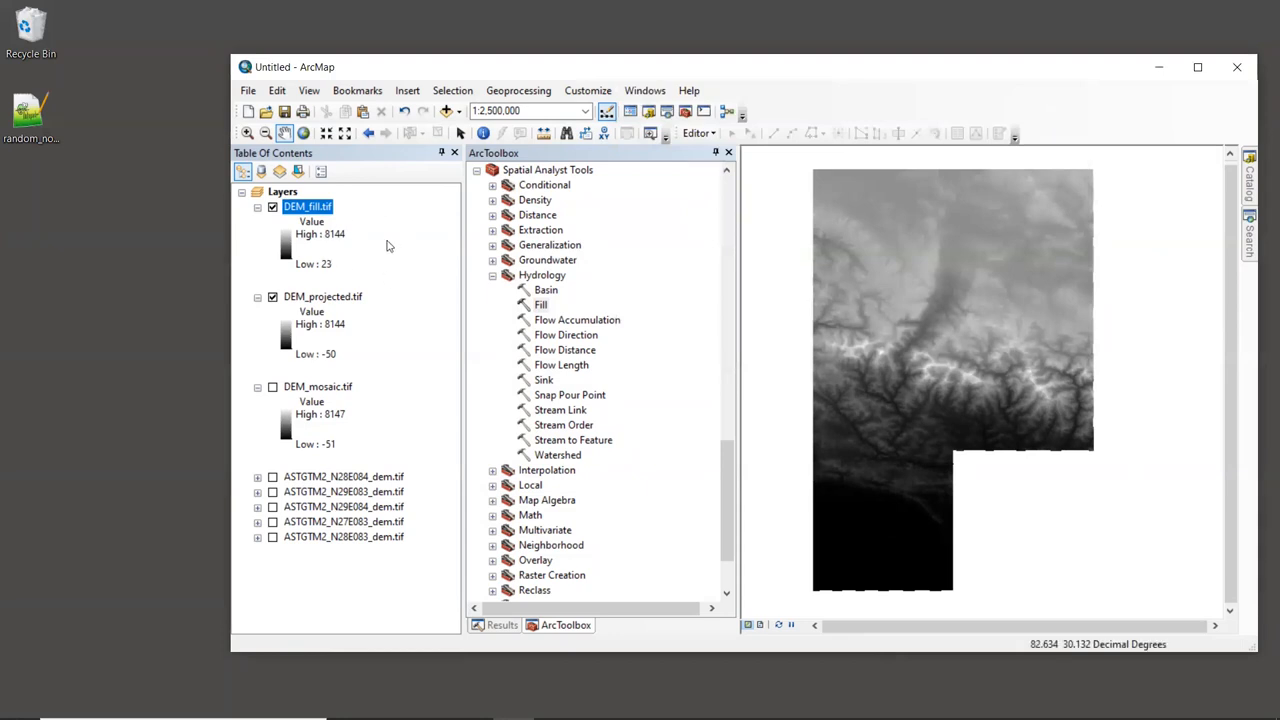
pyautogui.moveTo(368, 250)
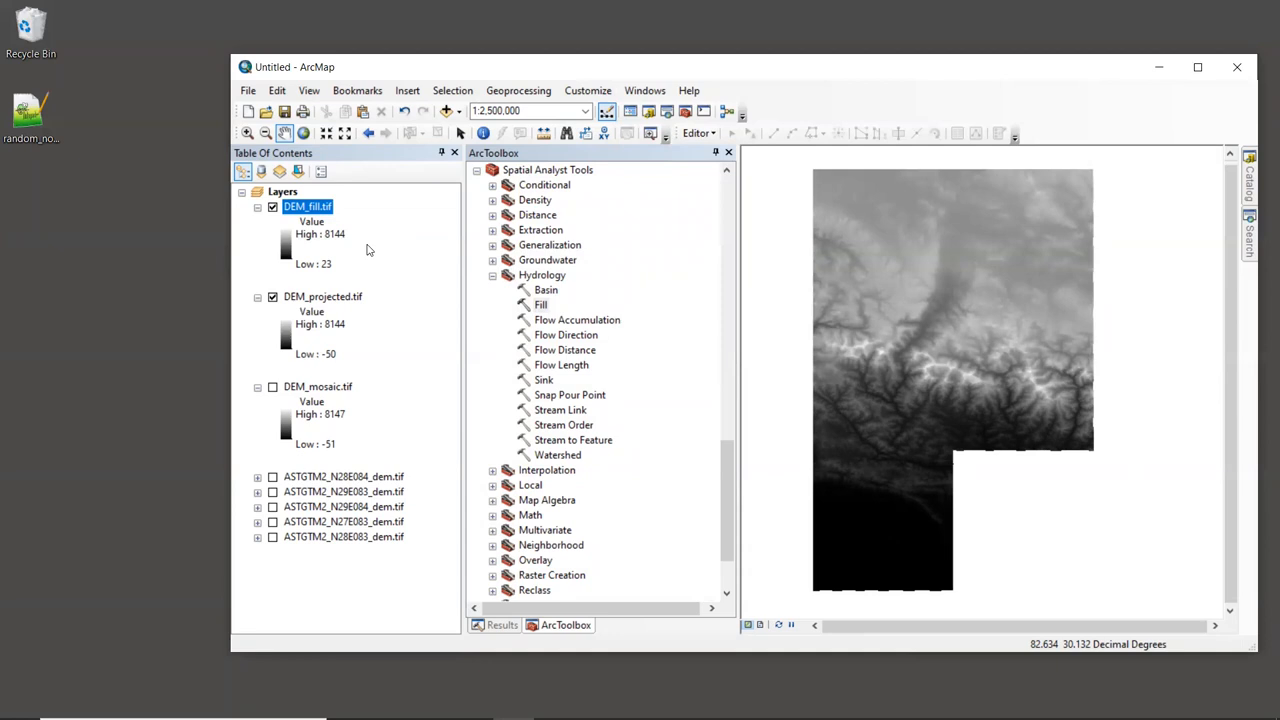
pyautogui.moveTo(364, 258)
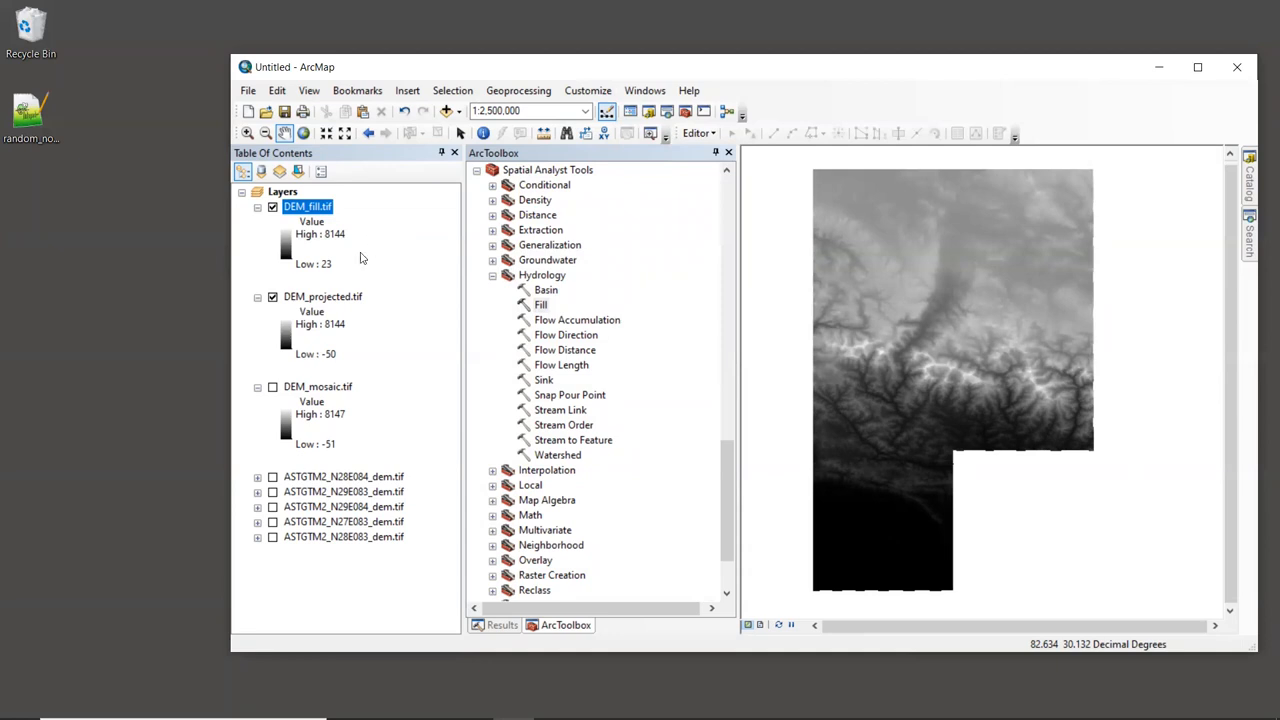
pyautogui.moveTo(328, 264)
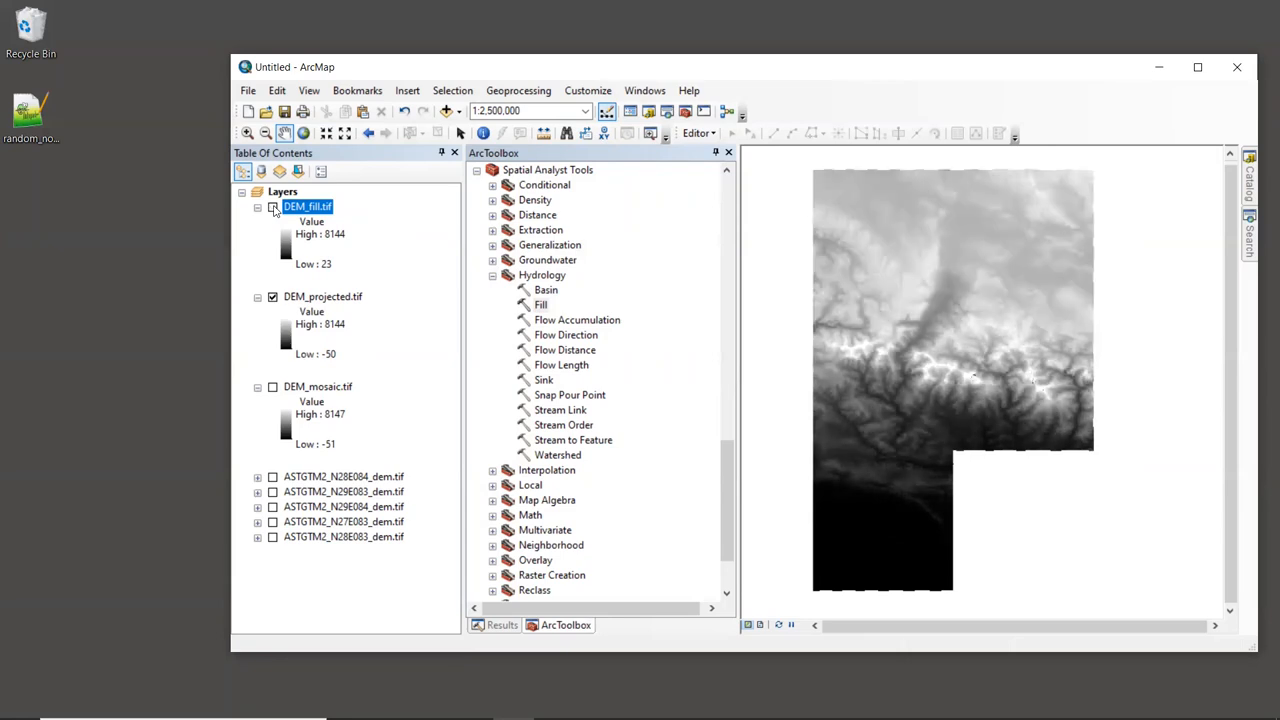
pyautogui.click(272, 206)
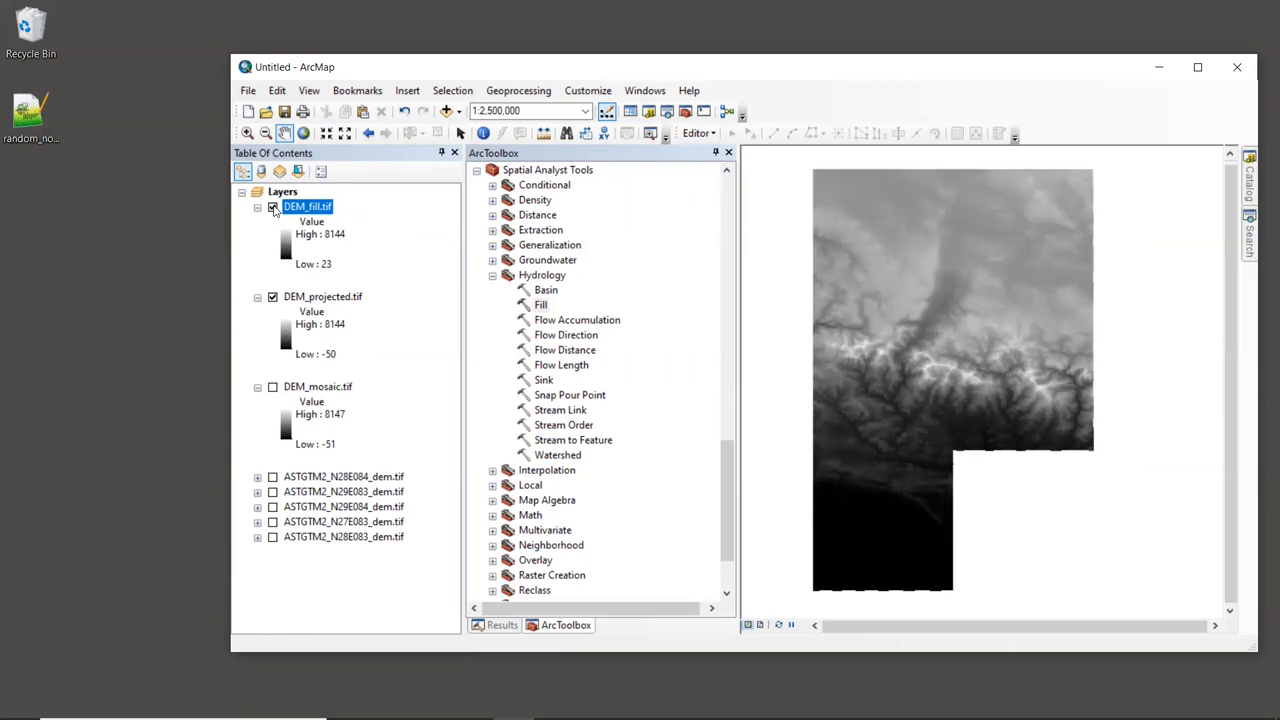
pyautogui.click(272, 206)
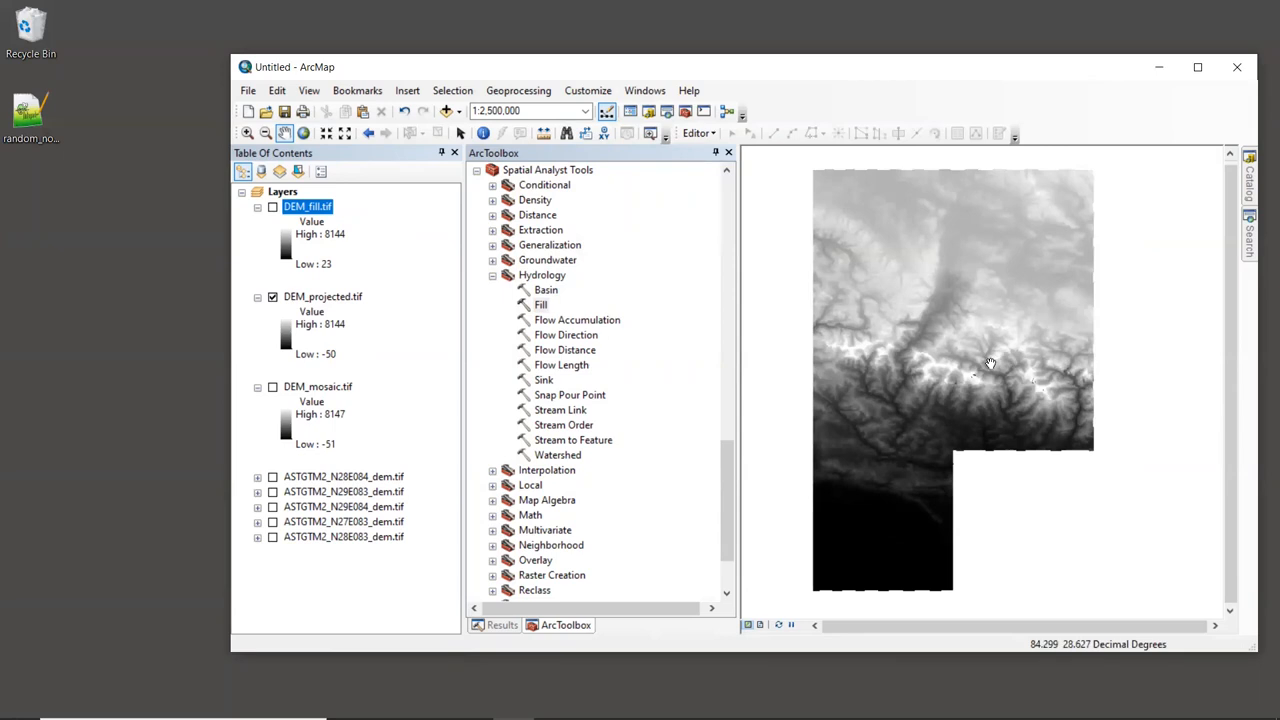
pyautogui.moveTo(1050, 390)
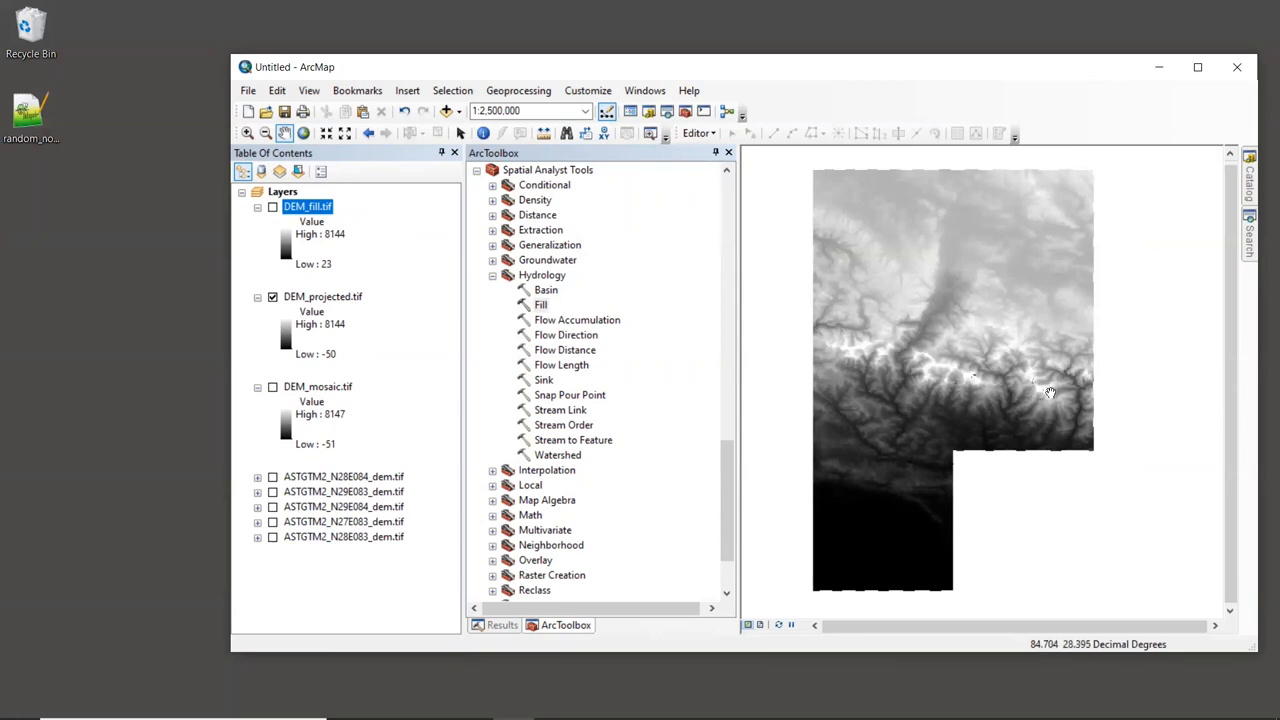
pyautogui.moveTo(996, 412)
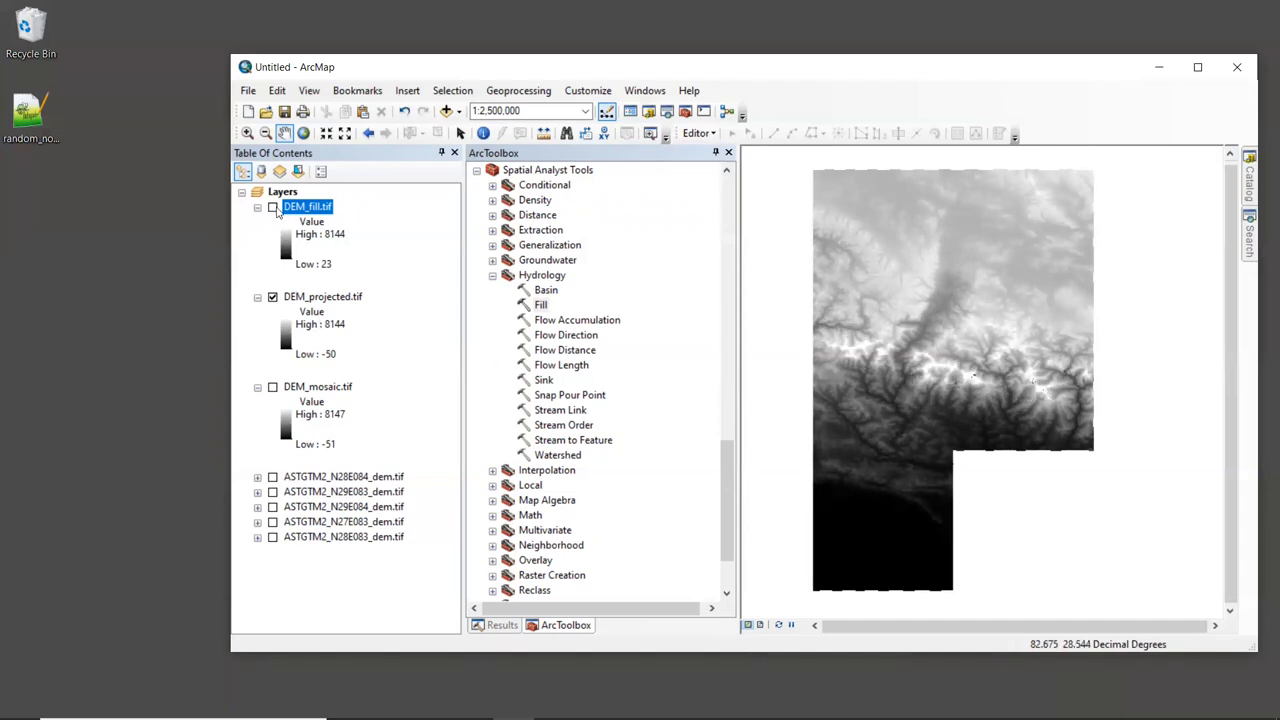
pyautogui.click(272, 206)
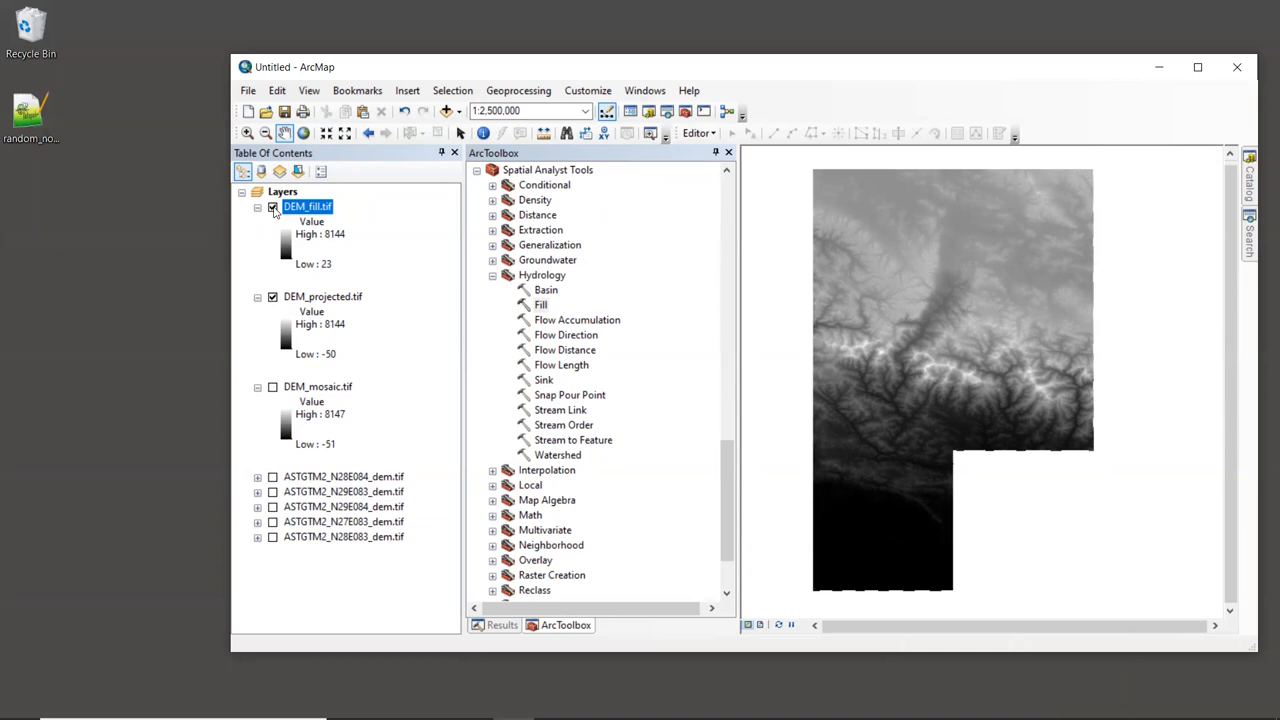
# Hide DEM_fill.tif, zoom in on the dark sink patches and make DEM_projected.tif active.
pyautogui.click(272, 206)
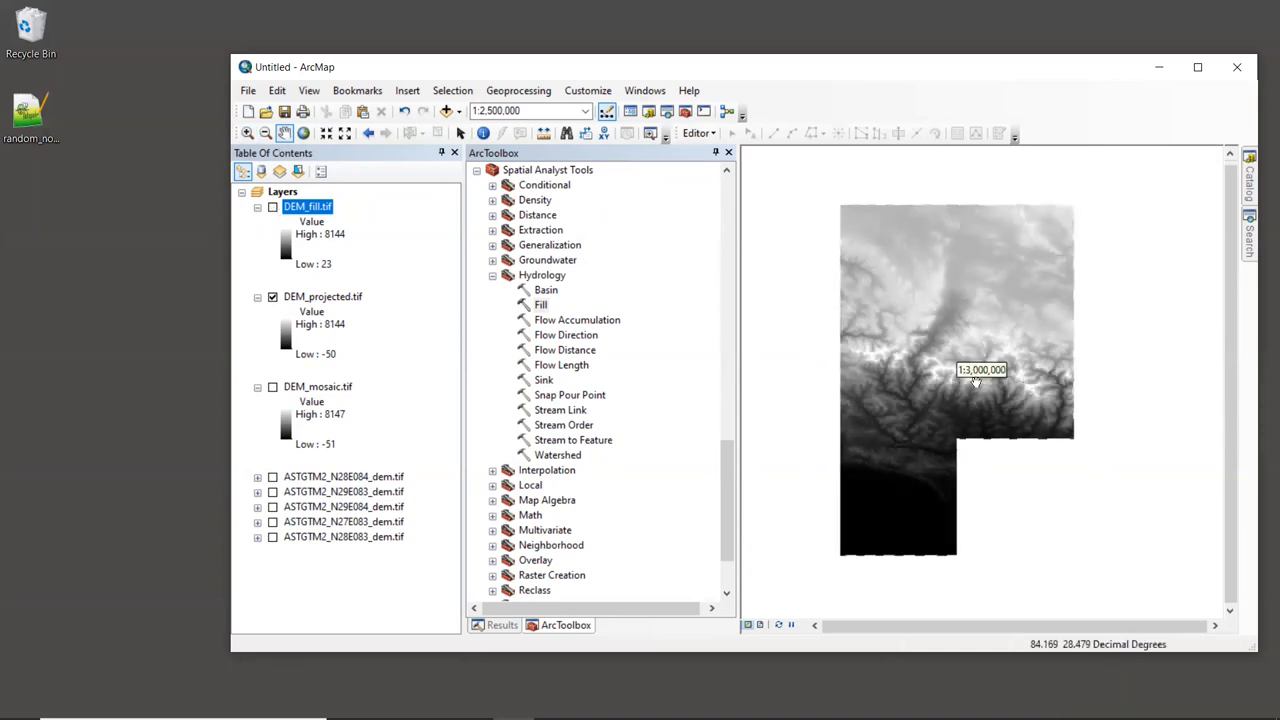
pyautogui.scroll(3)
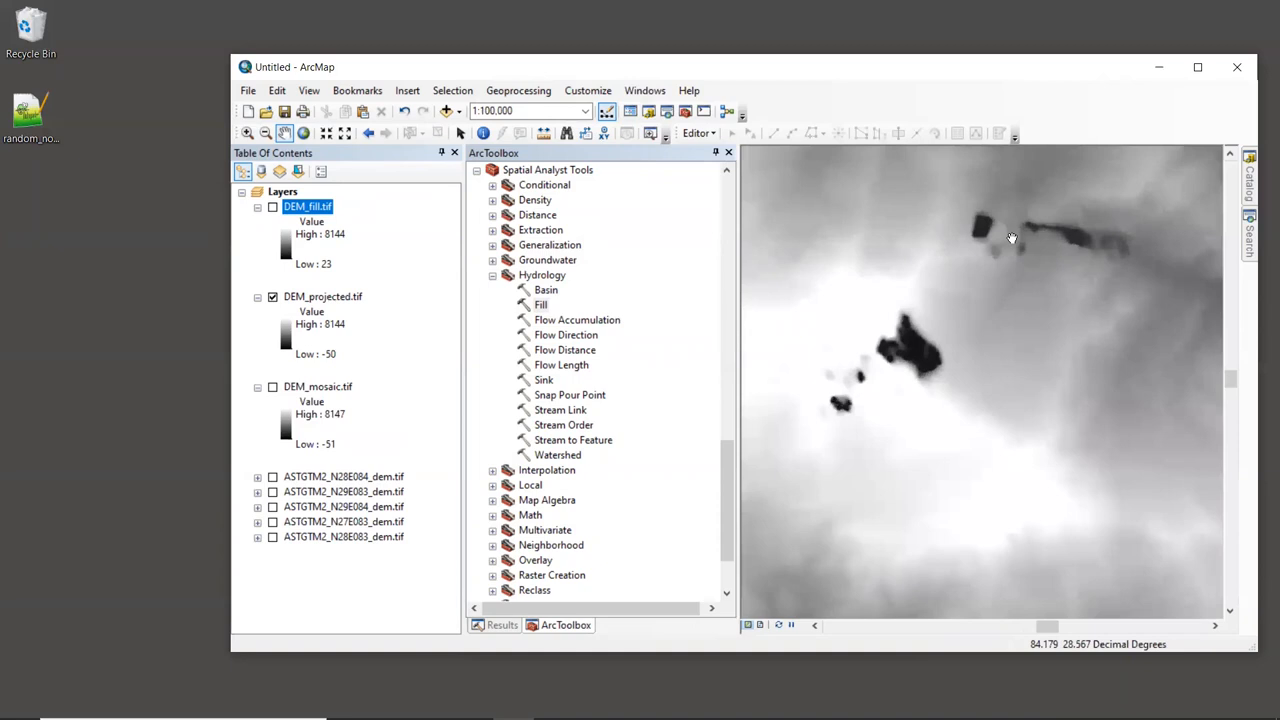
pyautogui.moveTo(920, 344)
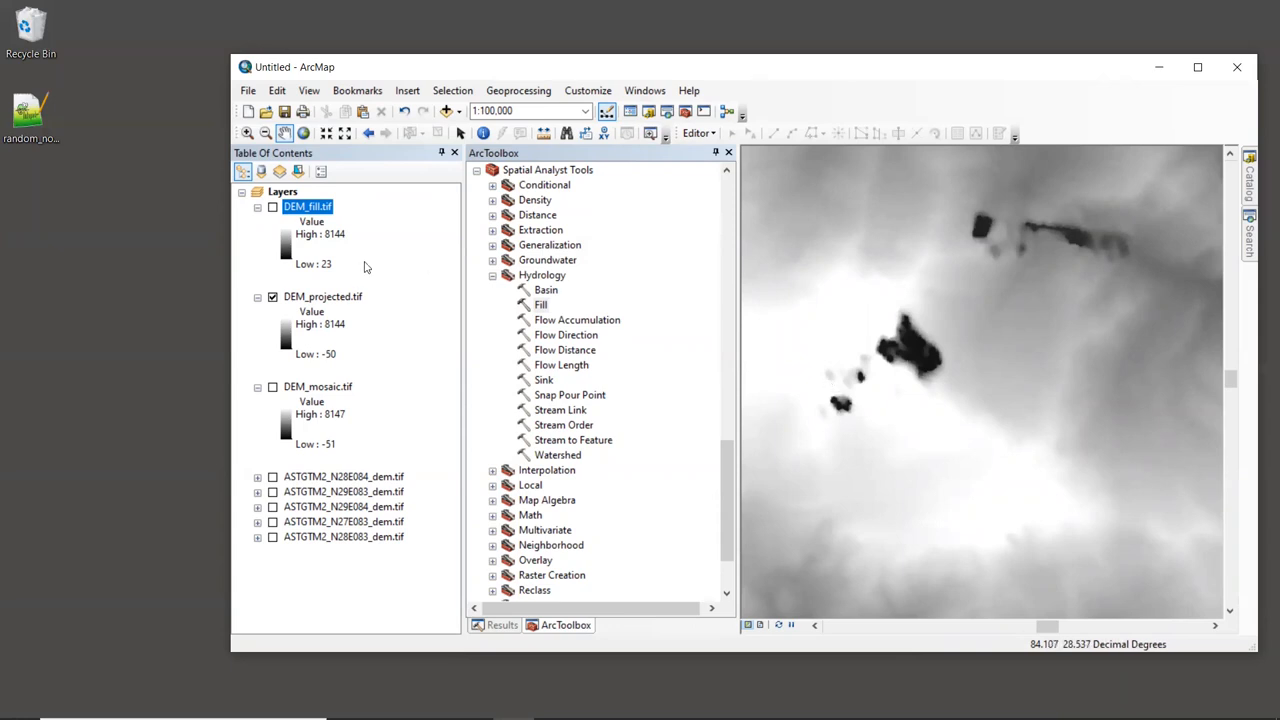
pyautogui.moveTo(484, 132)
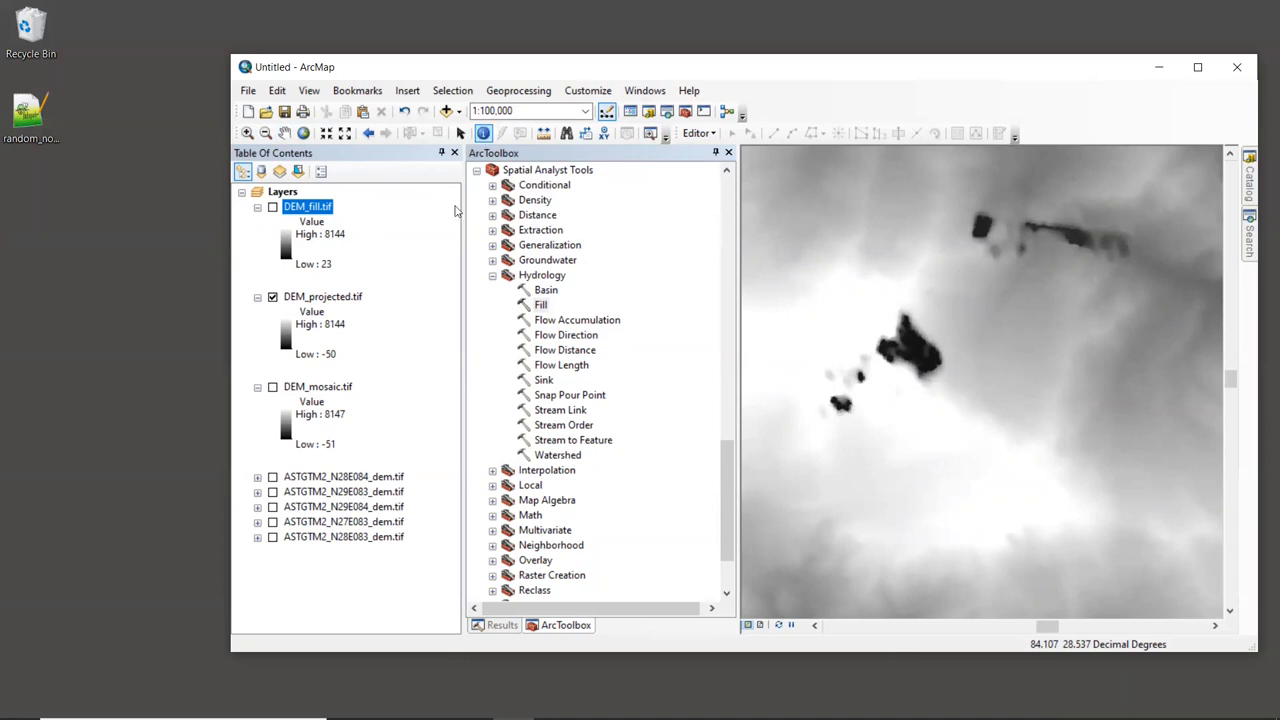
pyautogui.click(322, 296)
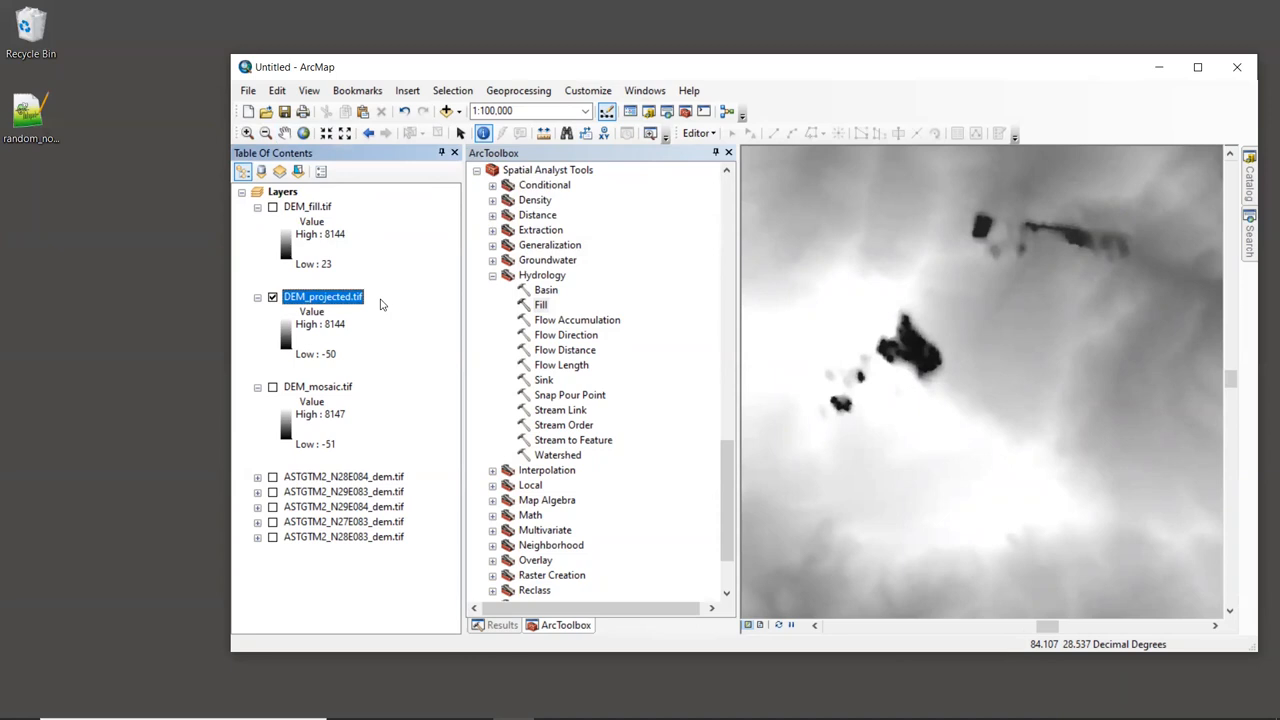
pyautogui.moveTo(376, 218)
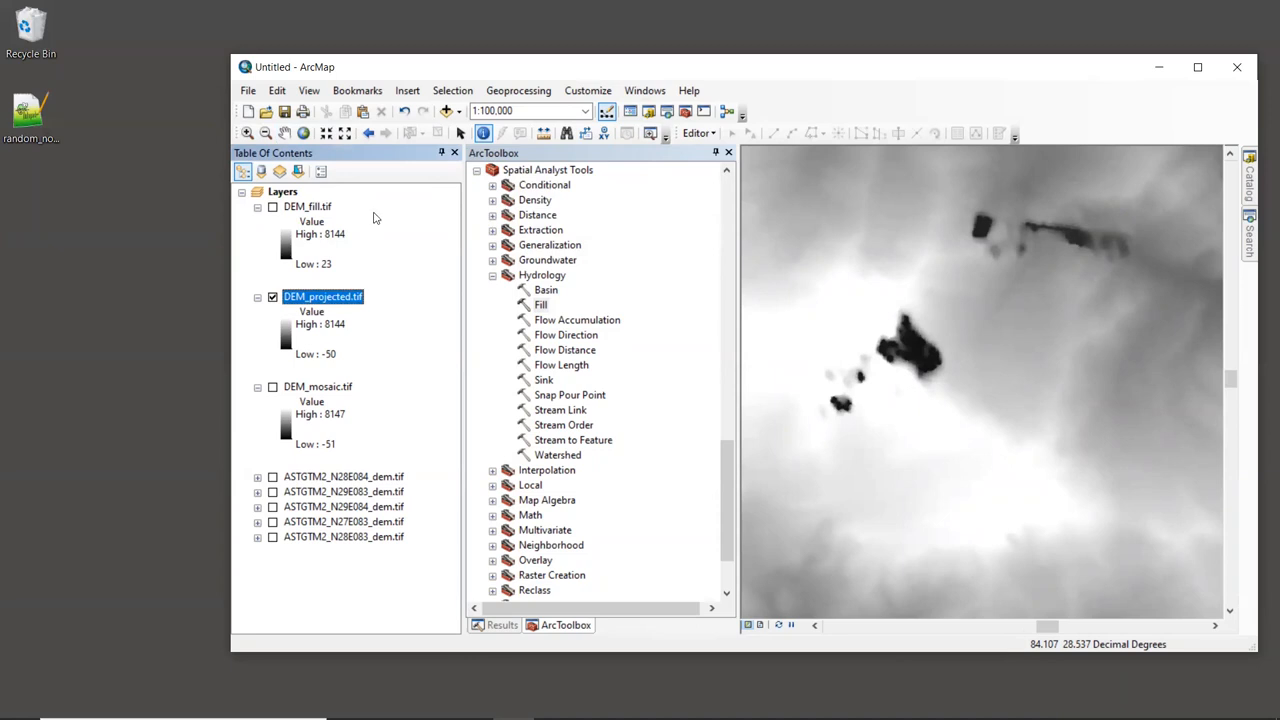
pyautogui.moveTo(390, 260)
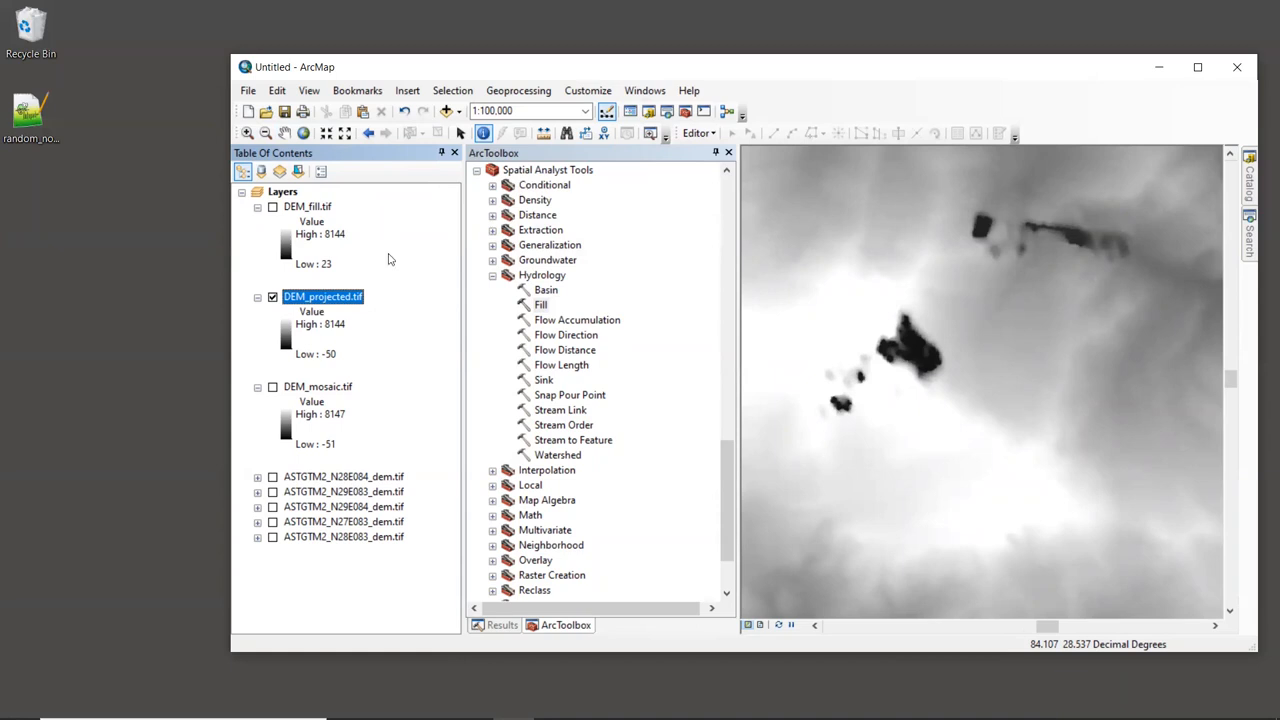
pyautogui.moveTo(970, 380)
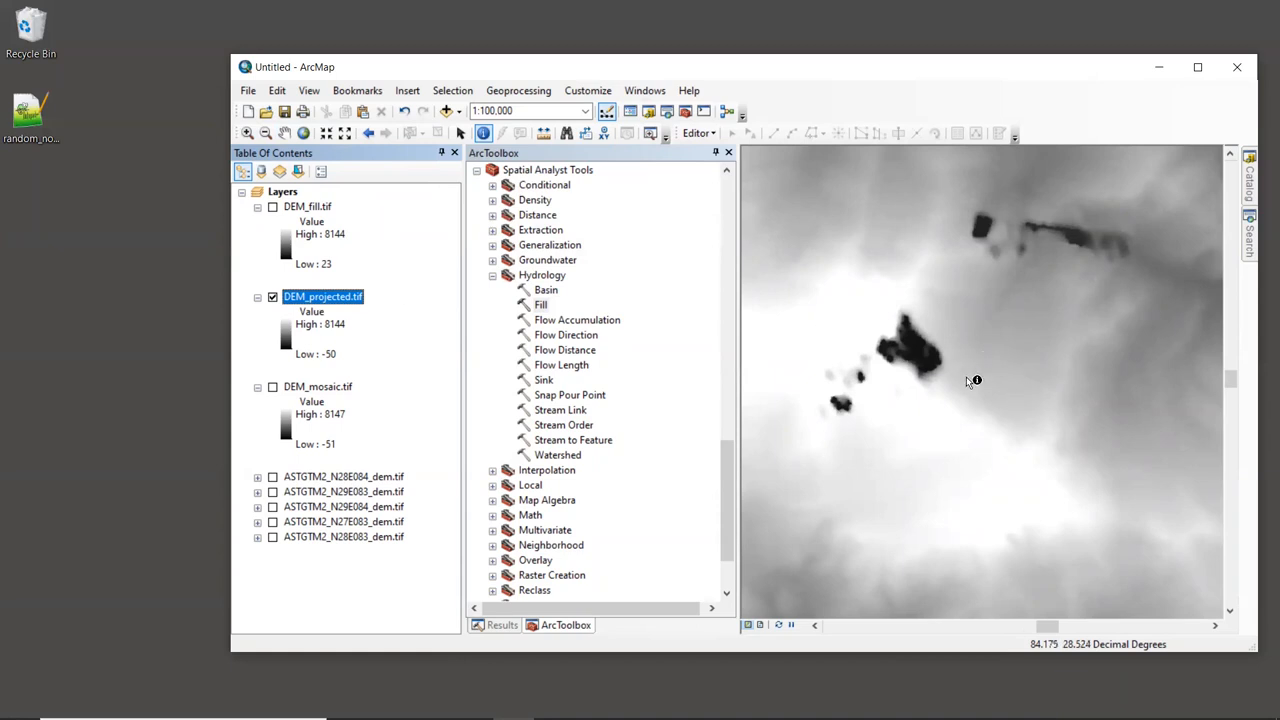
pyautogui.moveTo(924, 354)
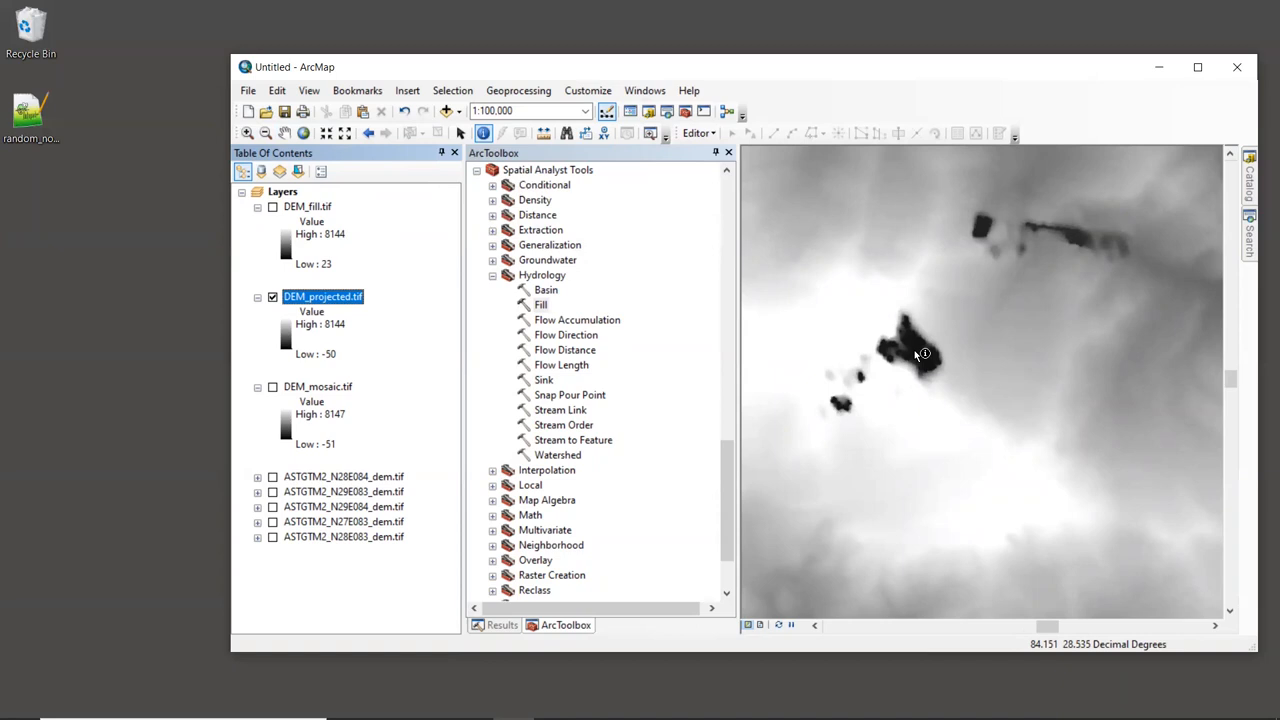
# Identify the projected DEM at 568 inside the dark sink and 5422 at a lighter spot nearby.
pyautogui.click(920, 352)
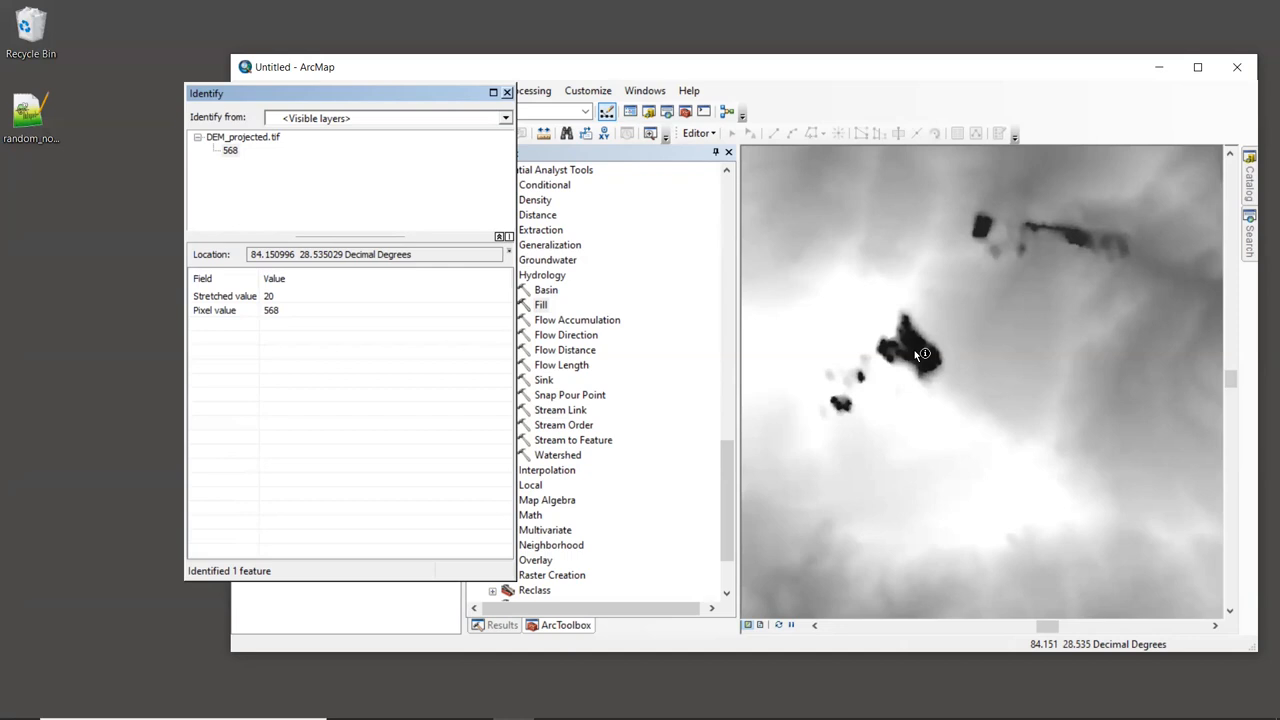
pyautogui.moveTo(938, 332)
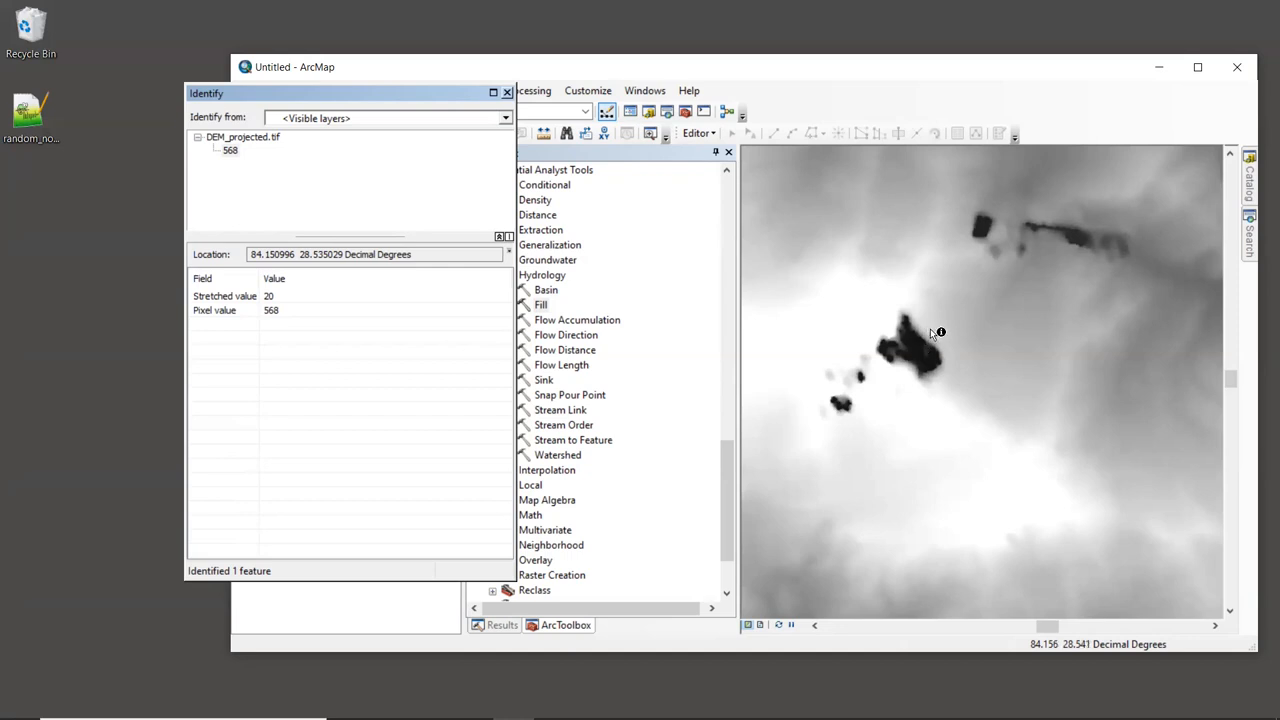
pyautogui.click(938, 332)
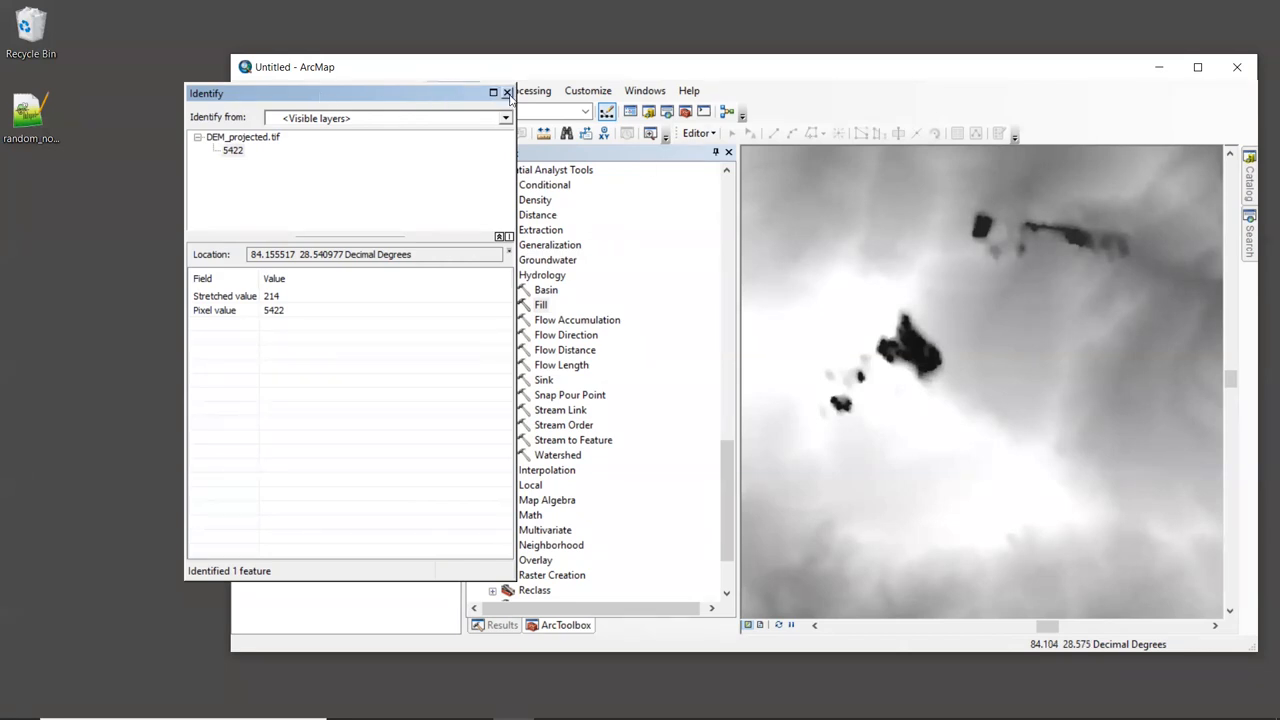
pyautogui.click(508, 94)
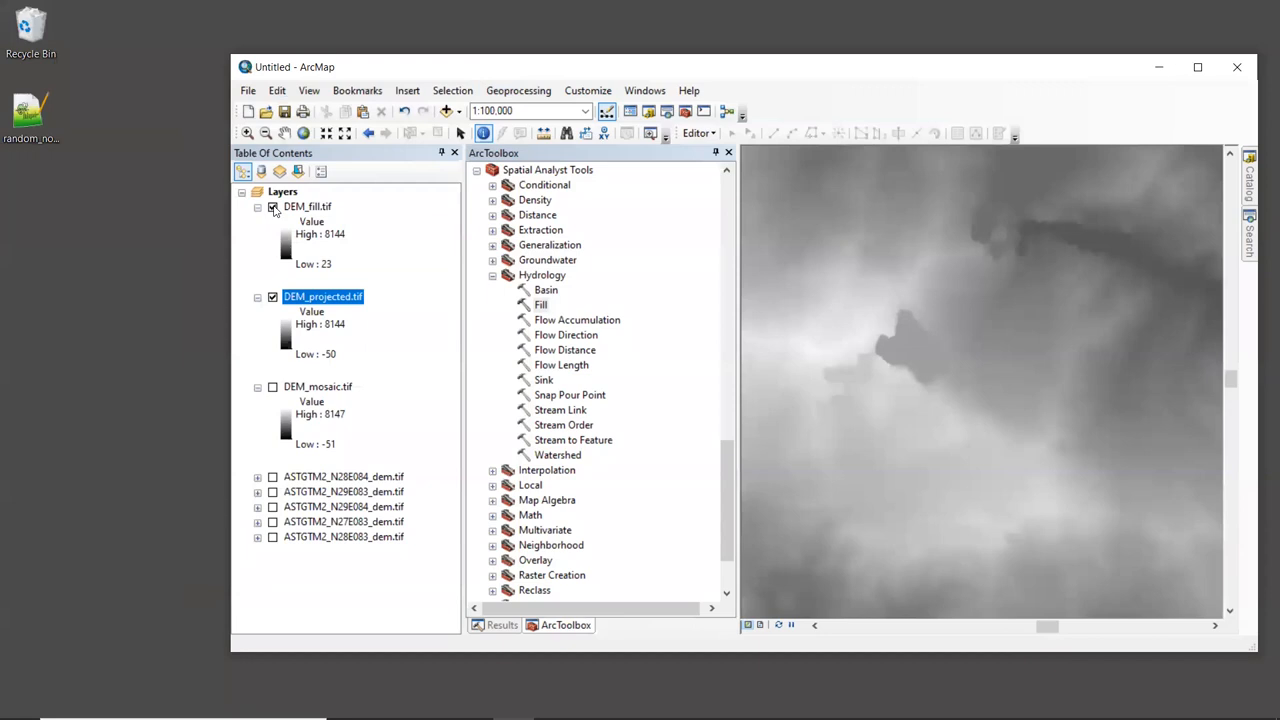
pyautogui.moveTo(1056, 294)
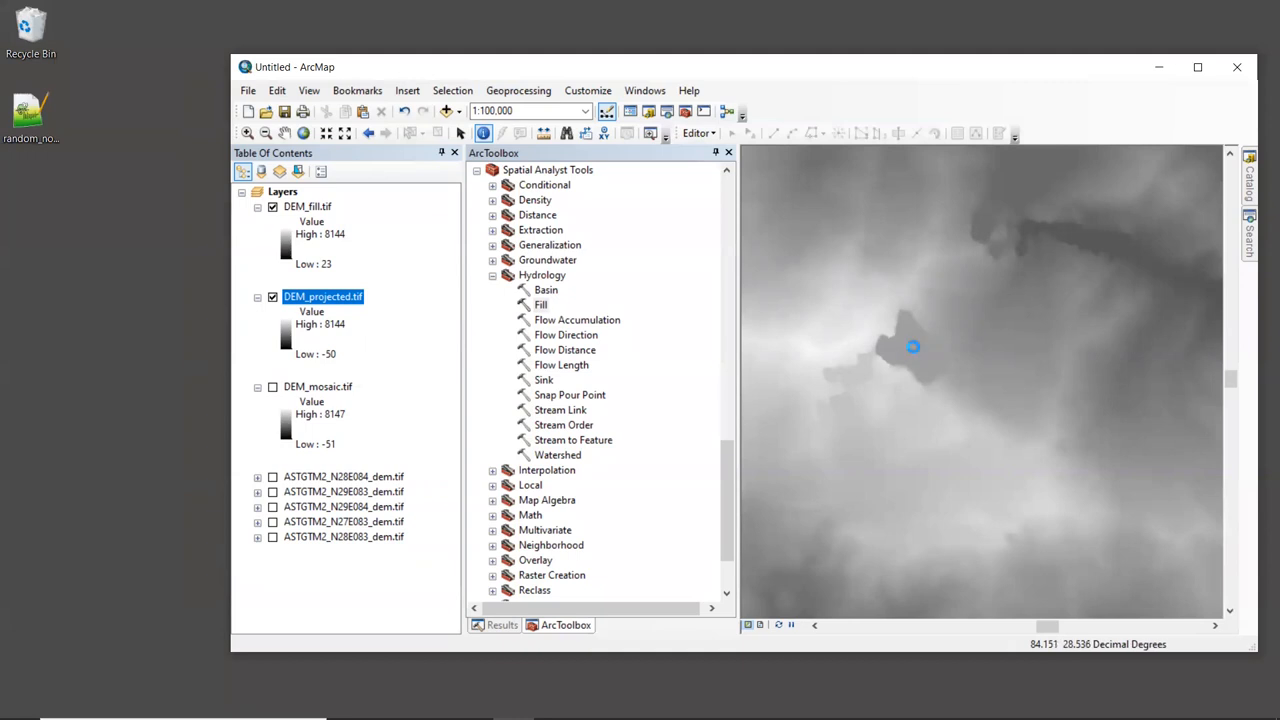
# Identify the former sink spot reading 5127 in DEM_fill.tif versus 568 in DEM_projected.tif.
pyautogui.click(912, 348)
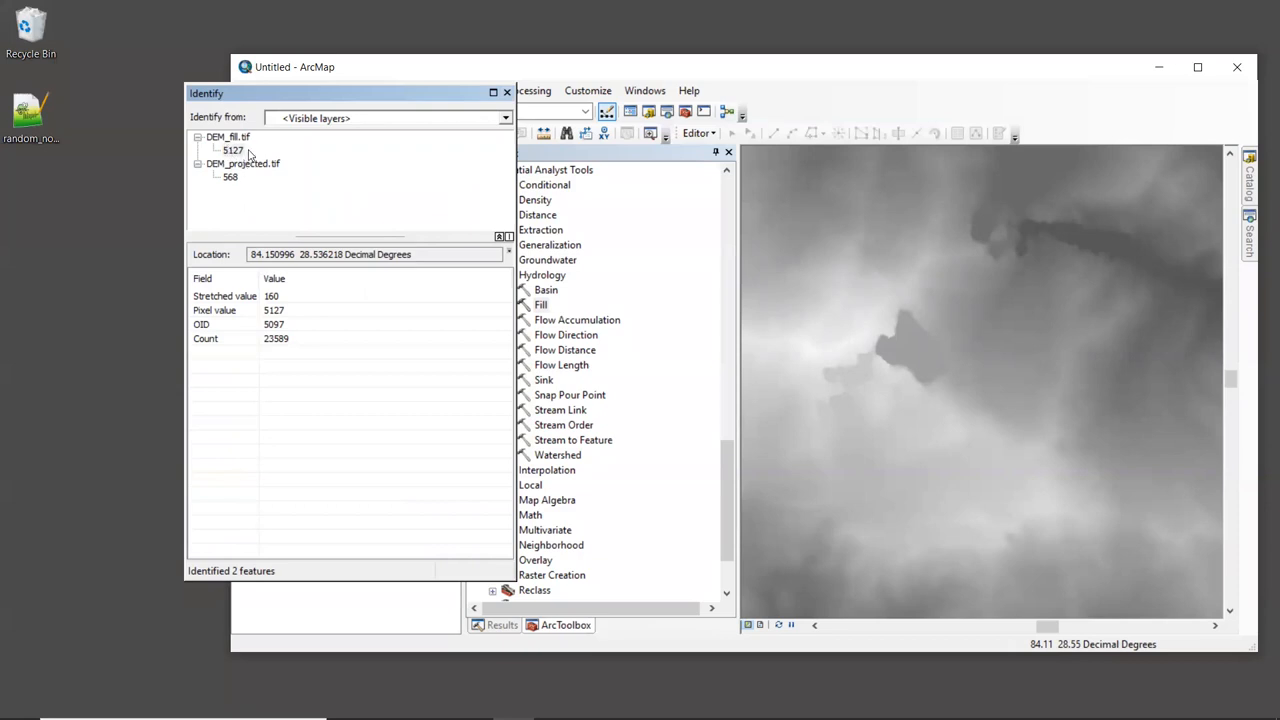
pyautogui.moveTo(452, 204)
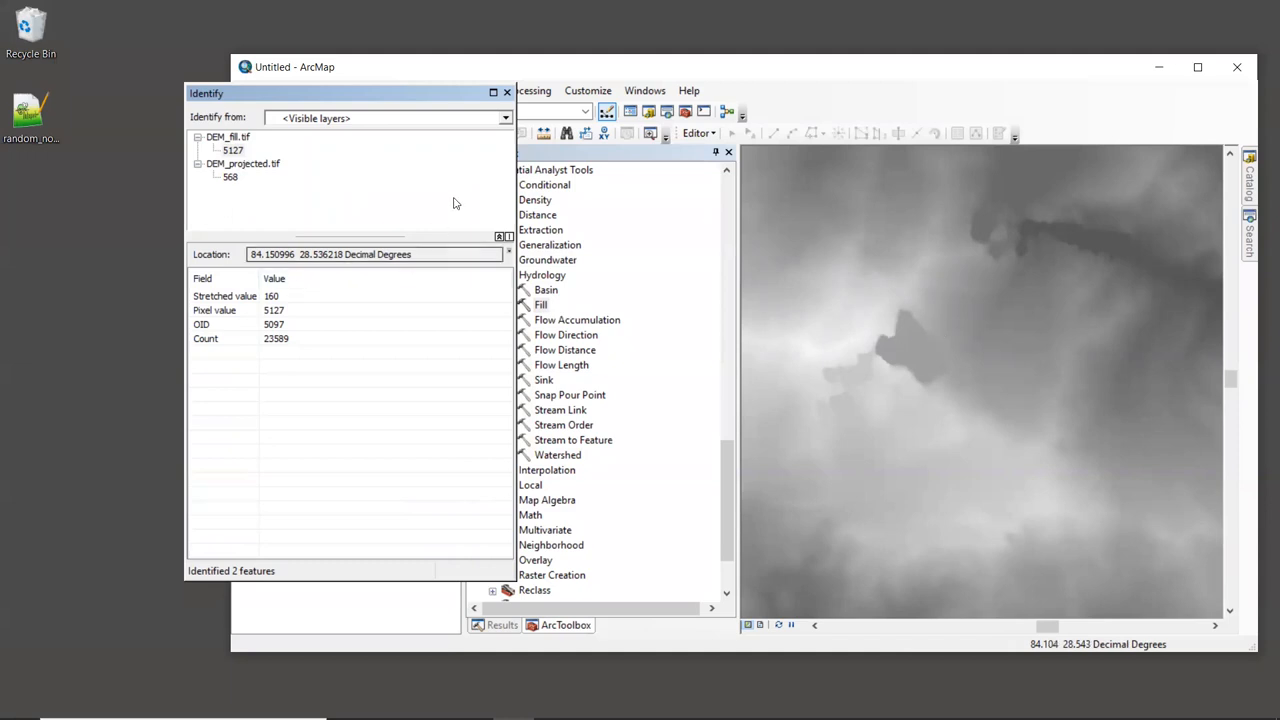
pyautogui.moveTo(464, 188)
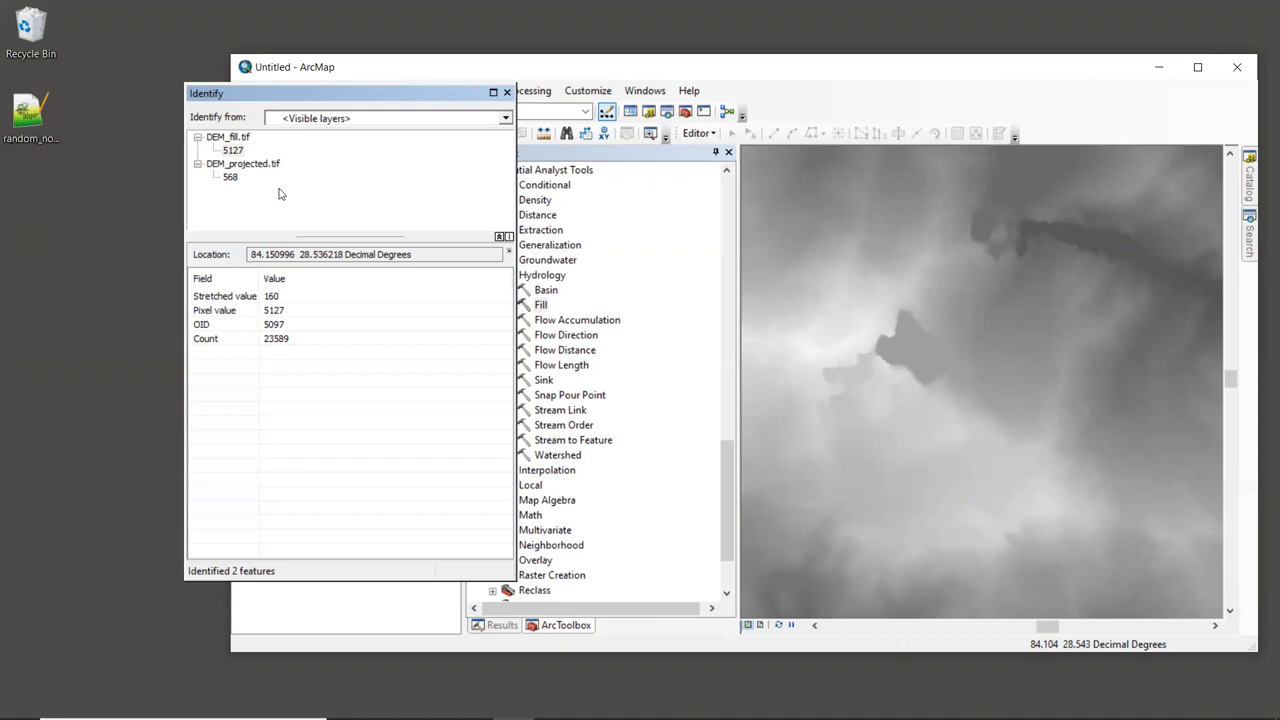
pyautogui.moveTo(284, 184)
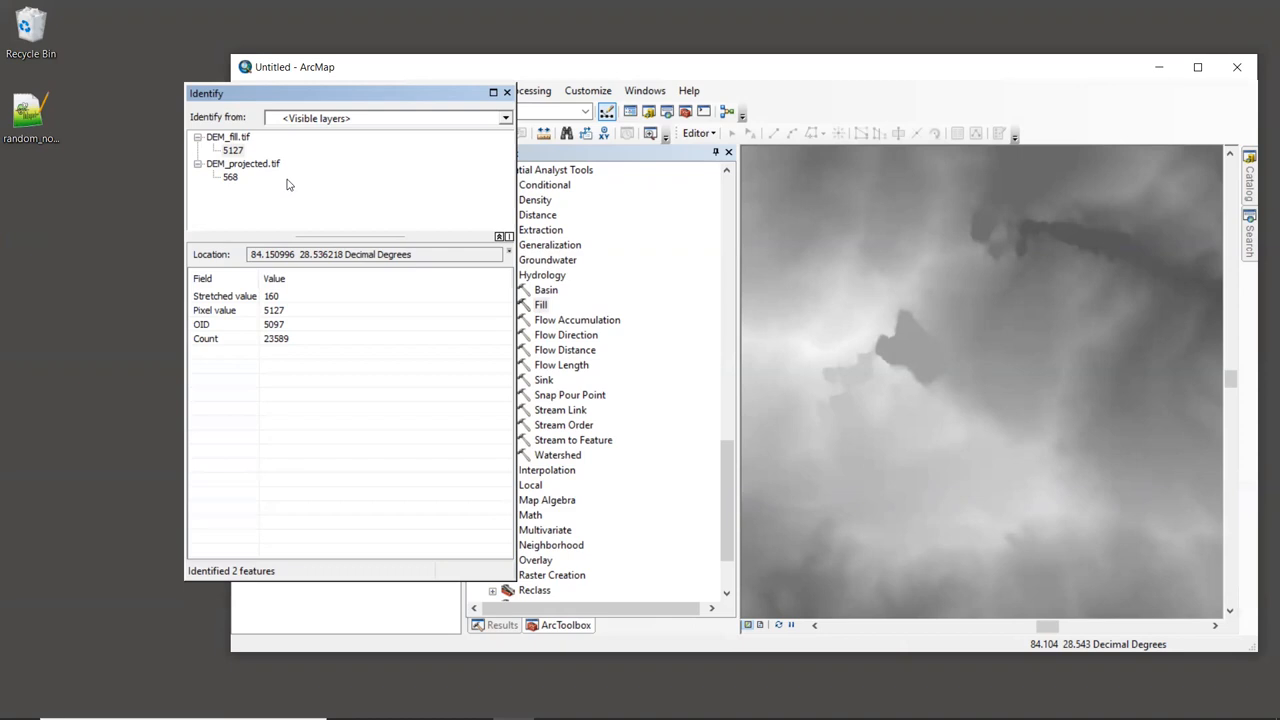